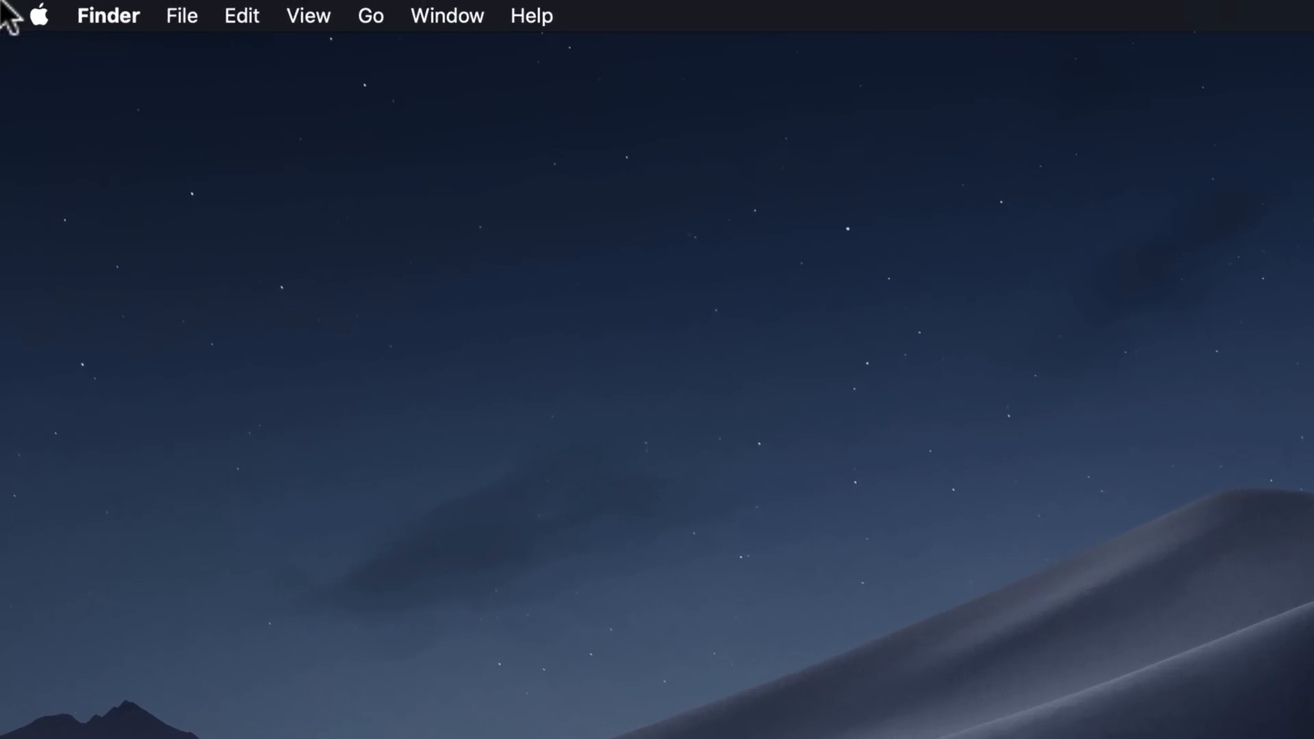
Step: In the System Report, list installed applications with non-64-bit apps sorted first
left_click(39, 16)
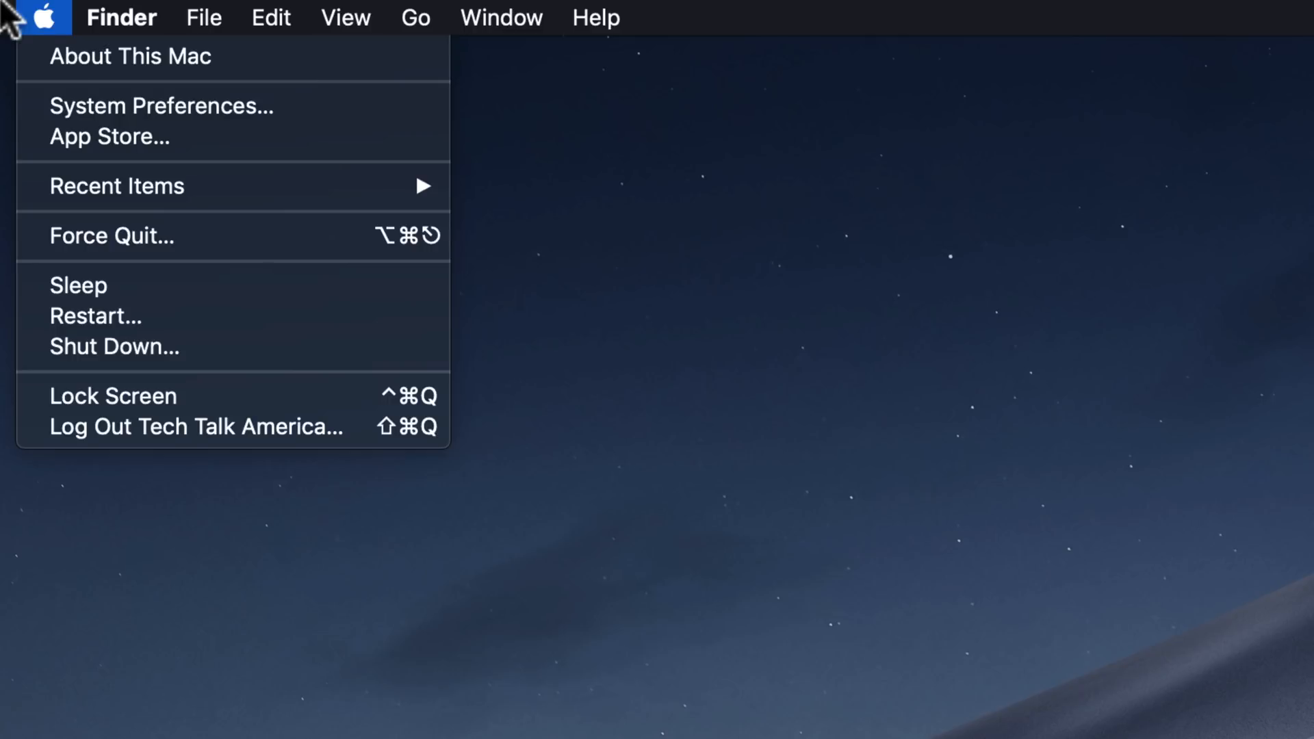
left_click(130, 56)
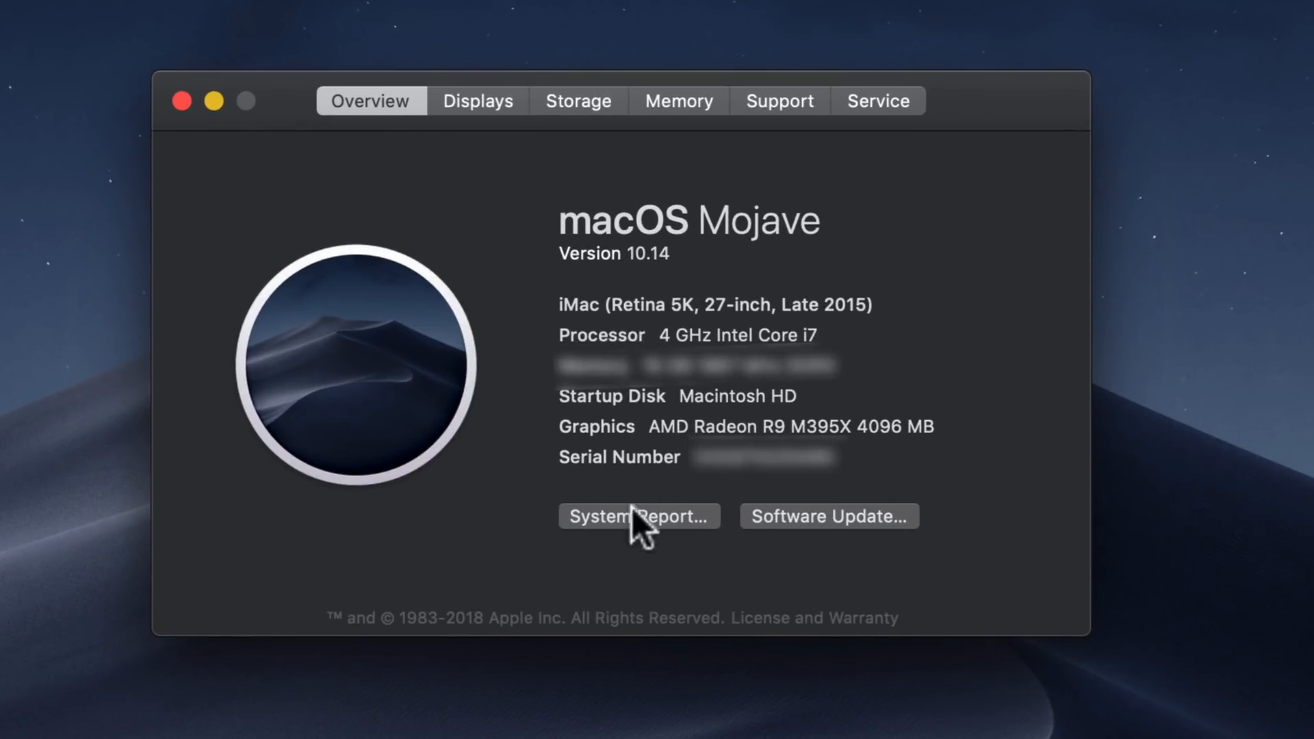
left_click(638, 516)
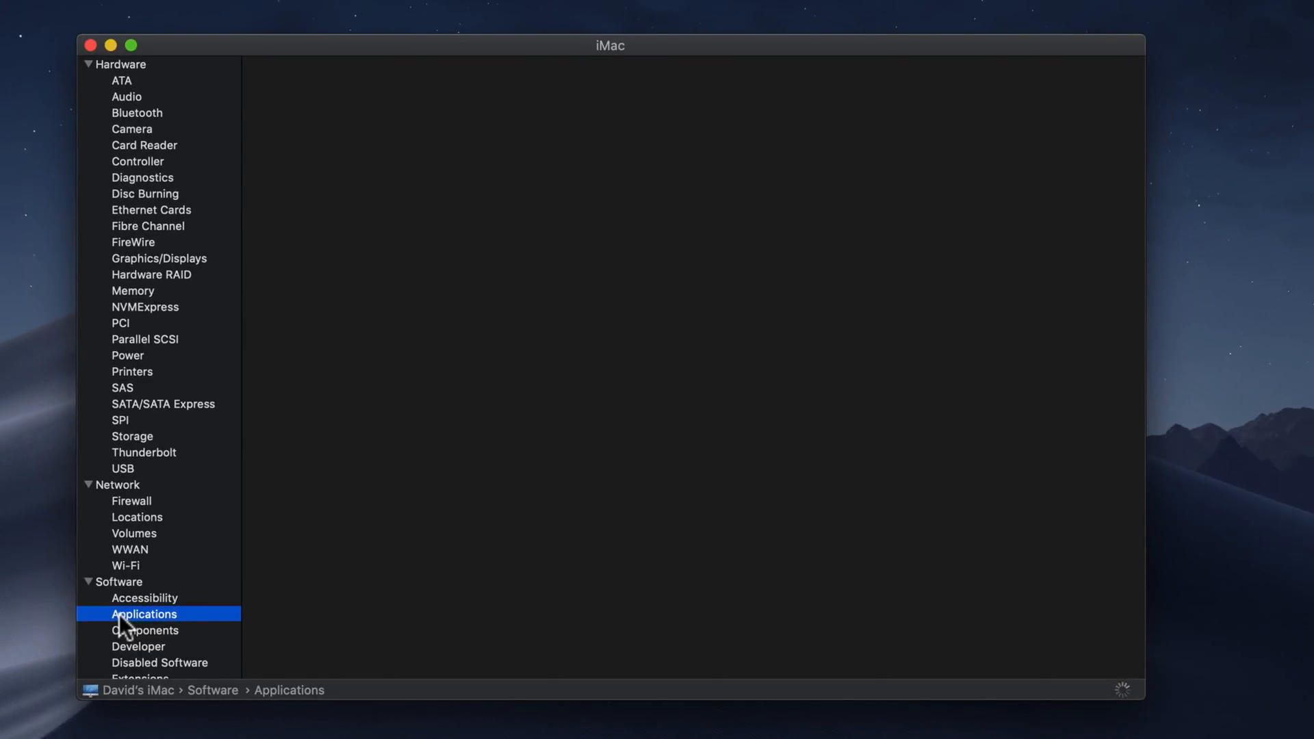
left_click(145, 615)
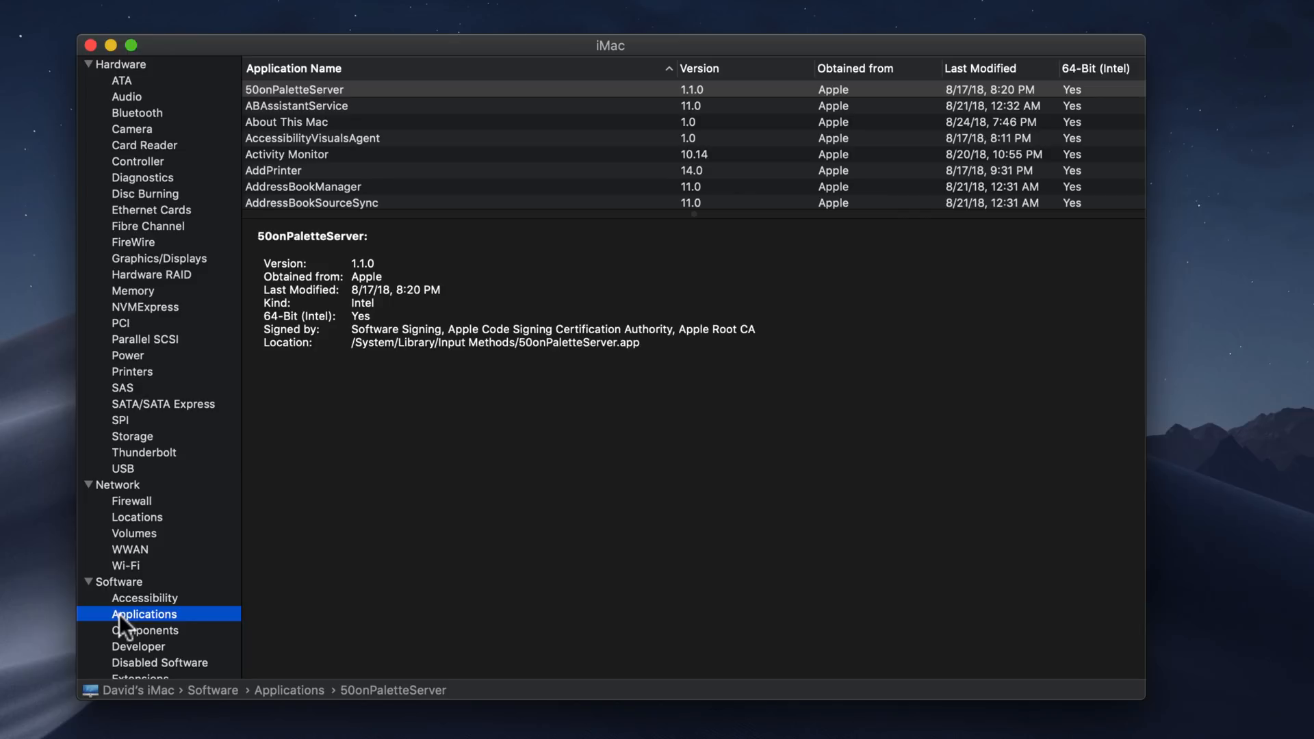
mouse_move(458, 537)
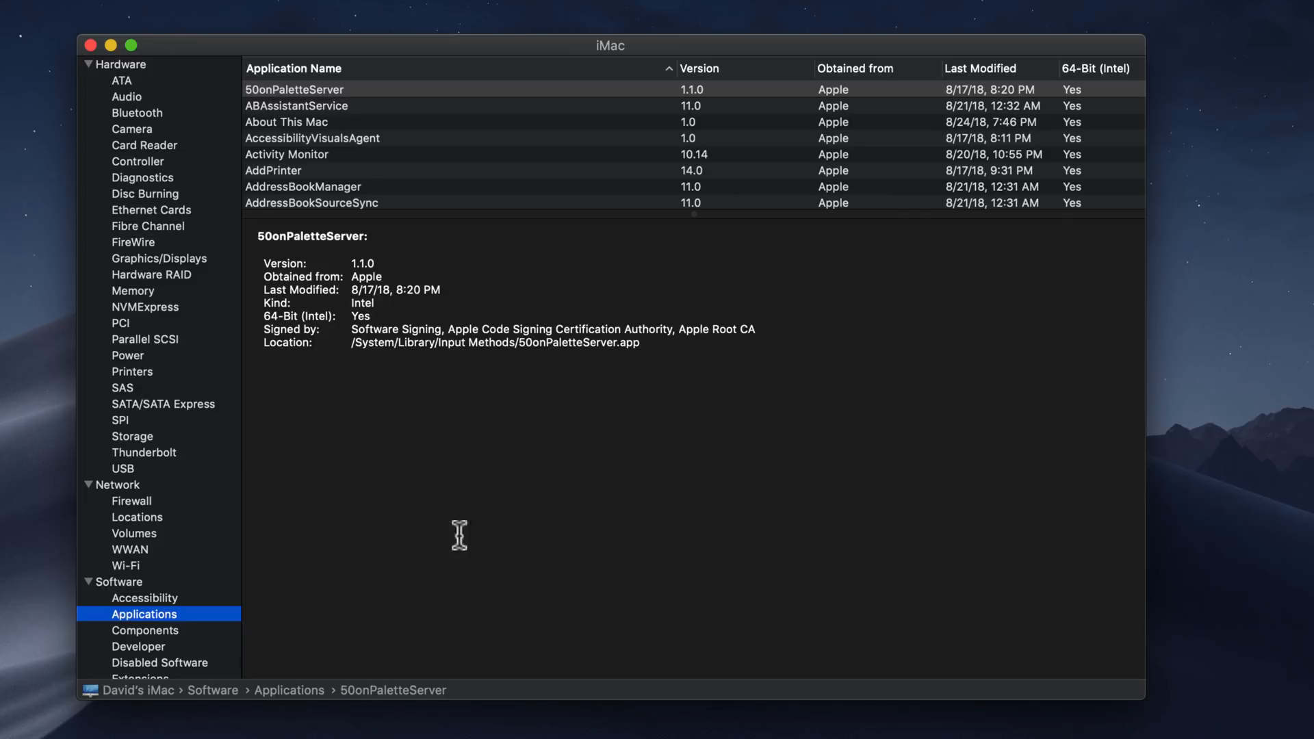
mouse_move(1082, 55)
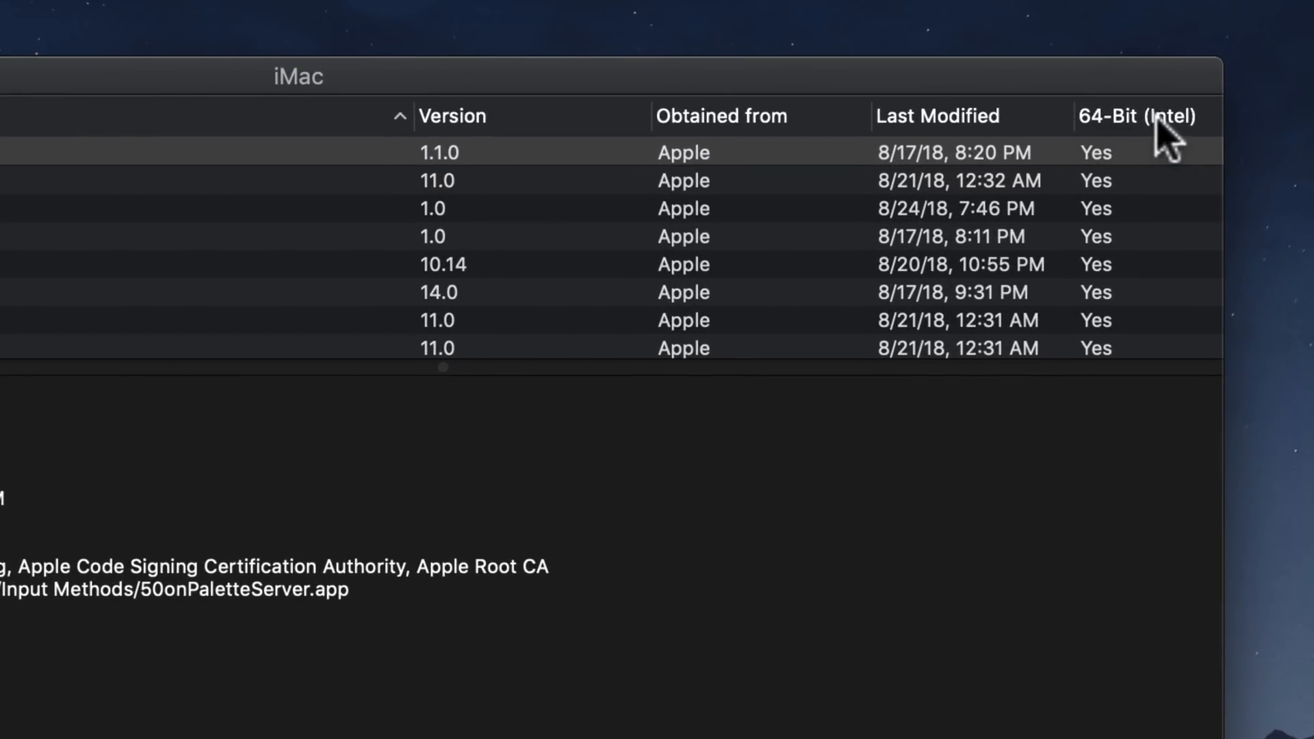
mouse_move(1110, 305)
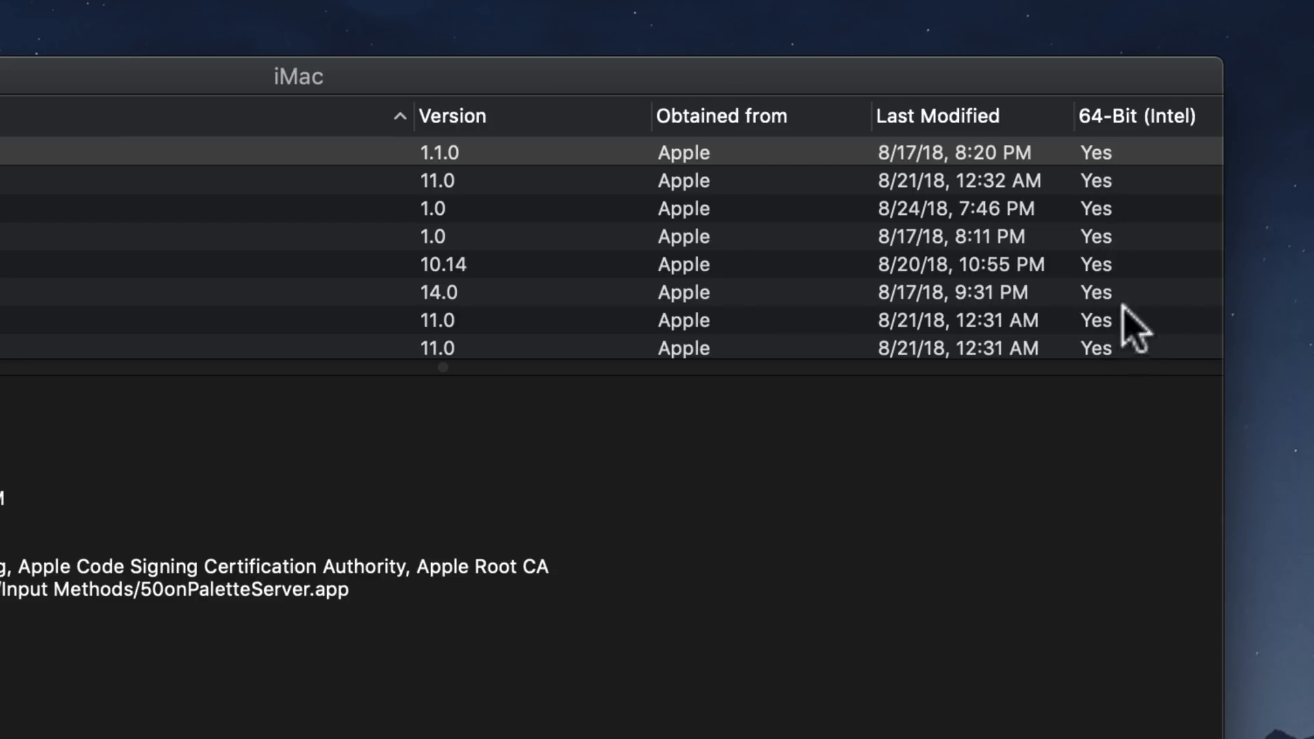
left_click(1140, 116)
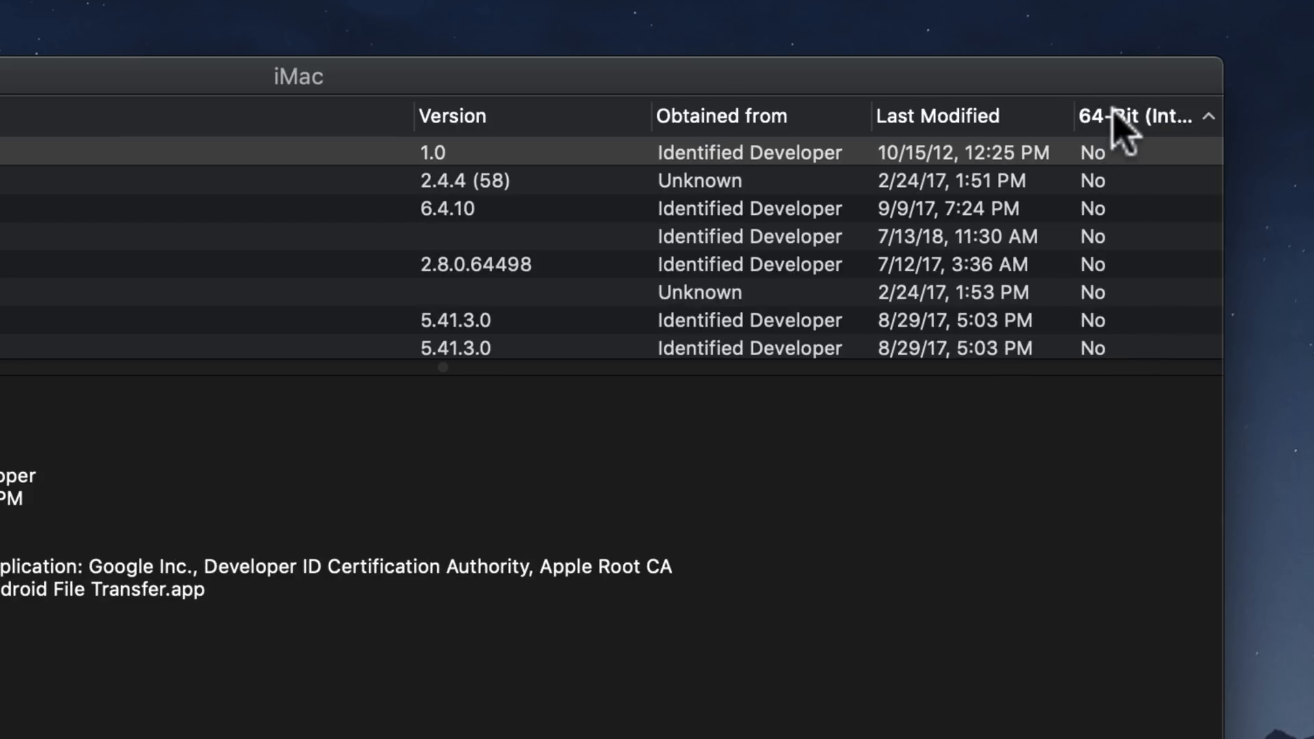
mouse_move(1119, 235)
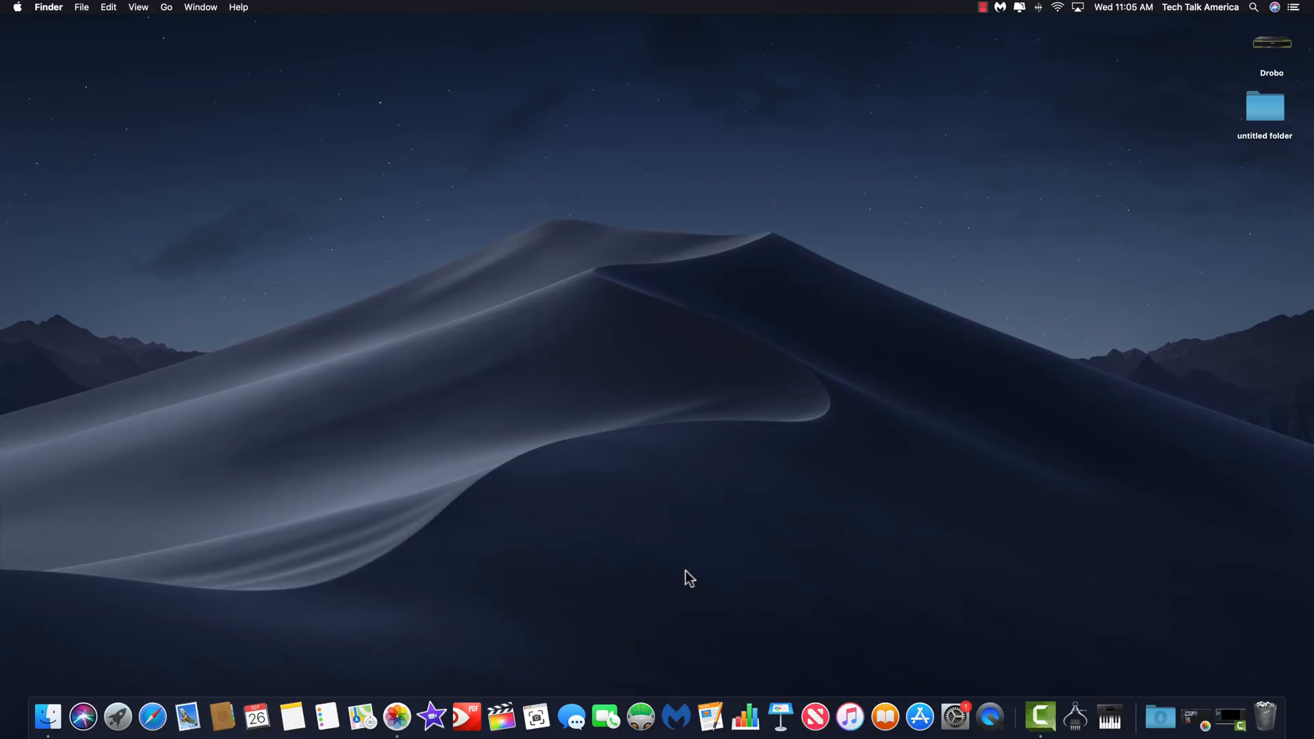
mouse_move(4, 10)
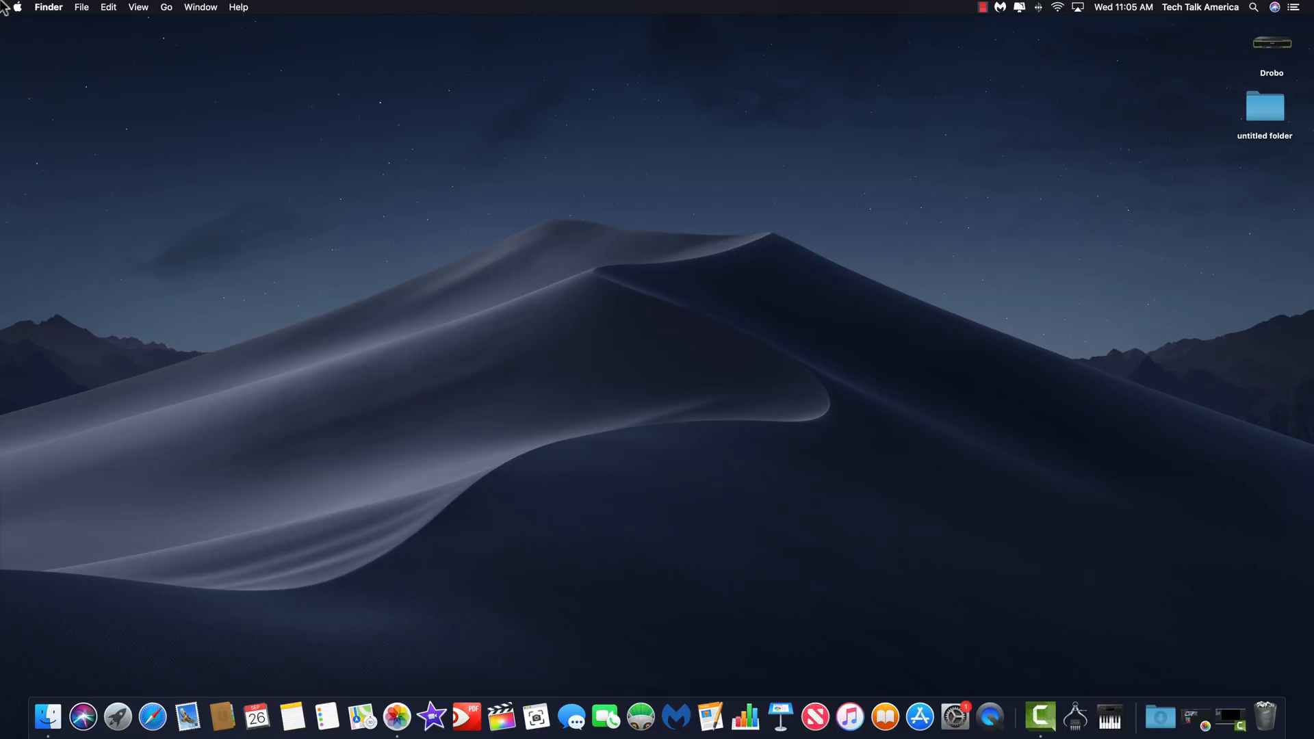
Step: Check used and available space on Macintosh HD and the Drobo drive in About This Mac
left_click(15, 7)
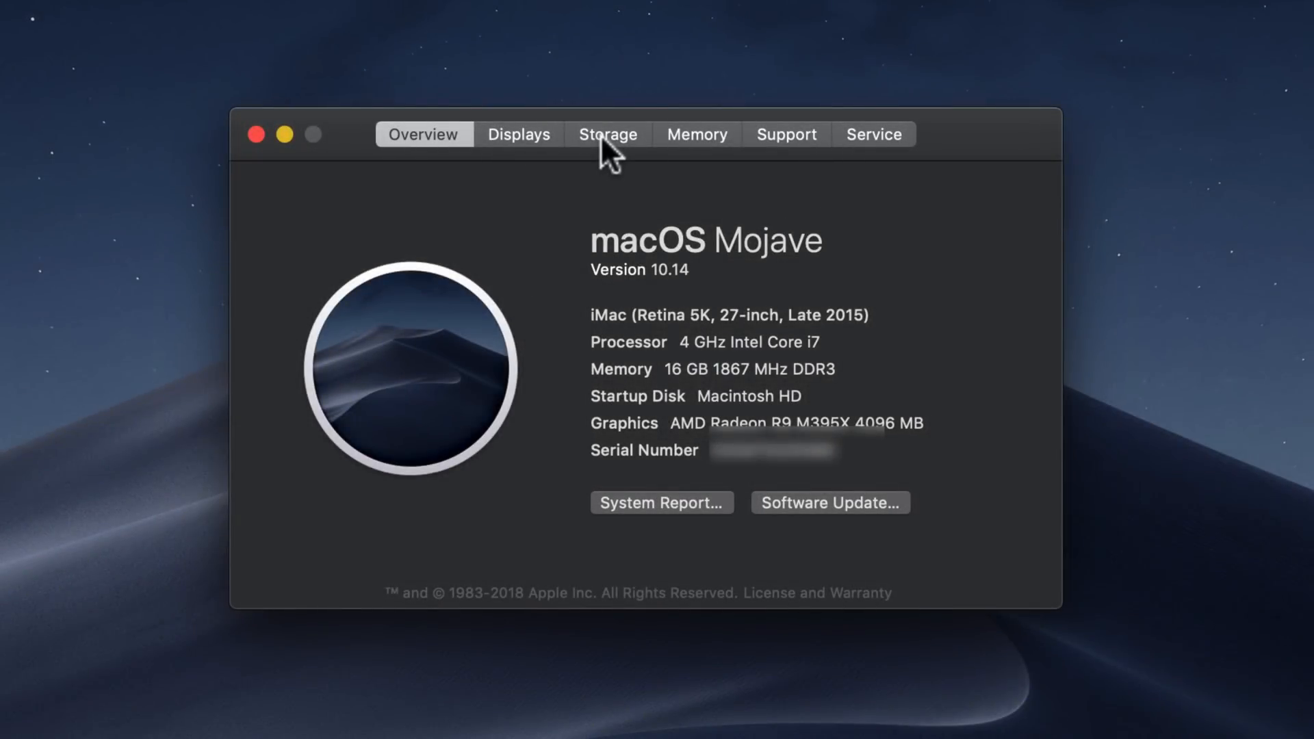
left_click(607, 134)
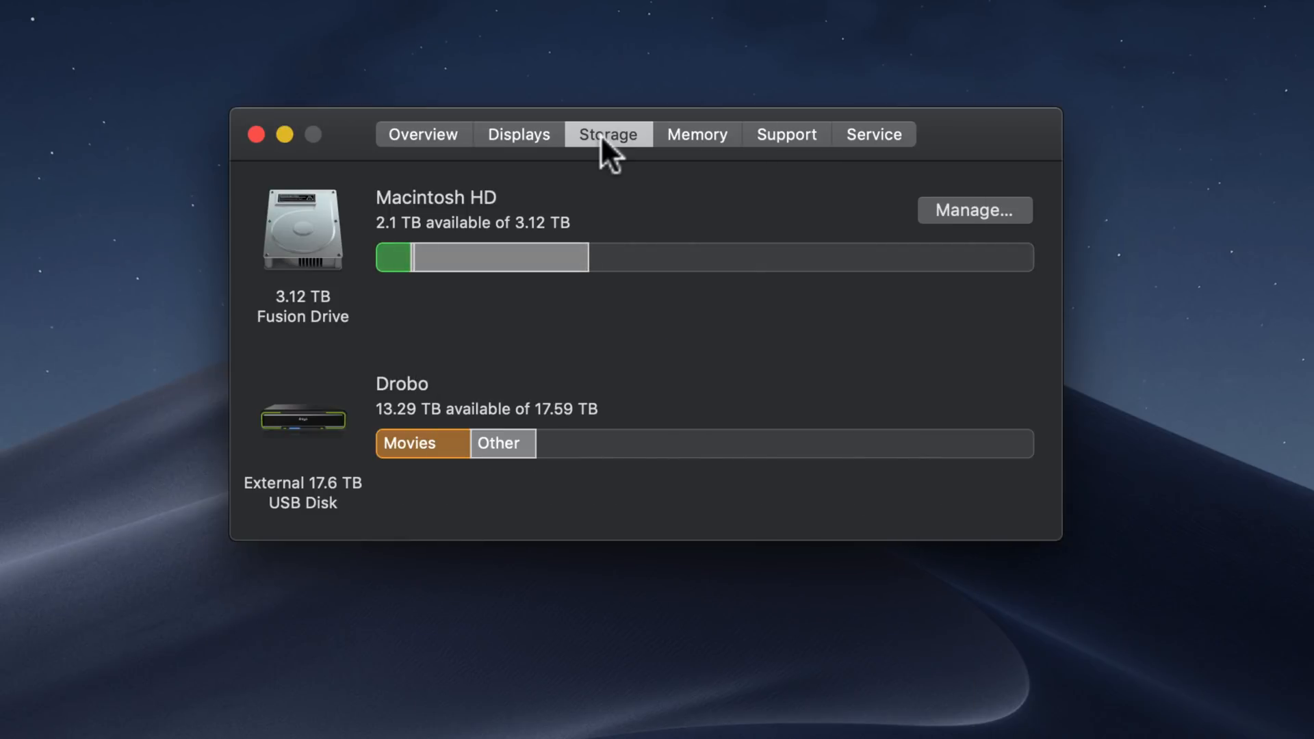
left_click(256, 134)
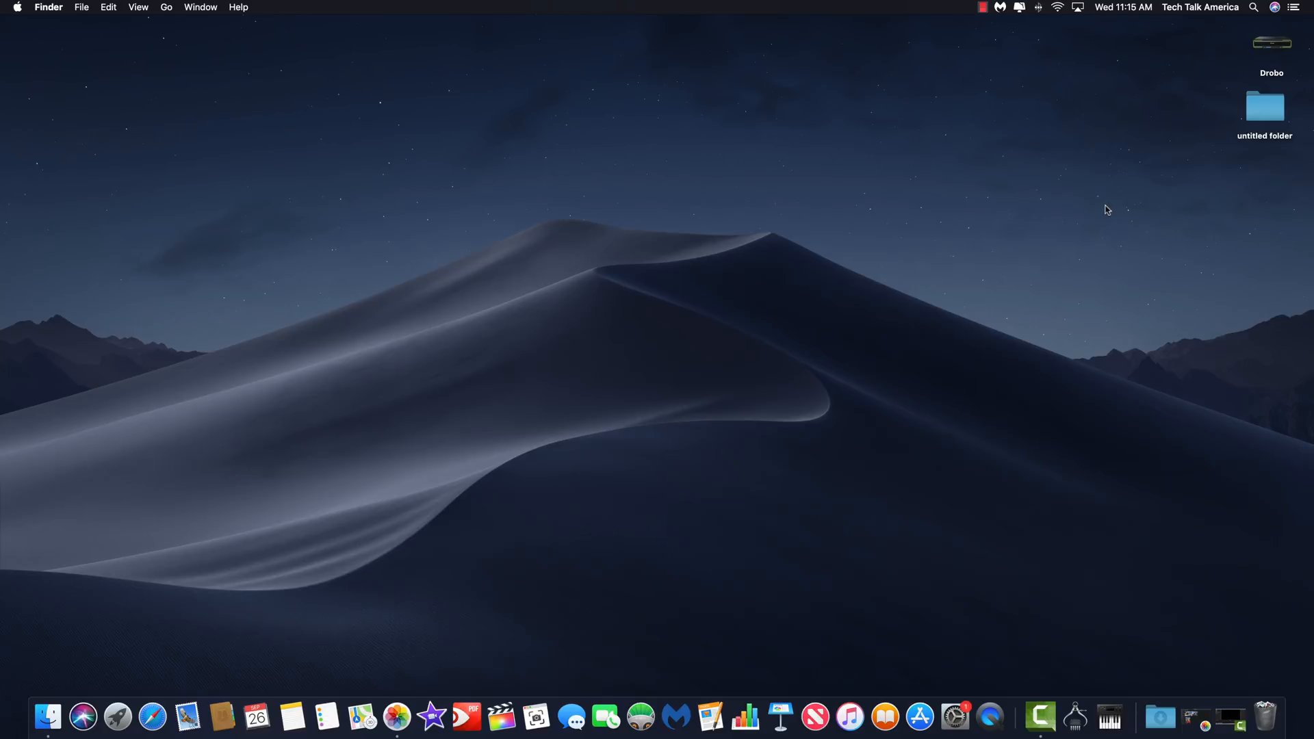
mouse_move(1059, 149)
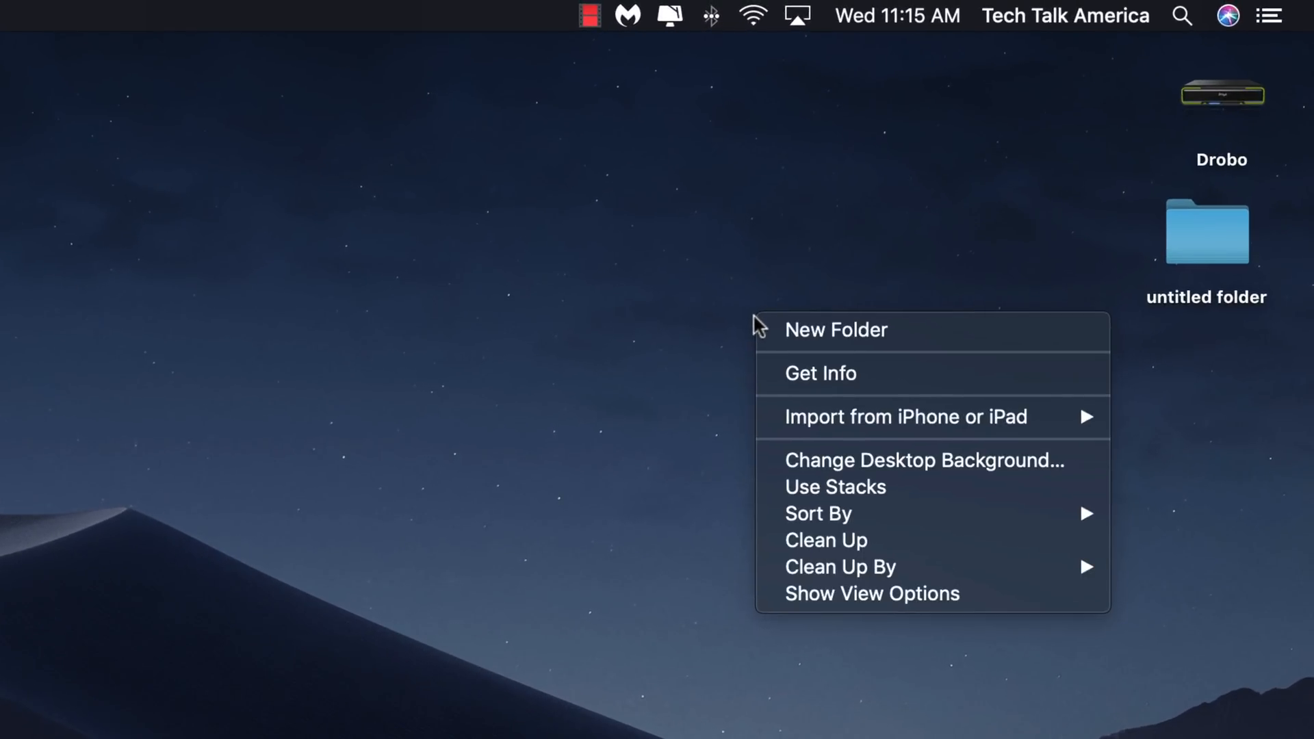
mouse_move(904, 416)
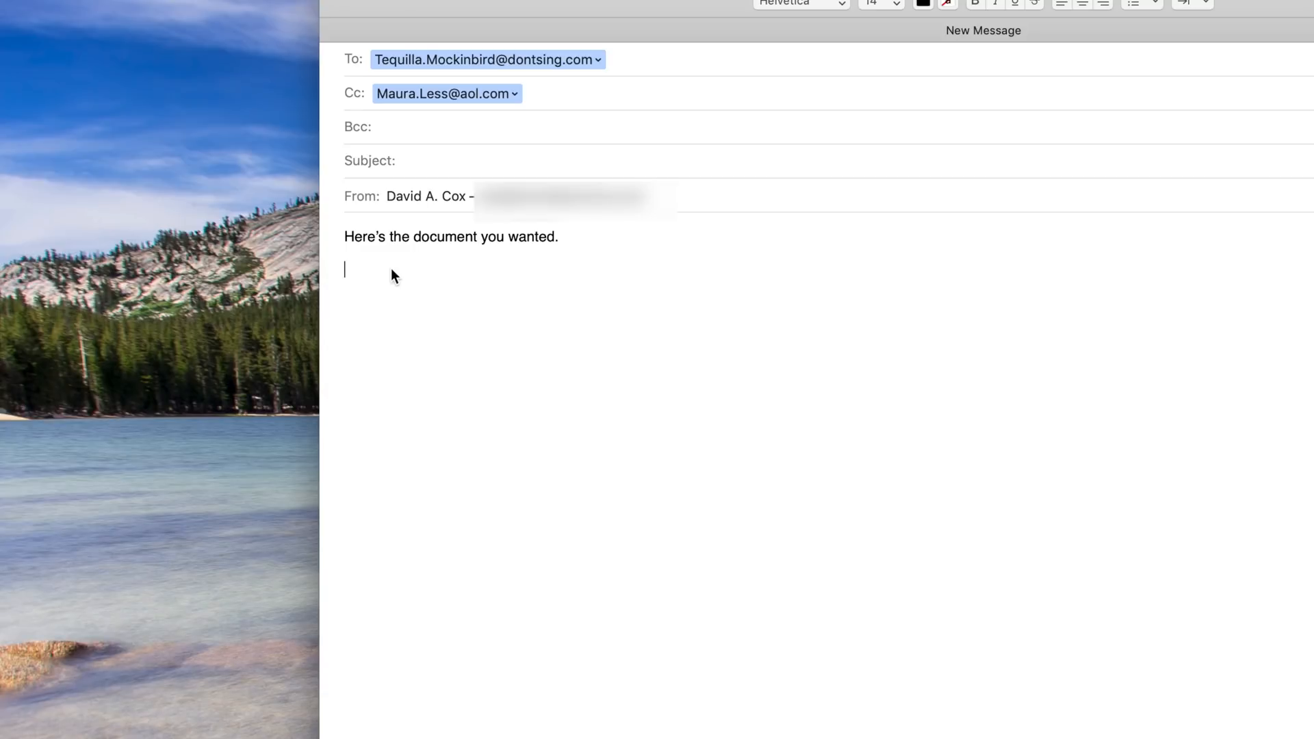
Step: Insert an iPhone document scan into the new message body via Scan Documents
right_click(394, 270)
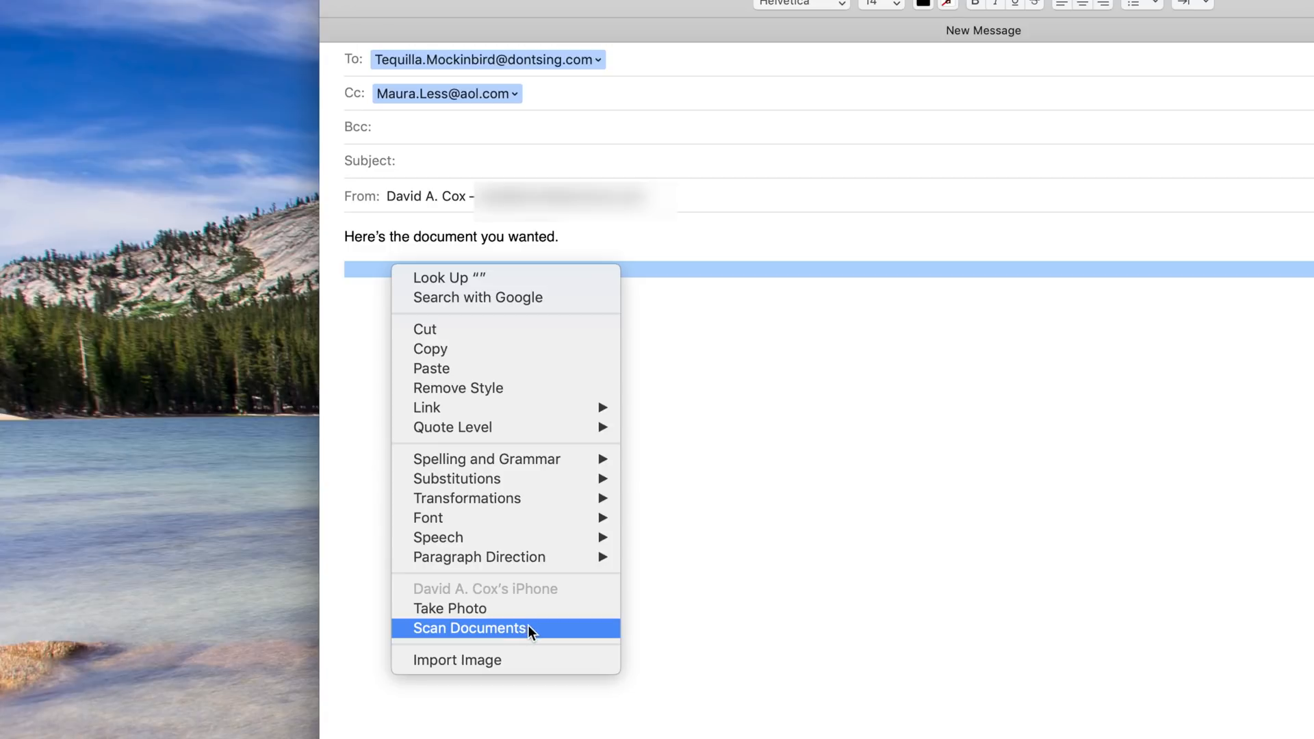
left_click(470, 628)
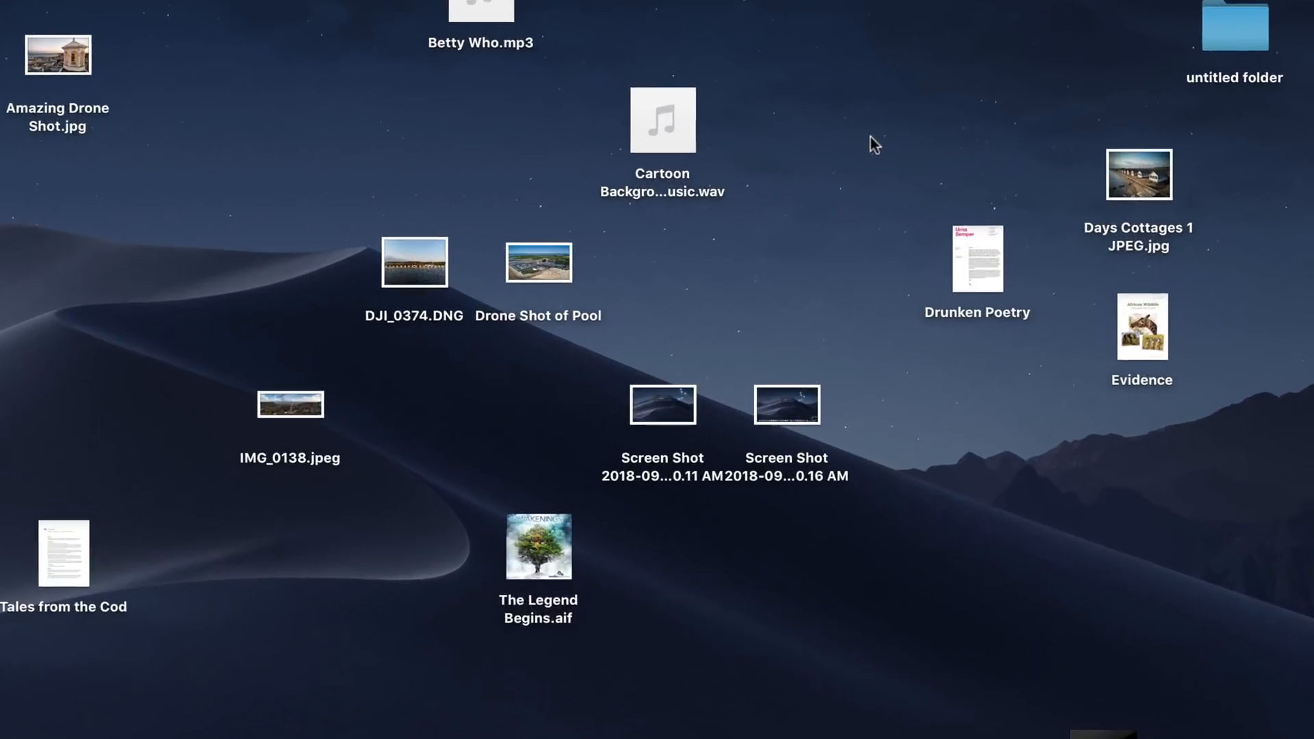
Step: Enable Use Stacks on the desktop and confirm the option is checked
right_click(871, 142)
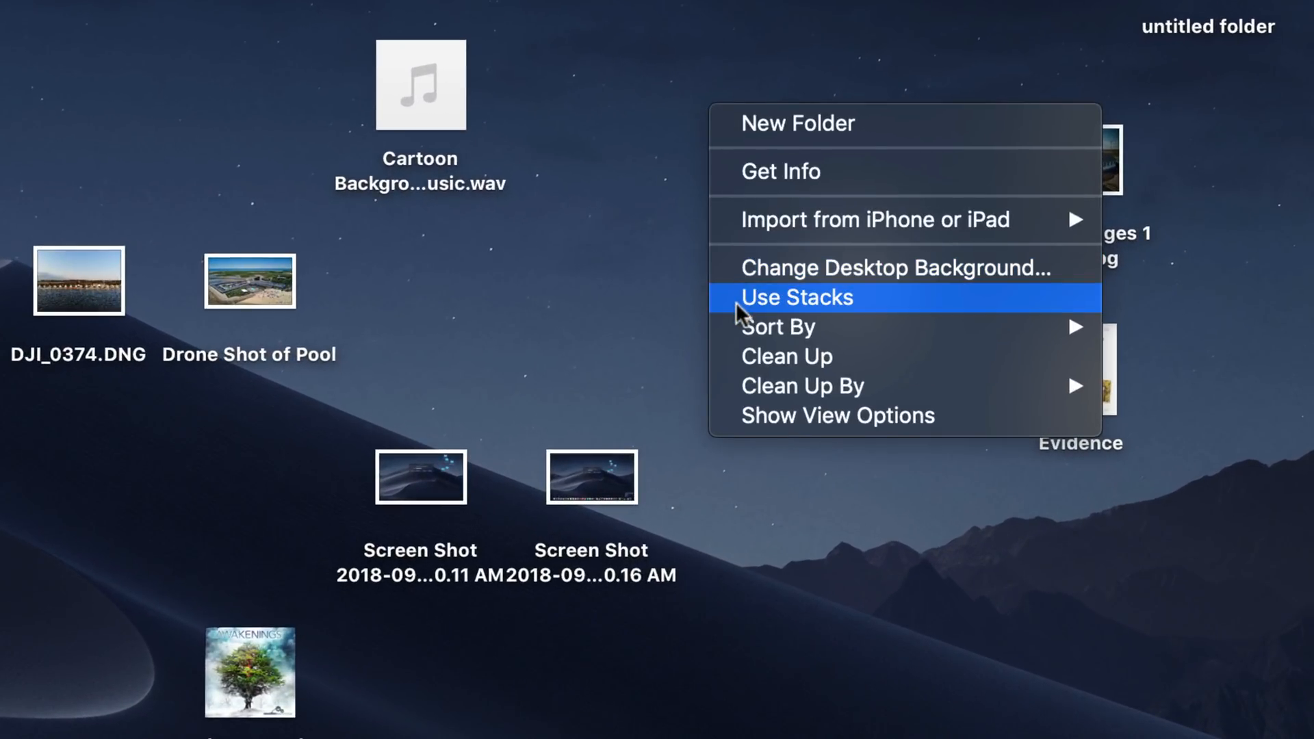
left_click(796, 298)
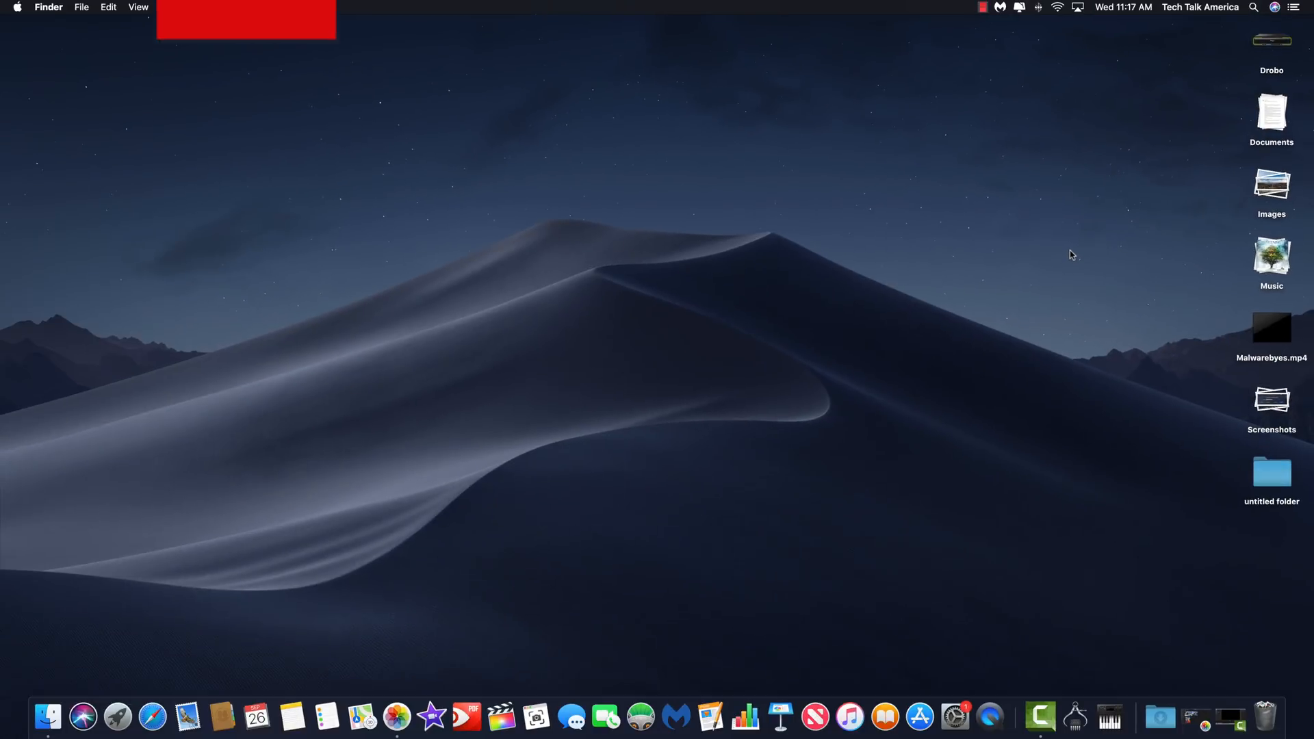
right_click(1071, 254)
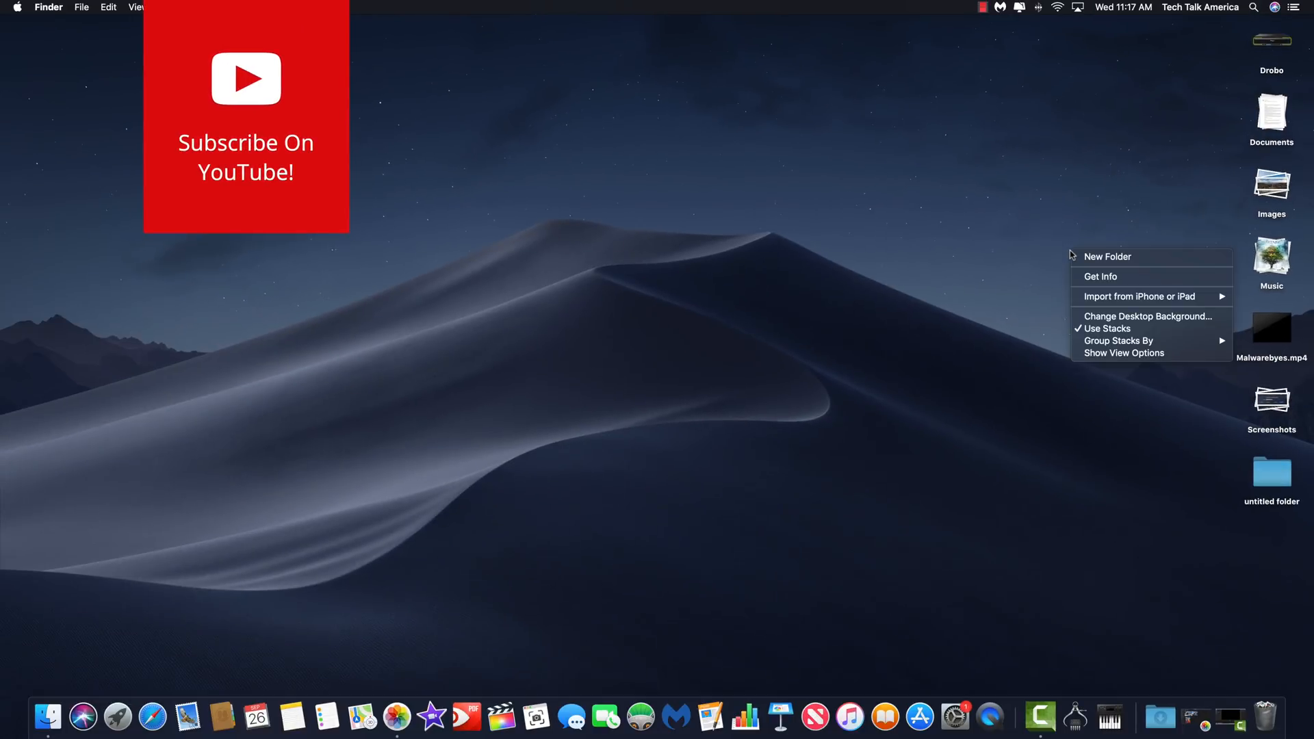
mouse_move(1012, 292)
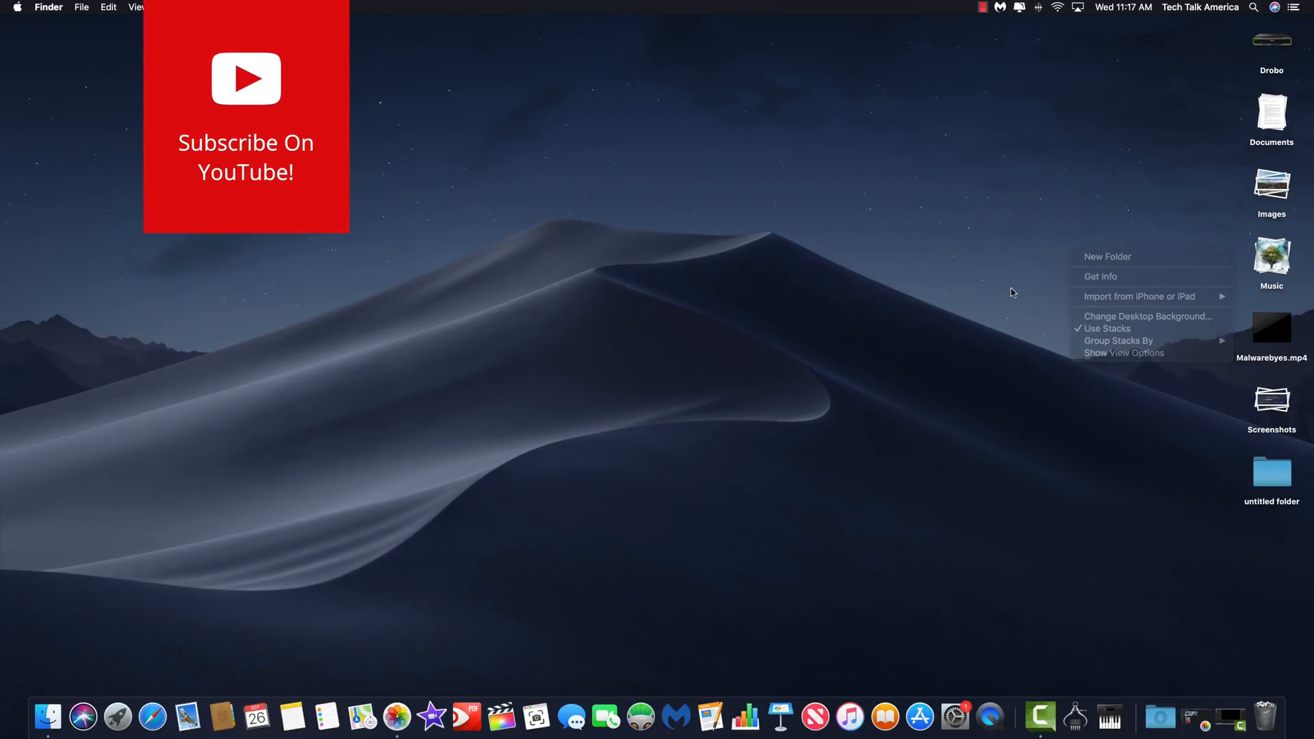
left_click(1011, 293)
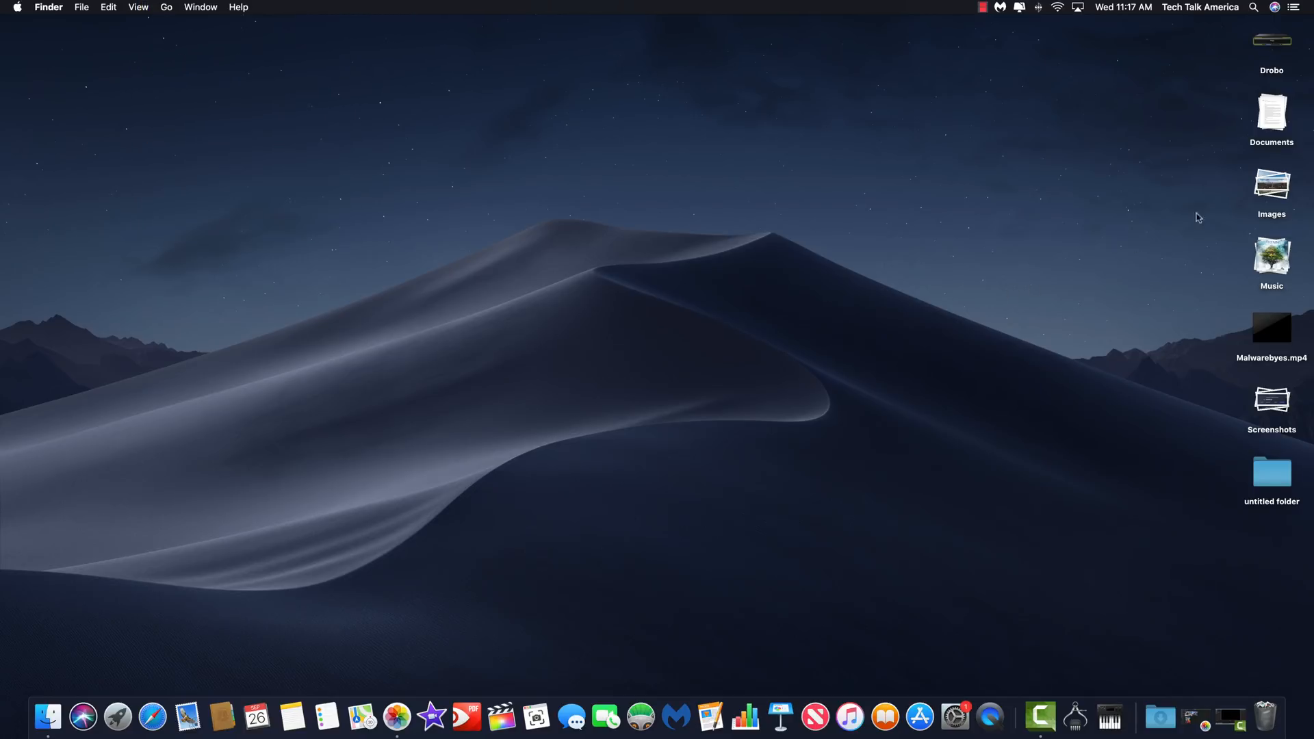
mouse_move(1266, 85)
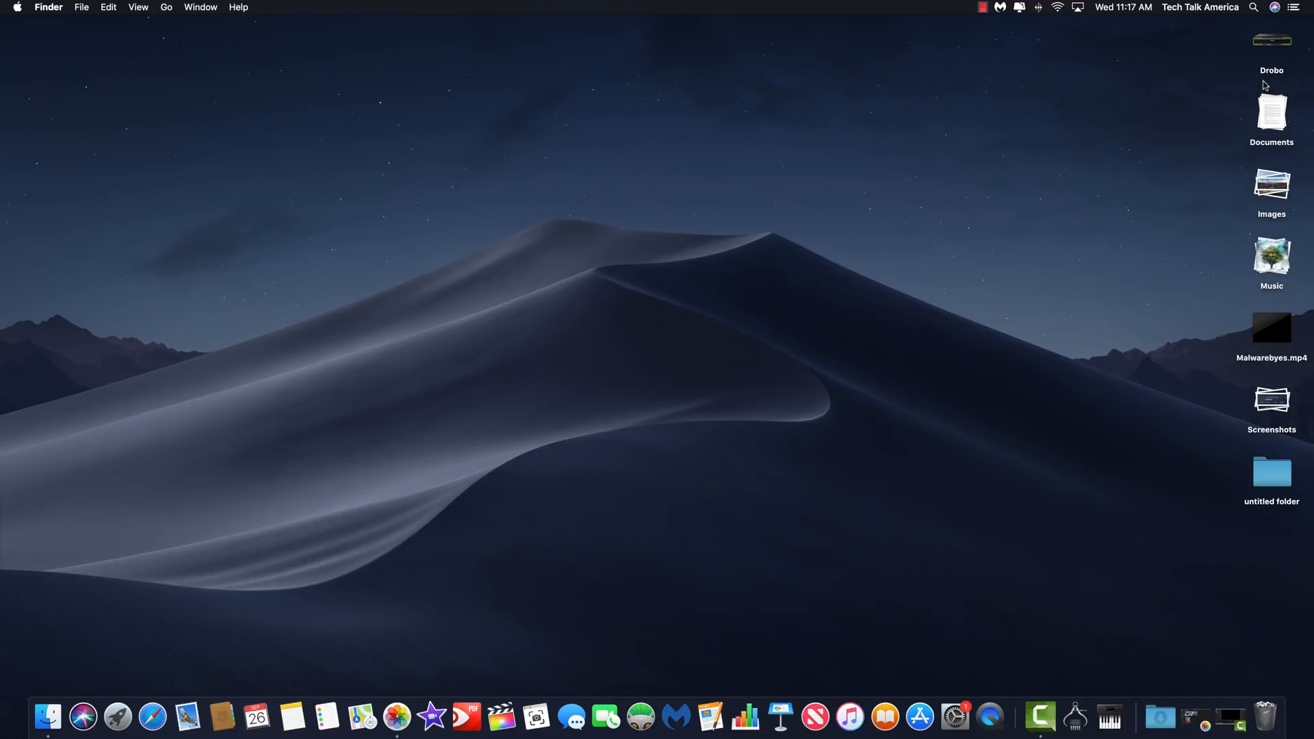
mouse_move(1270, 325)
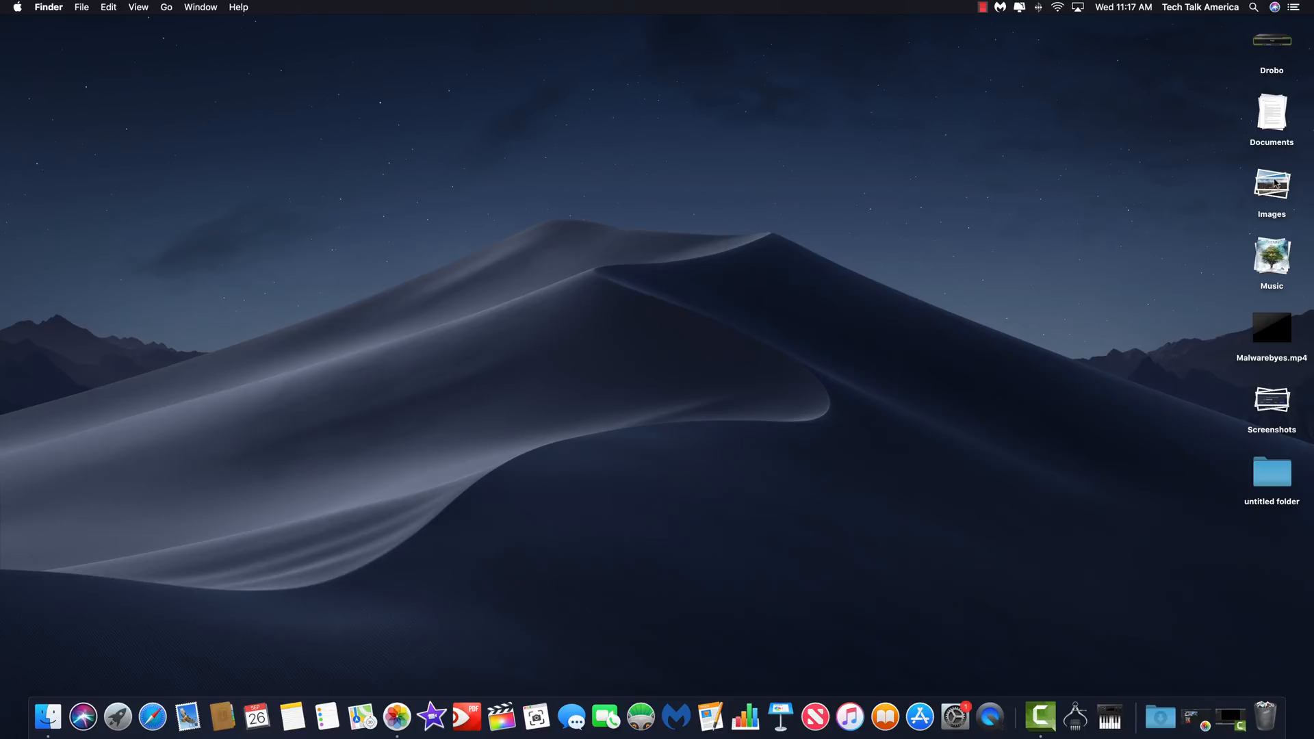
mouse_move(975, 299)
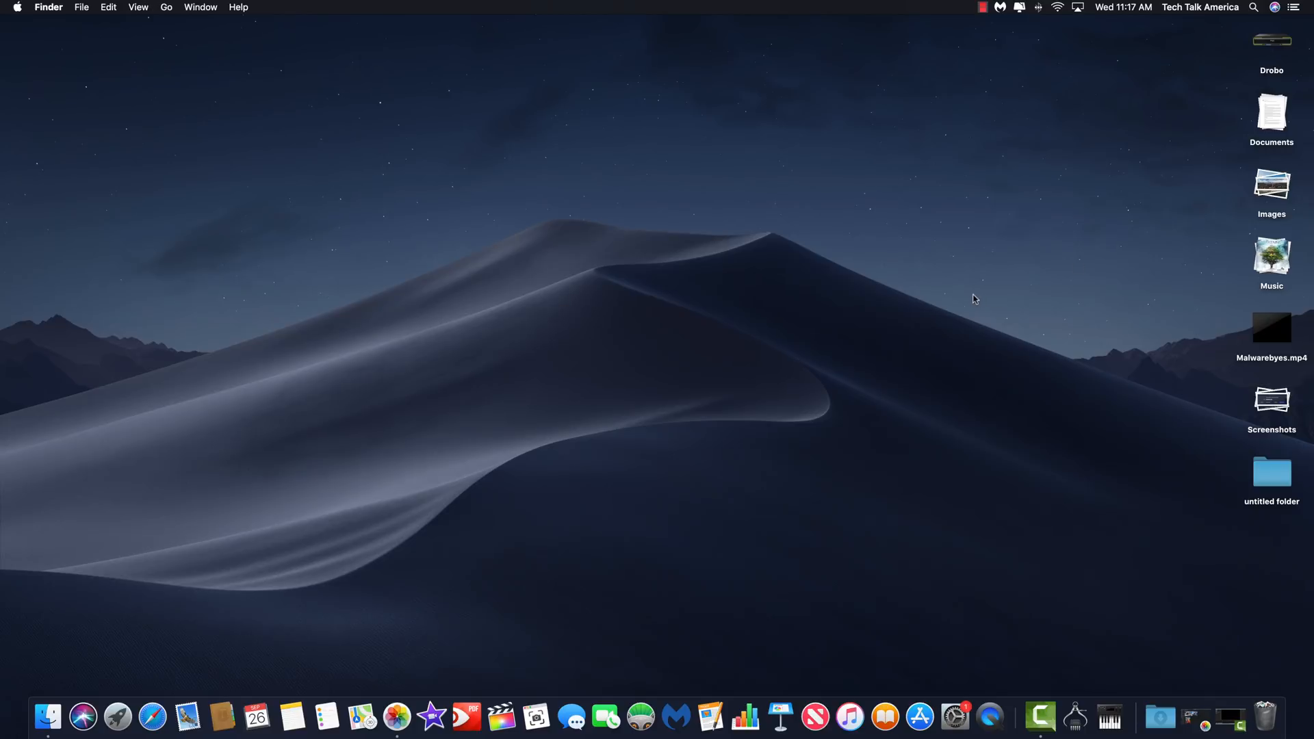
right_click(974, 299)
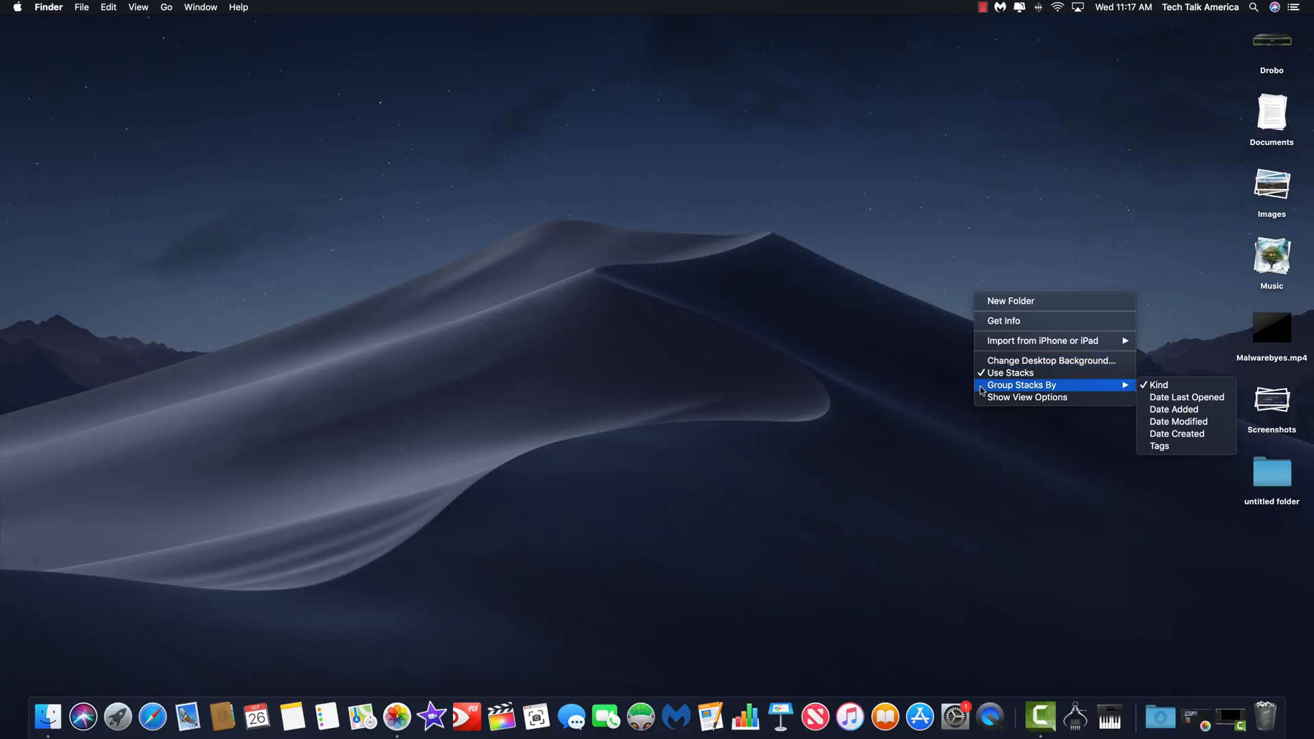
mouse_move(1190, 389)
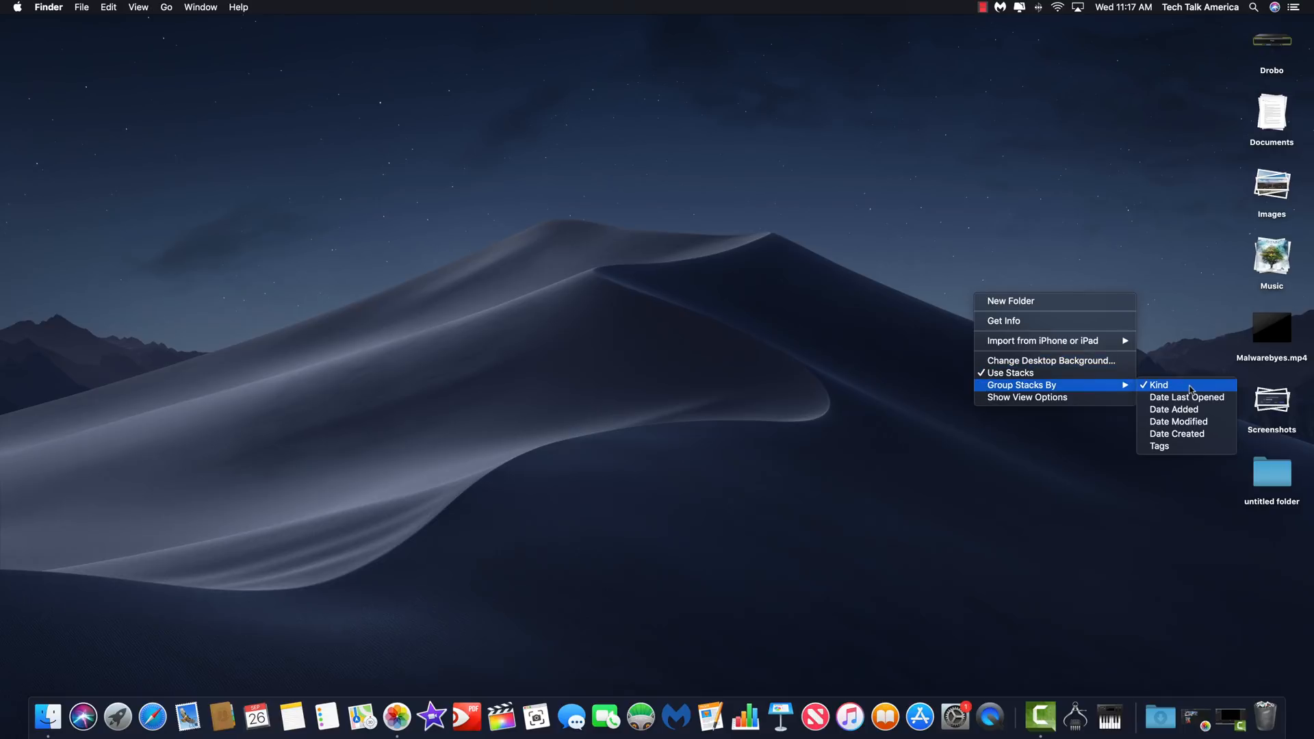
mouse_move(1187, 397)
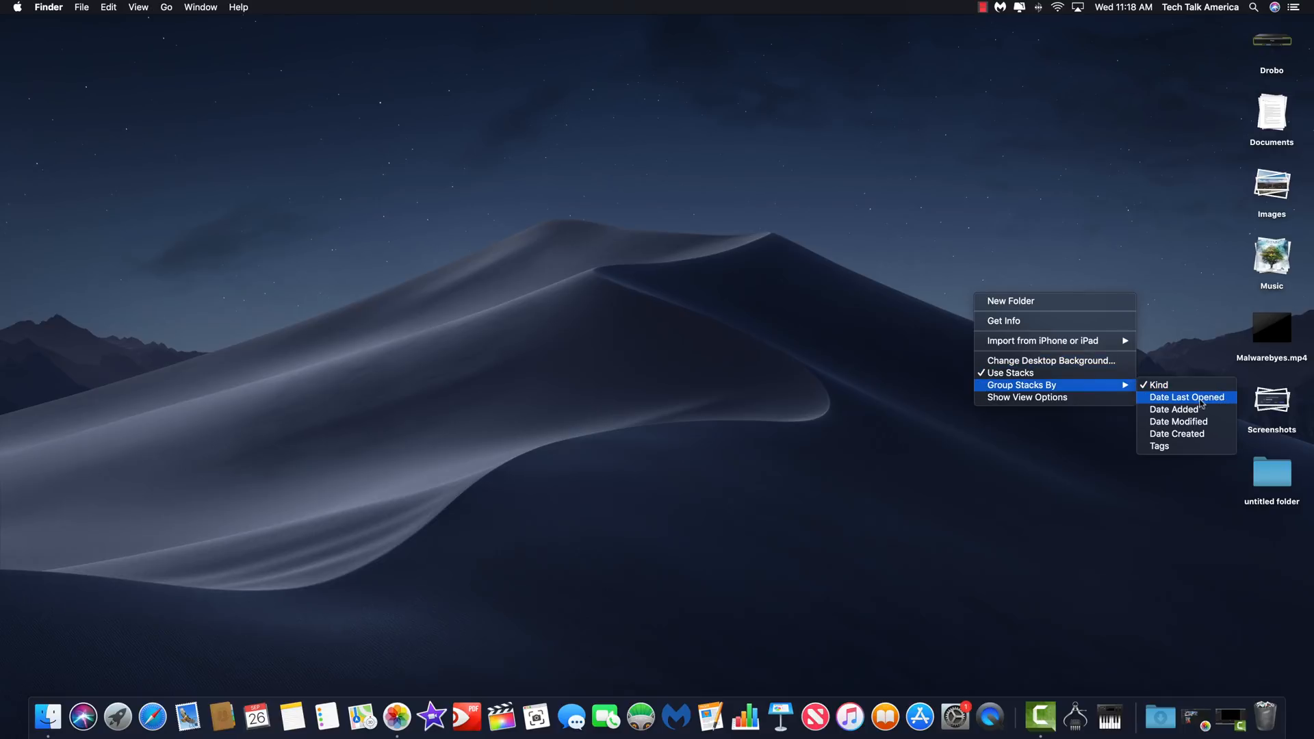
left_click(1173, 404)
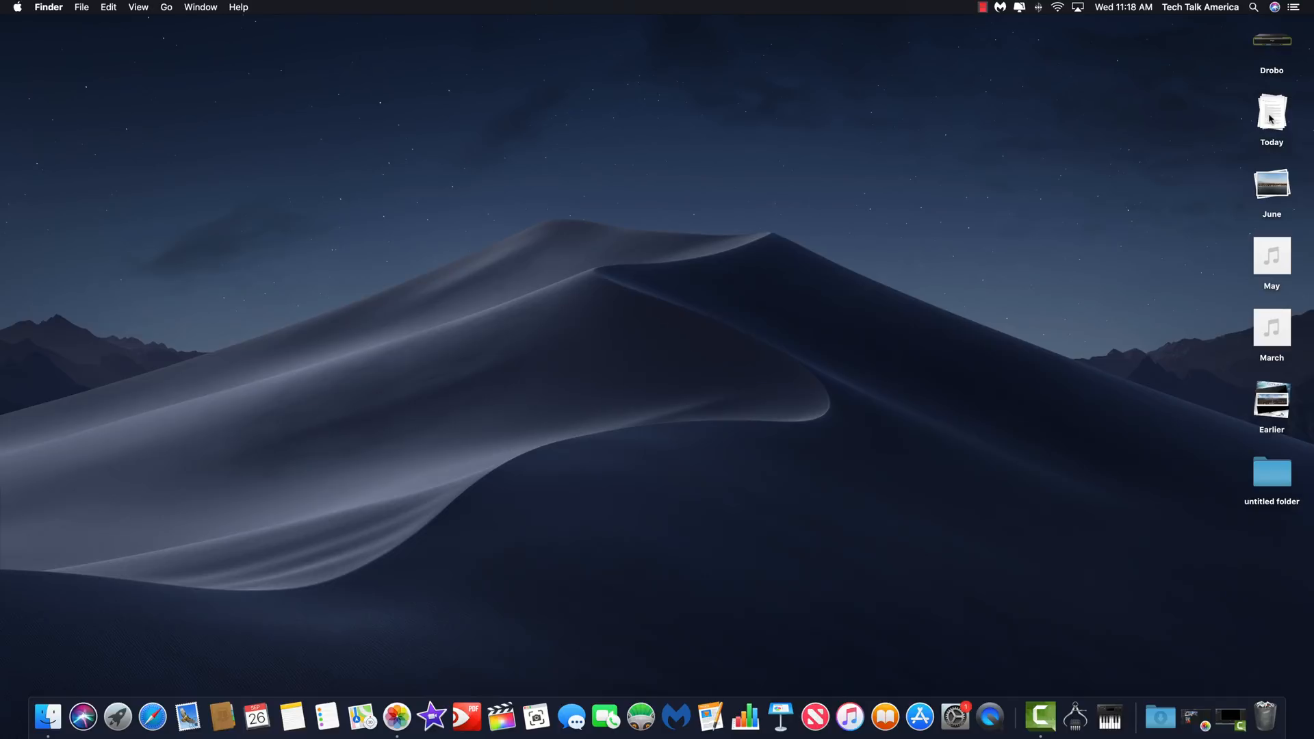
mouse_move(1261, 402)
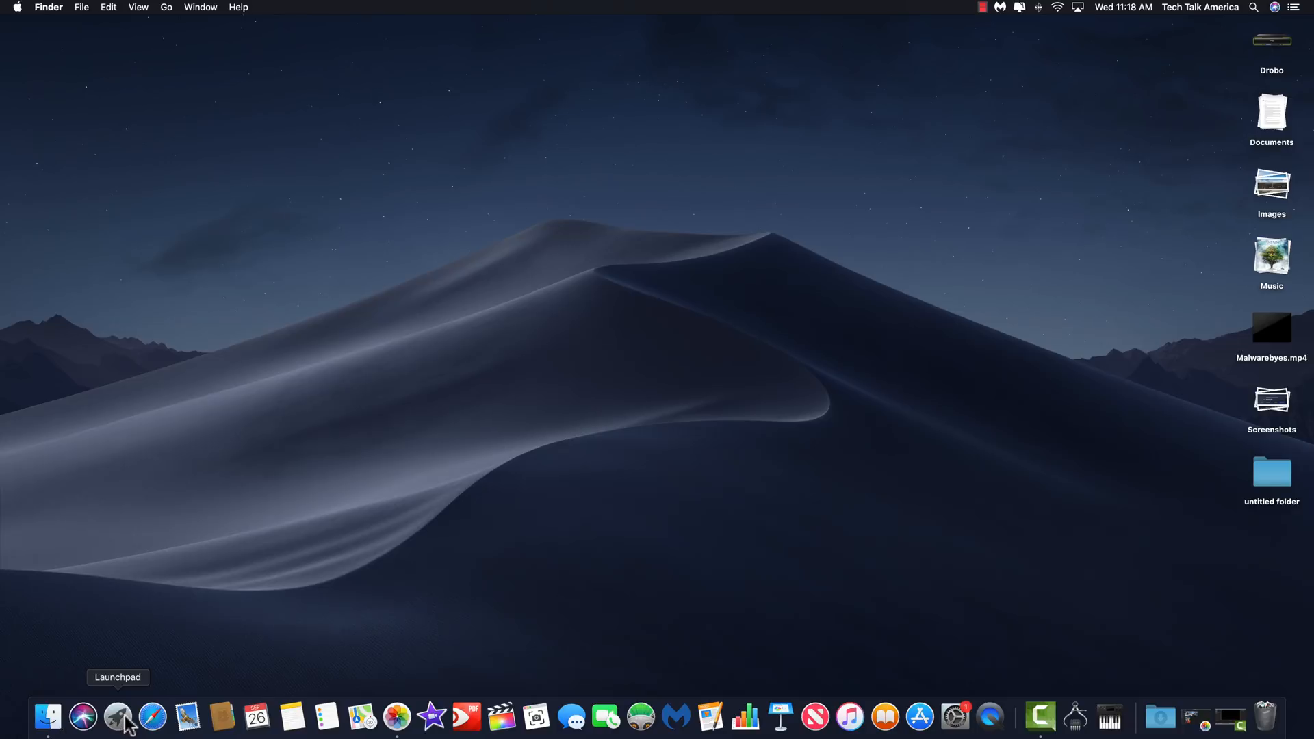
left_click(117, 717)
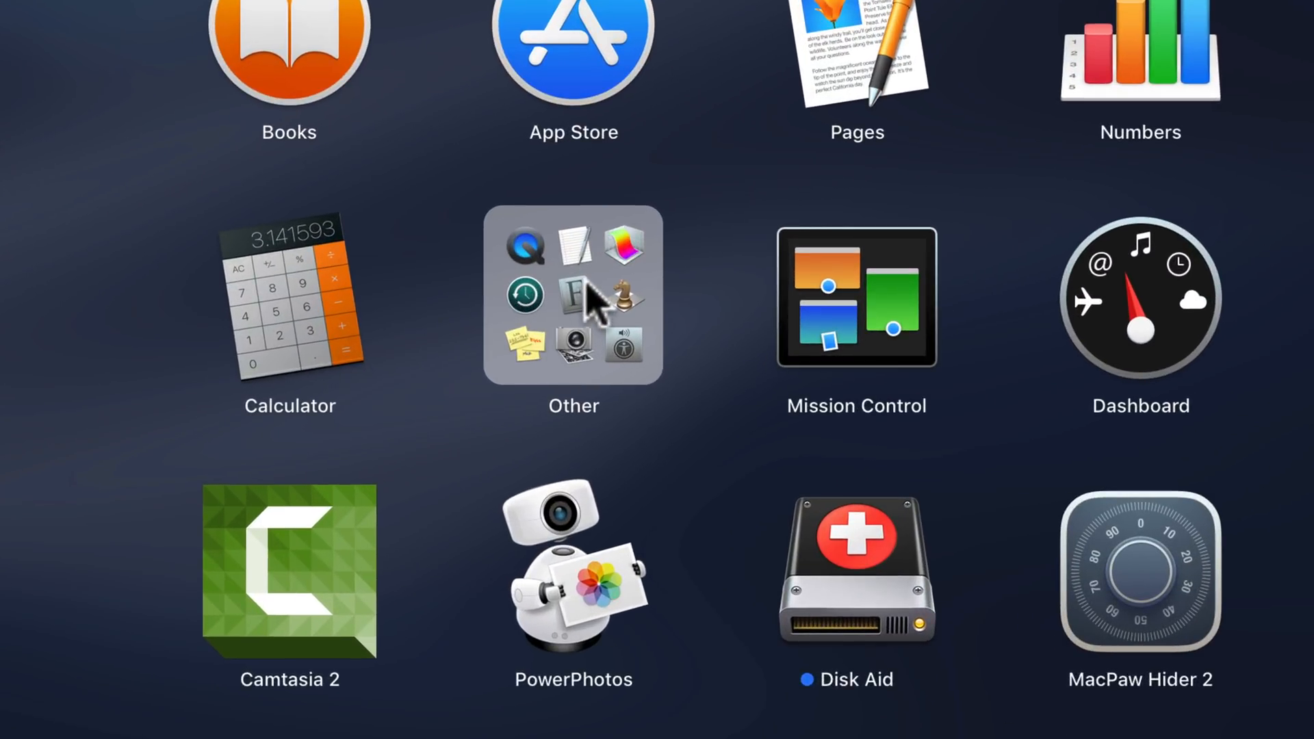
Step: Open Launchpad's Other folder to view utilities like Terminal, Disk Utility and Screenshot
left_click(574, 295)
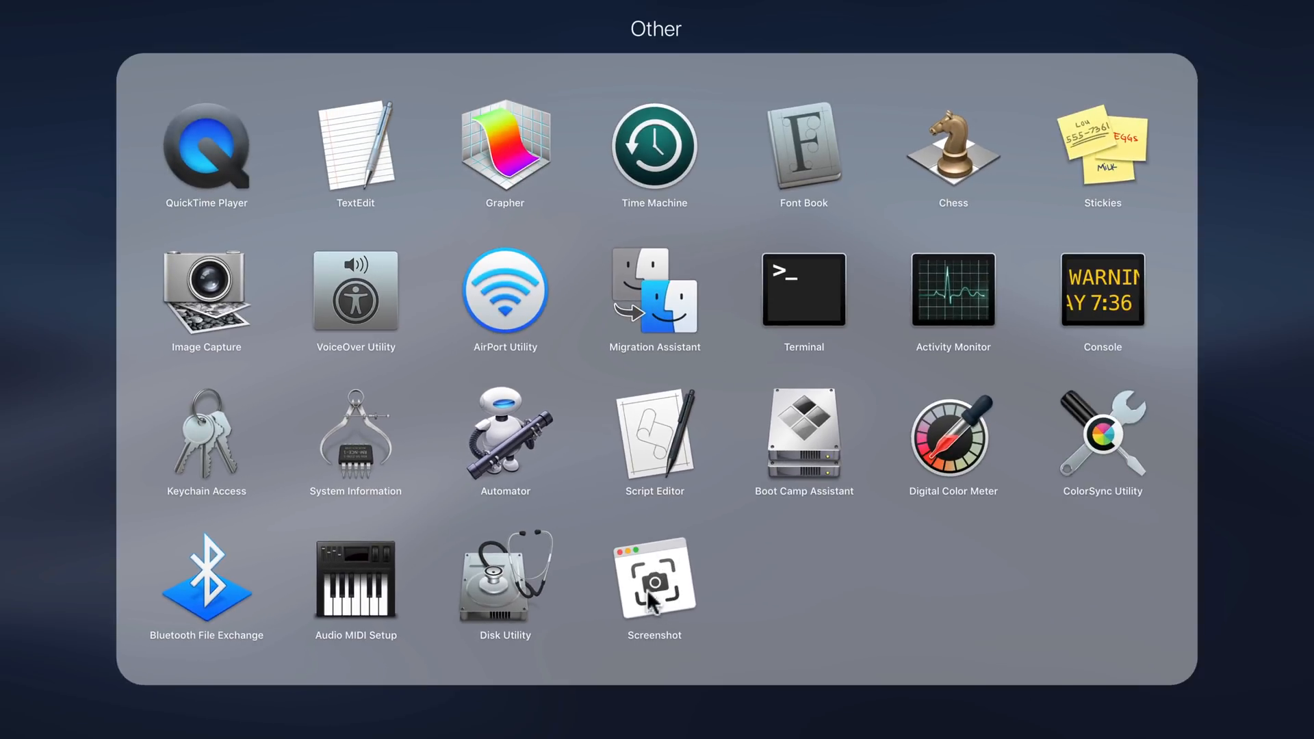
mouse_move(668, 584)
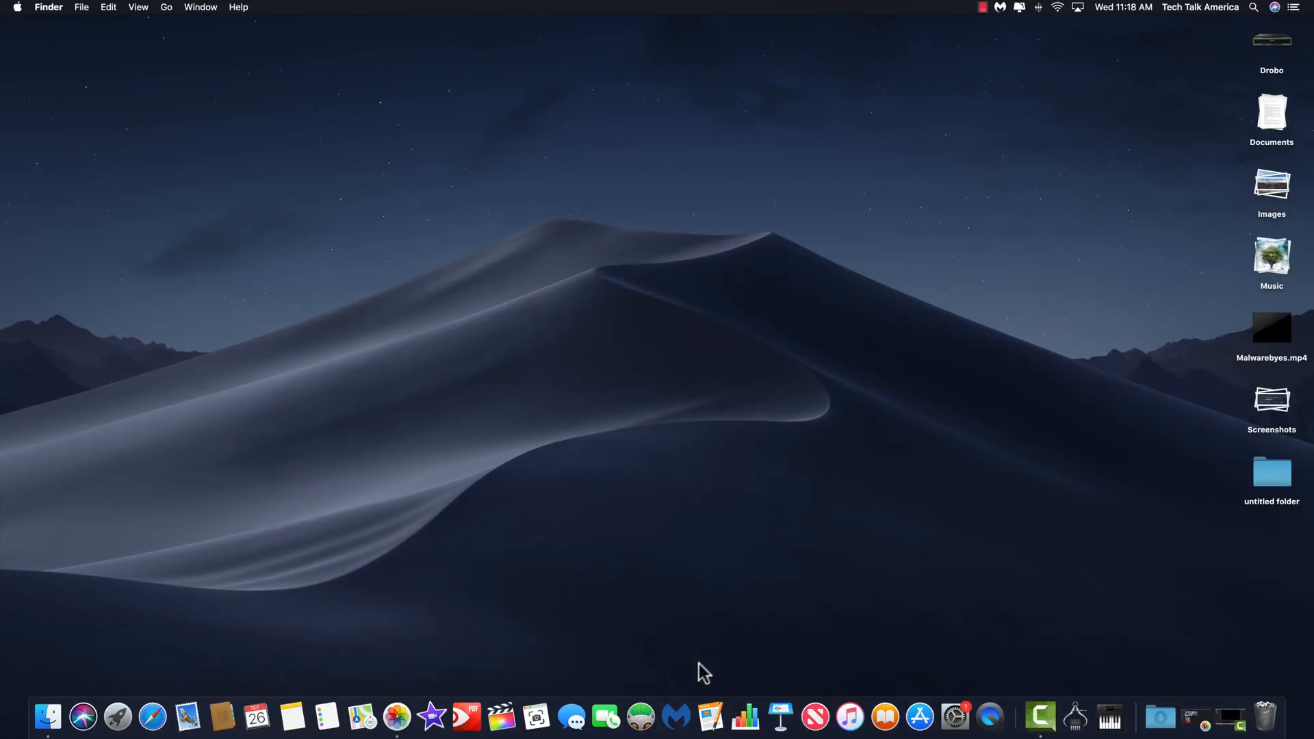
mouse_move(537, 718)
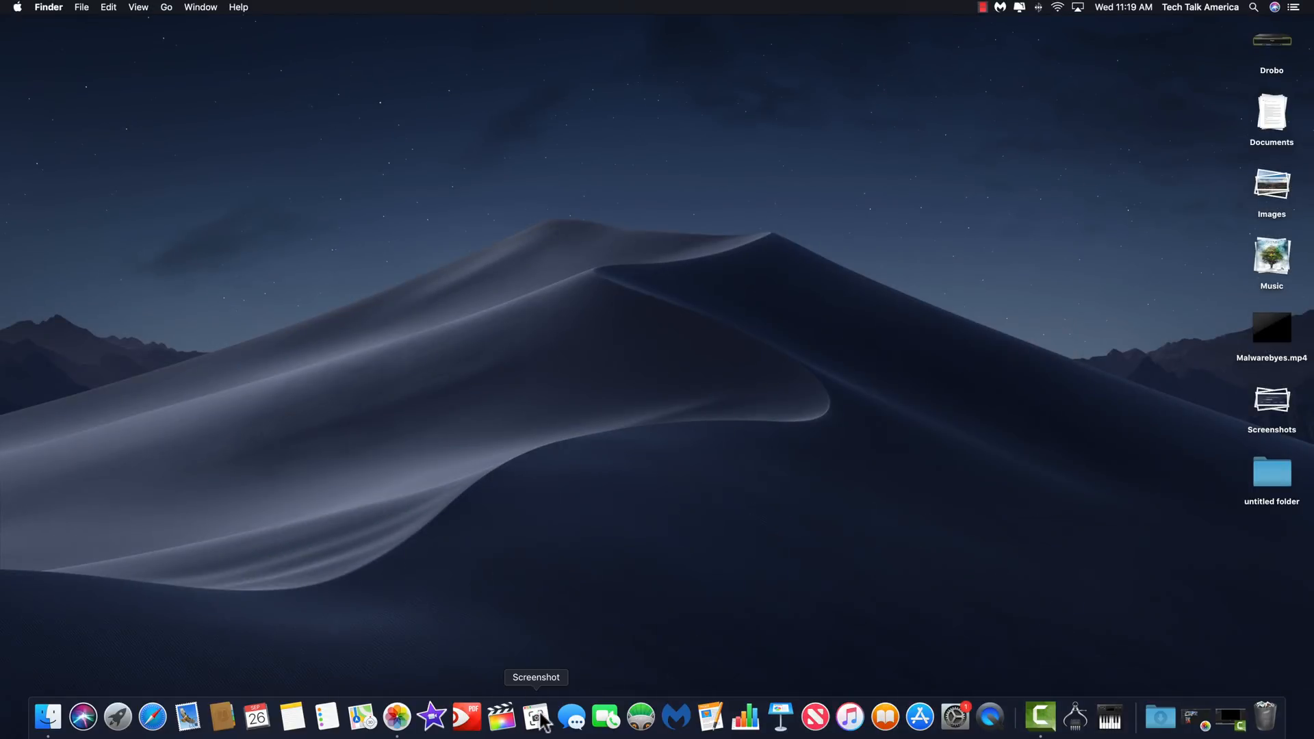
Step: Launch Screenshot from the Dock and choose Capture Entire Screen
left_click(539, 716)
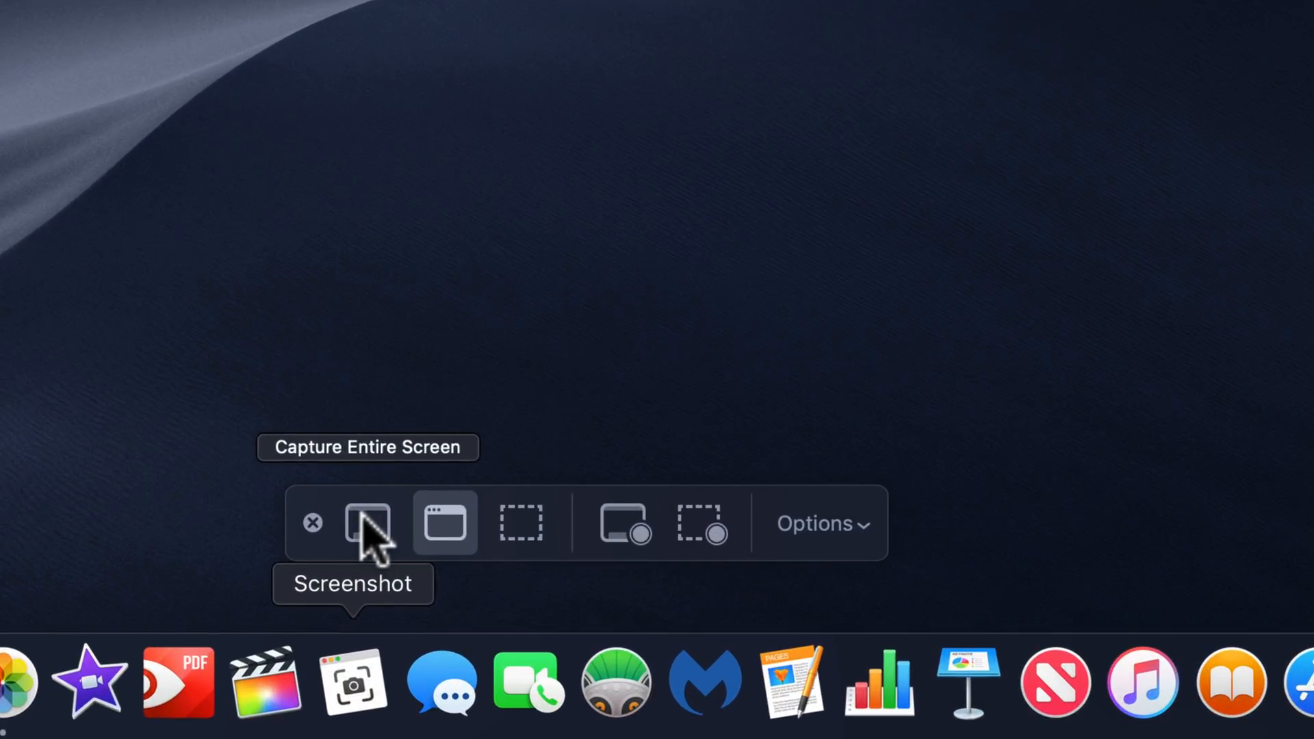
left_click(366, 522)
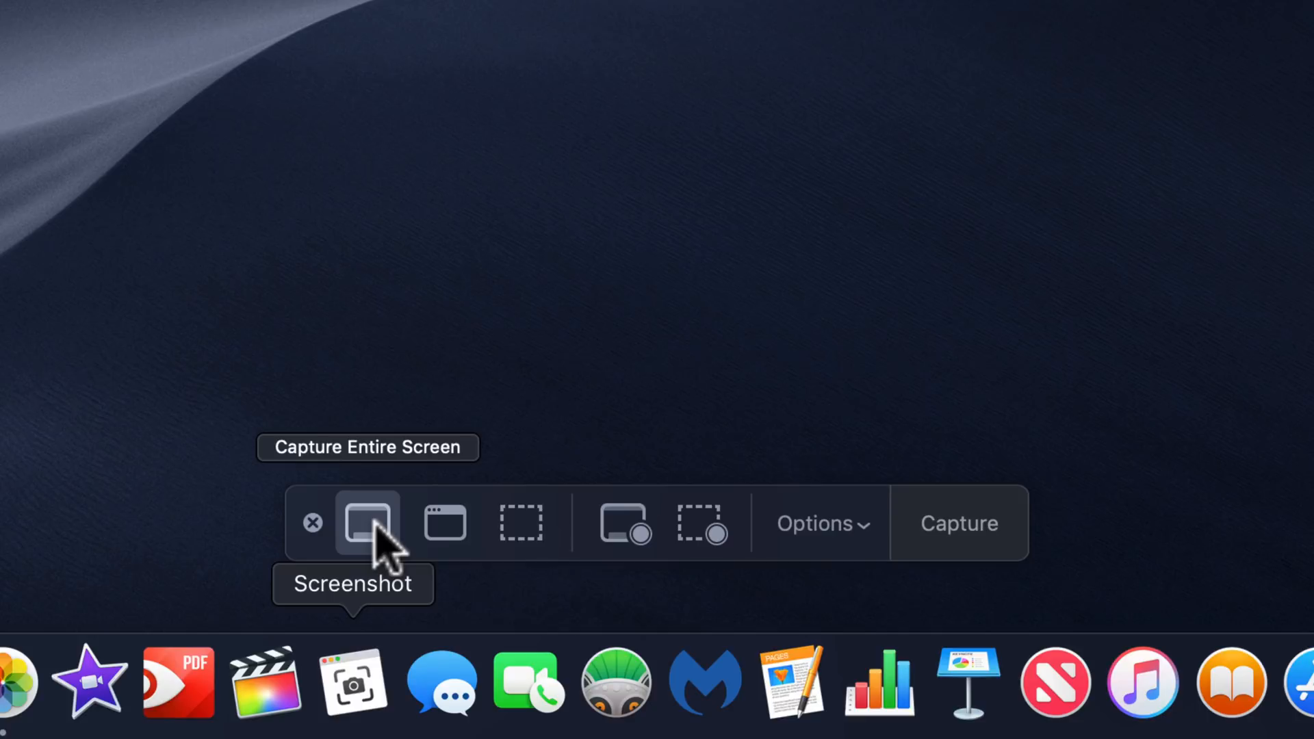
mouse_move(445, 523)
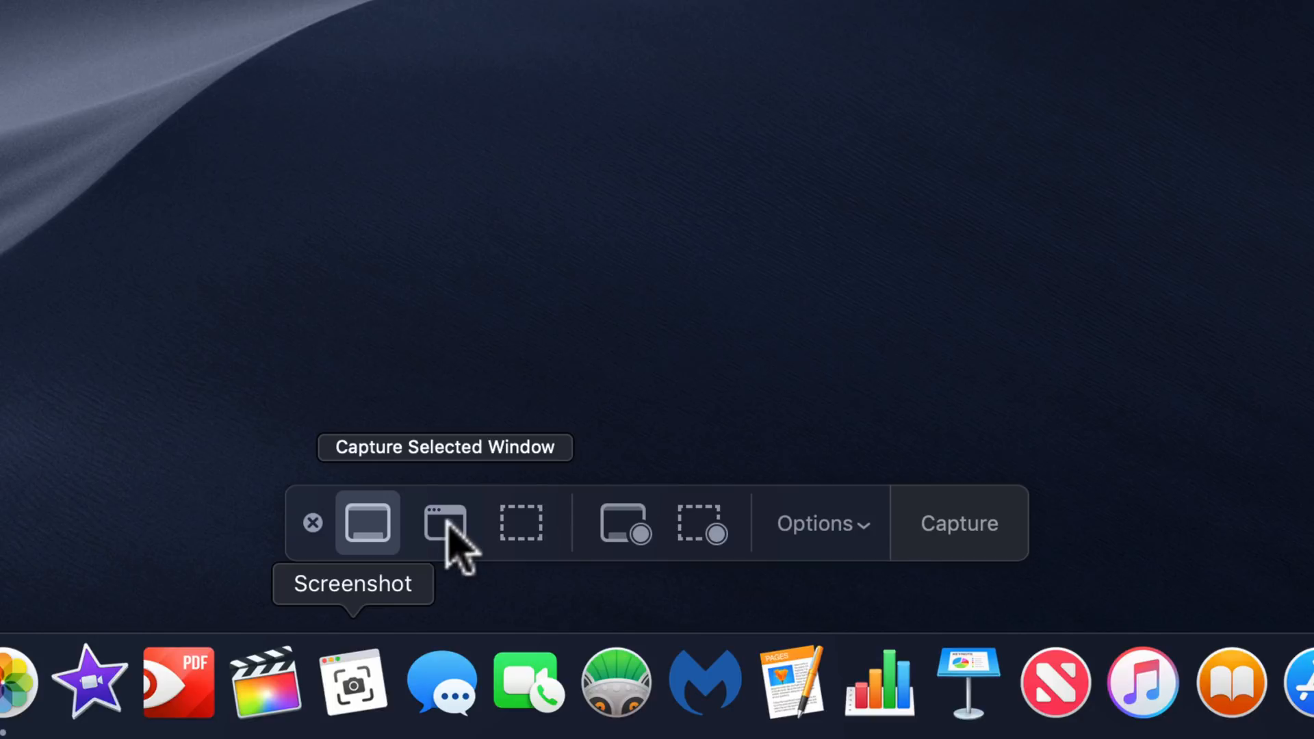
mouse_move(522, 523)
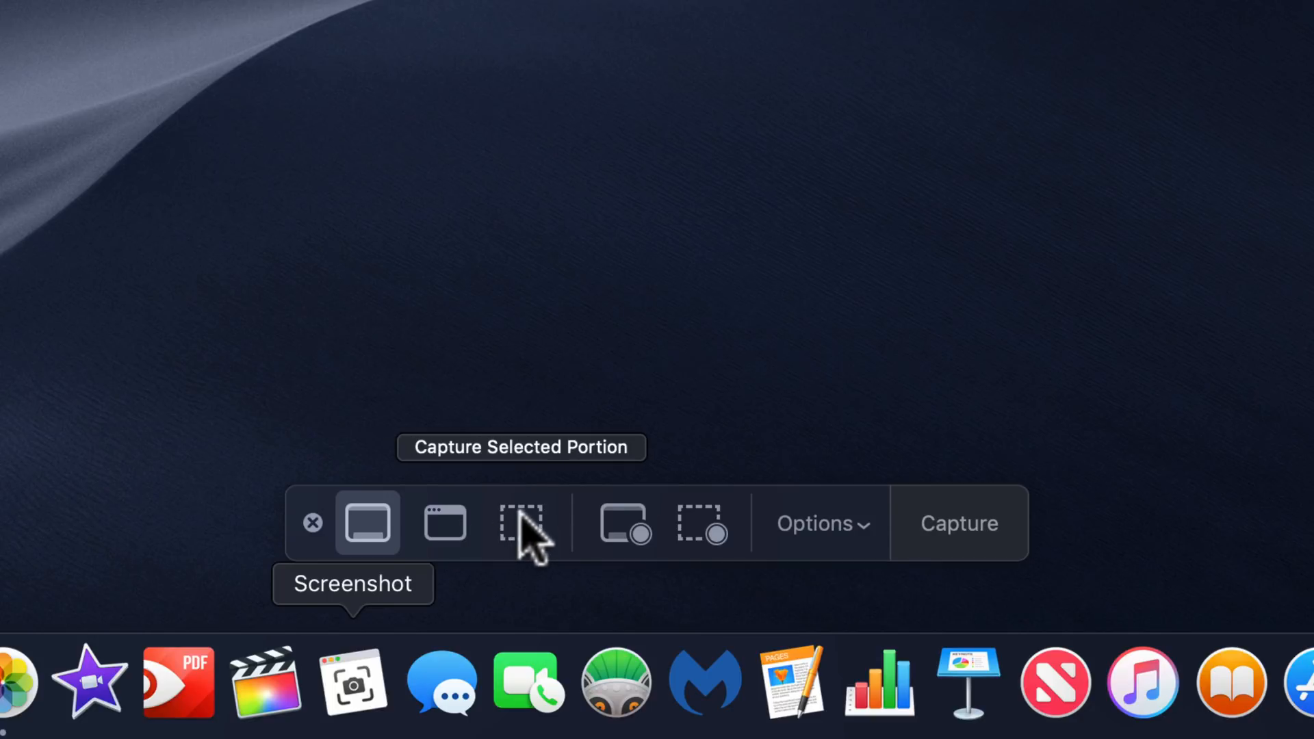
Step: Choose Capture Selected Portion and draw a roughly 687 by 423 region over the dune
left_click(522, 523)
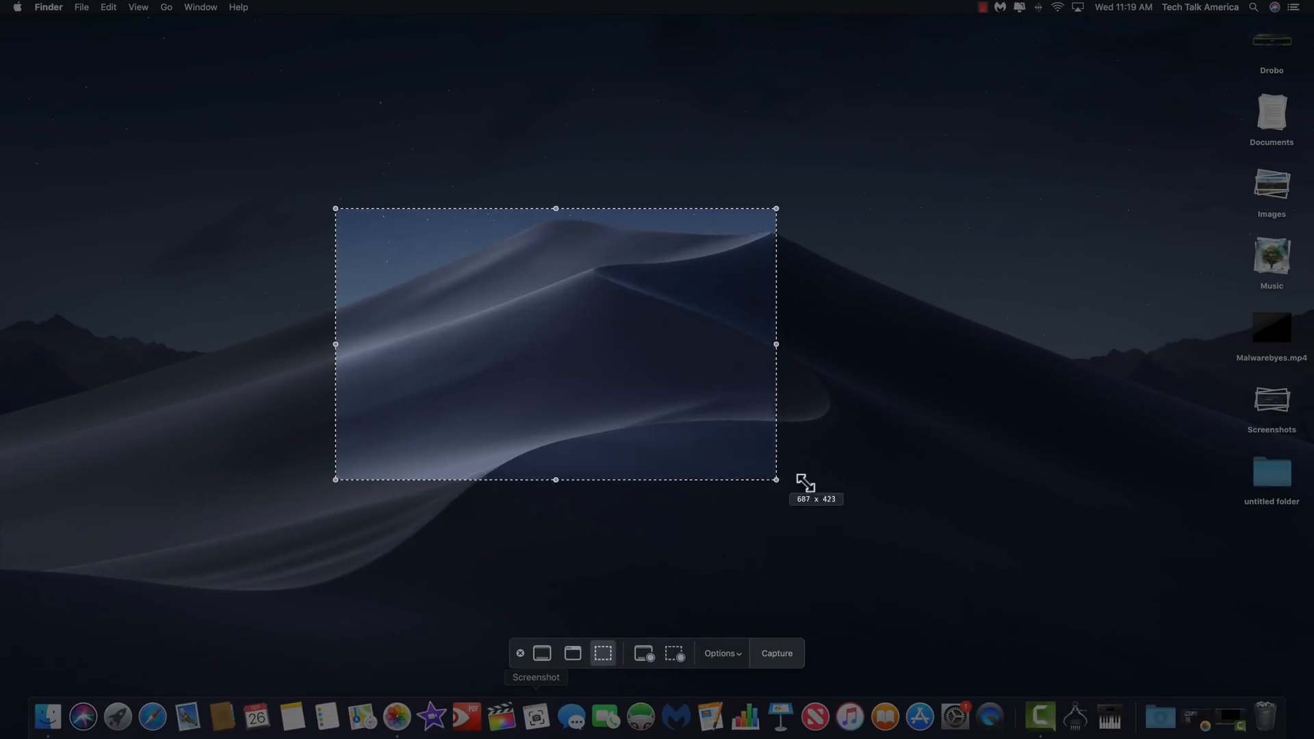
left_click_drag(555, 344, 609, 287)
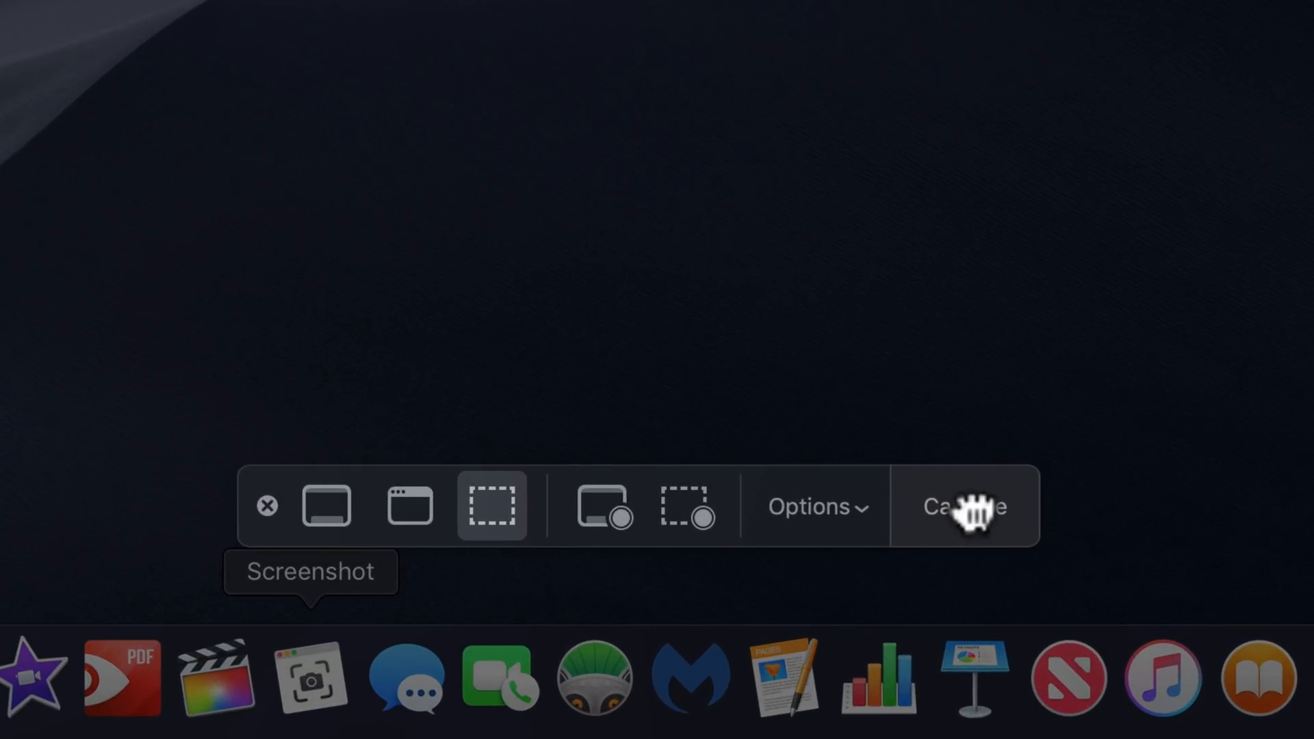
Step: Show Screenshot's Options with save destinations, timer settings and Desktop checked
left_click(814, 507)
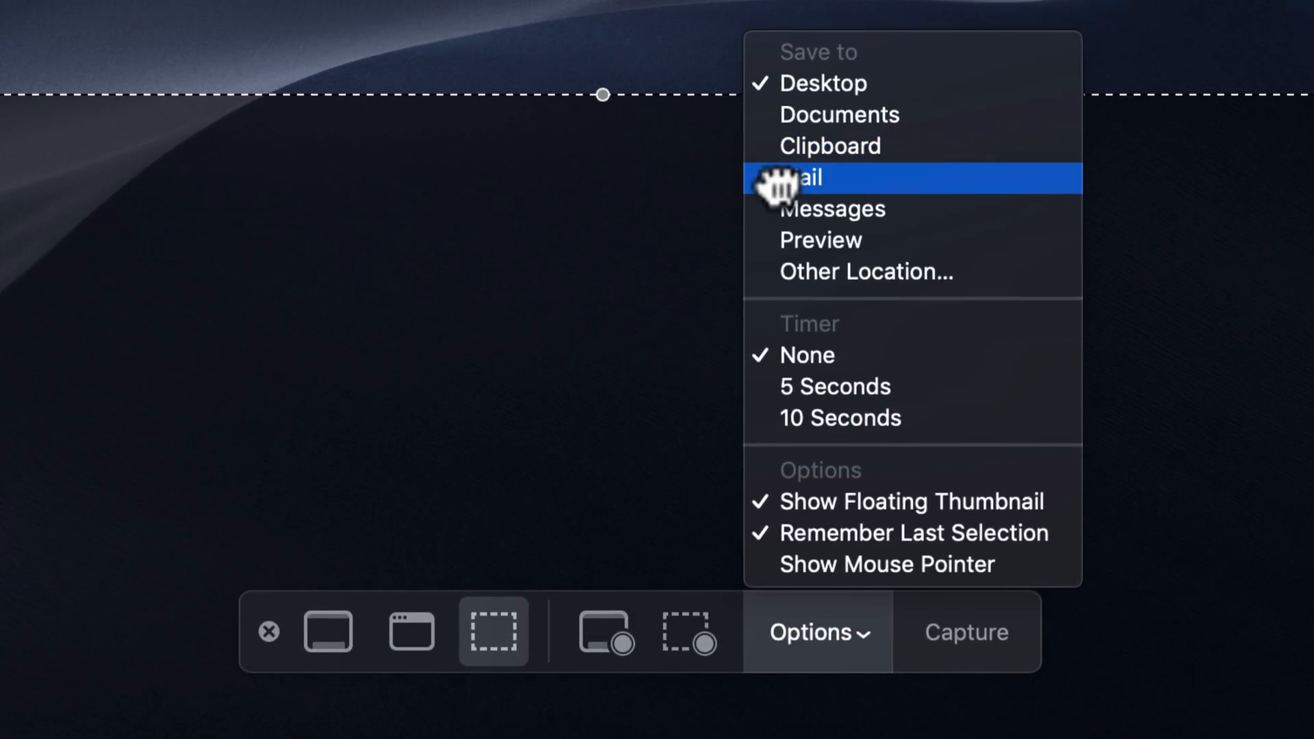
mouse_move(909, 209)
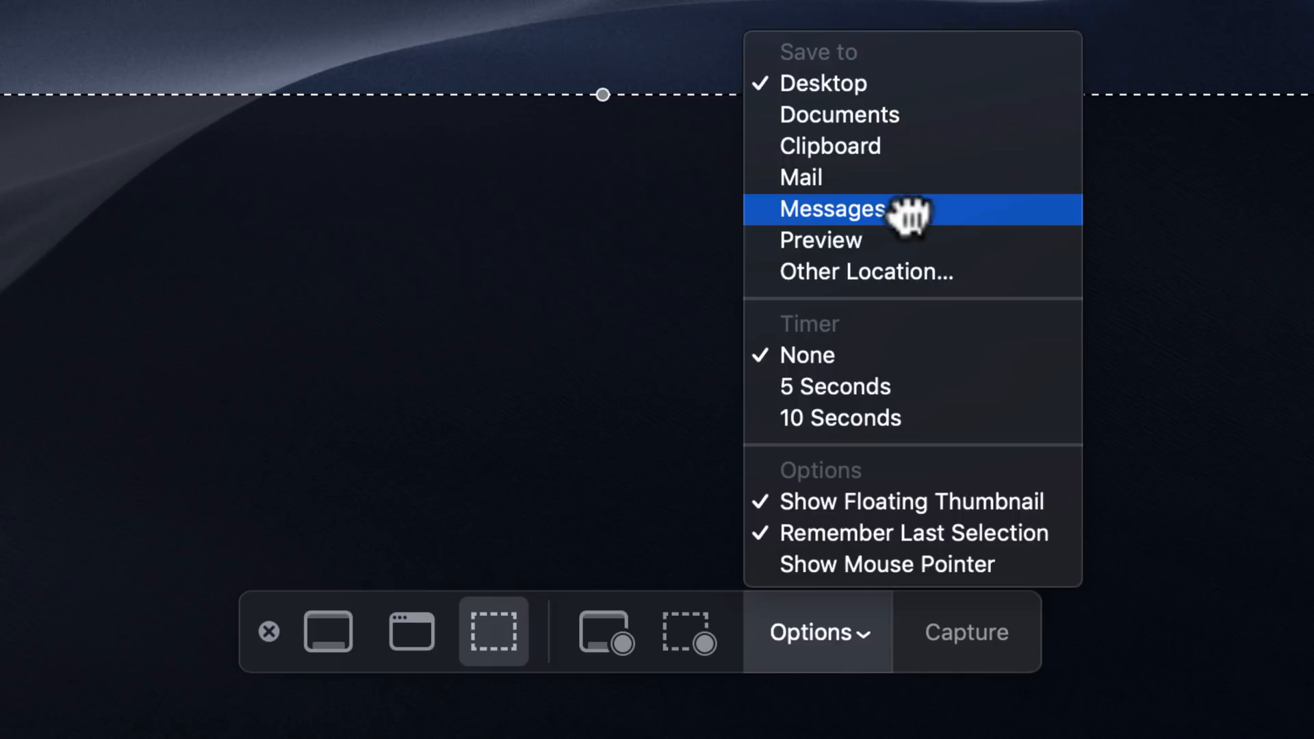
mouse_move(930, 216)
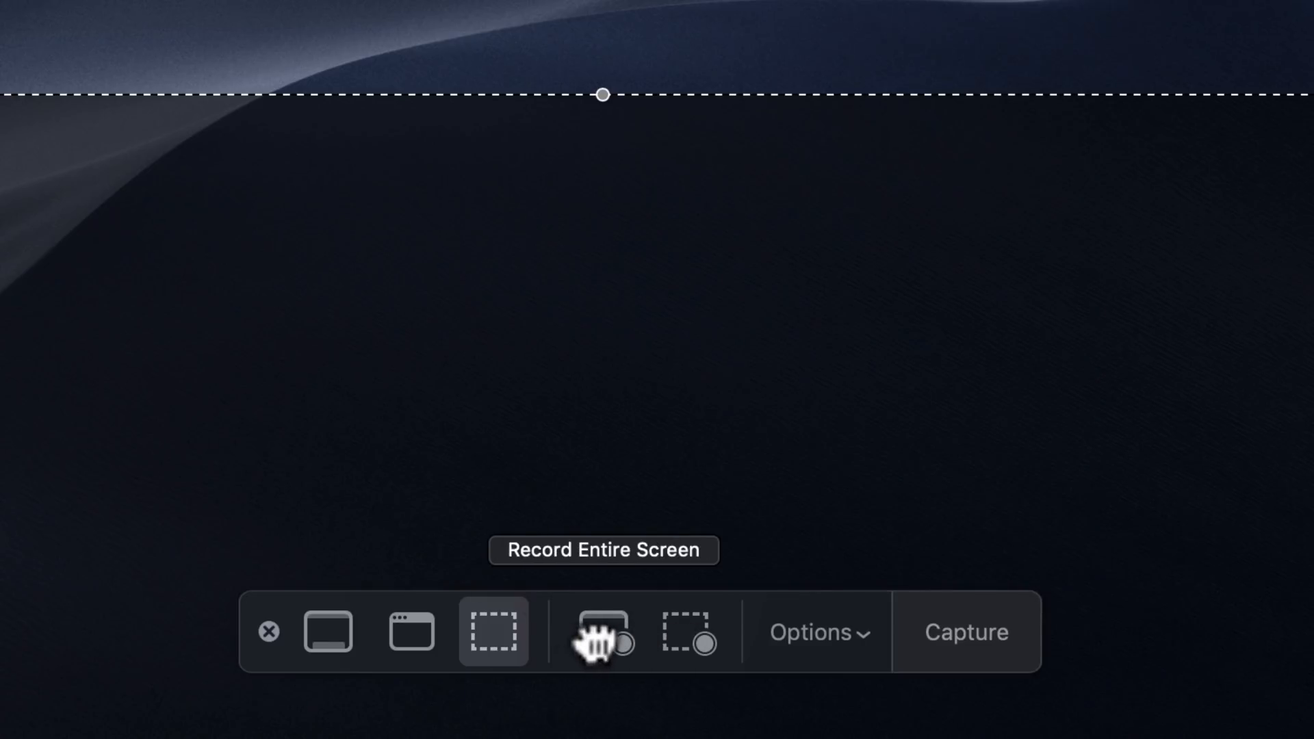
mouse_move(689, 631)
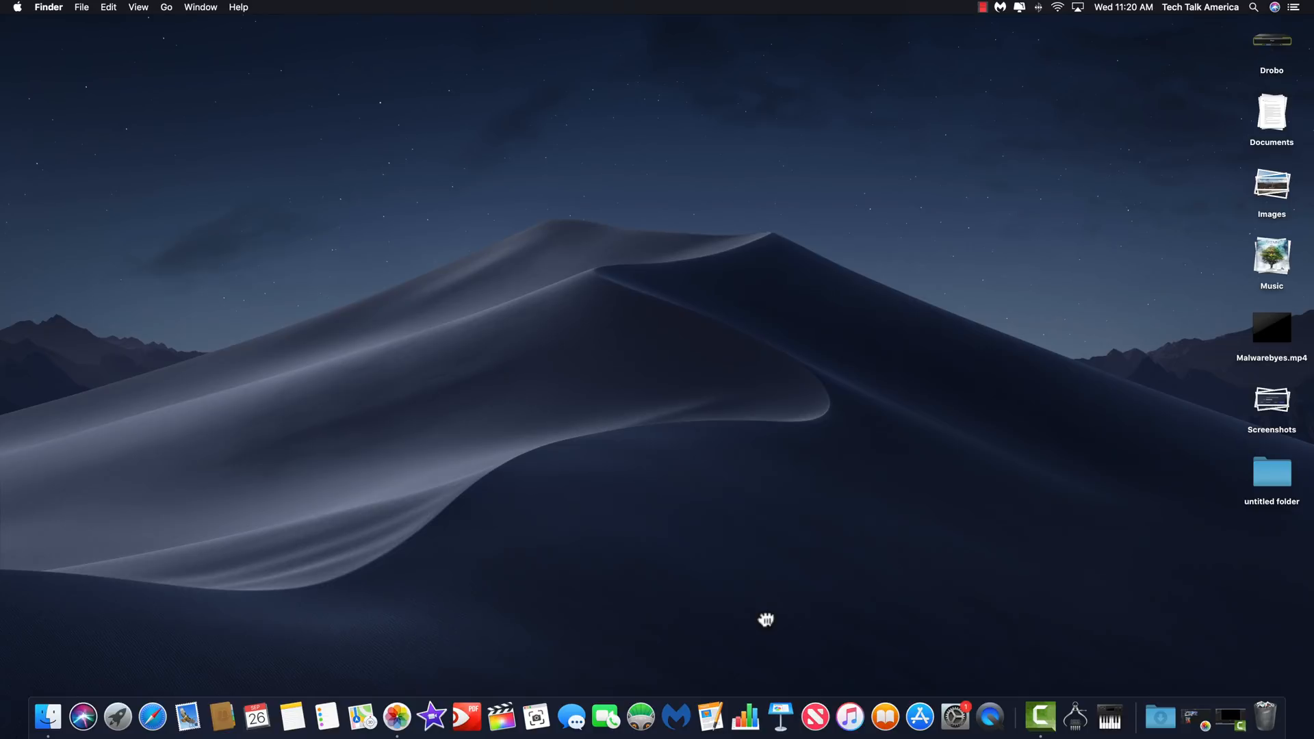
Step: In General preferences, switch Appearance from Light to Dark and back to Light
left_click(953, 716)
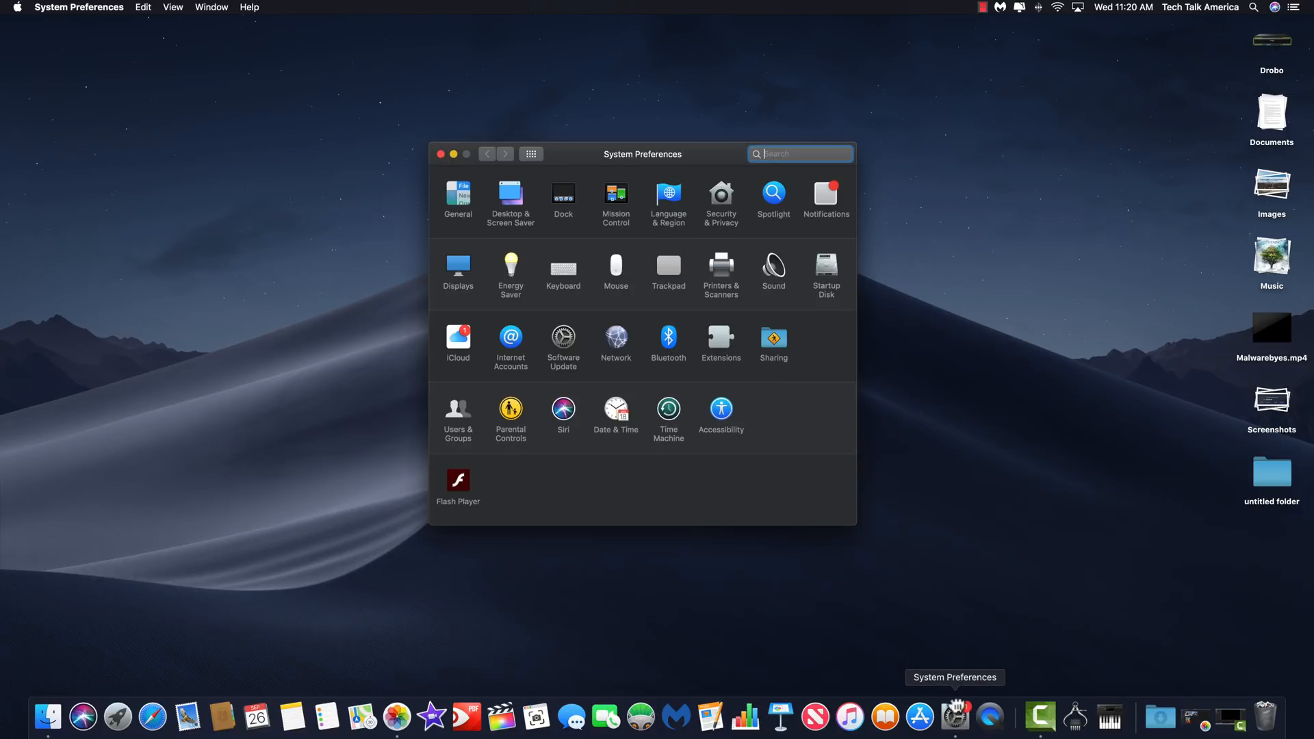
left_click(458, 194)
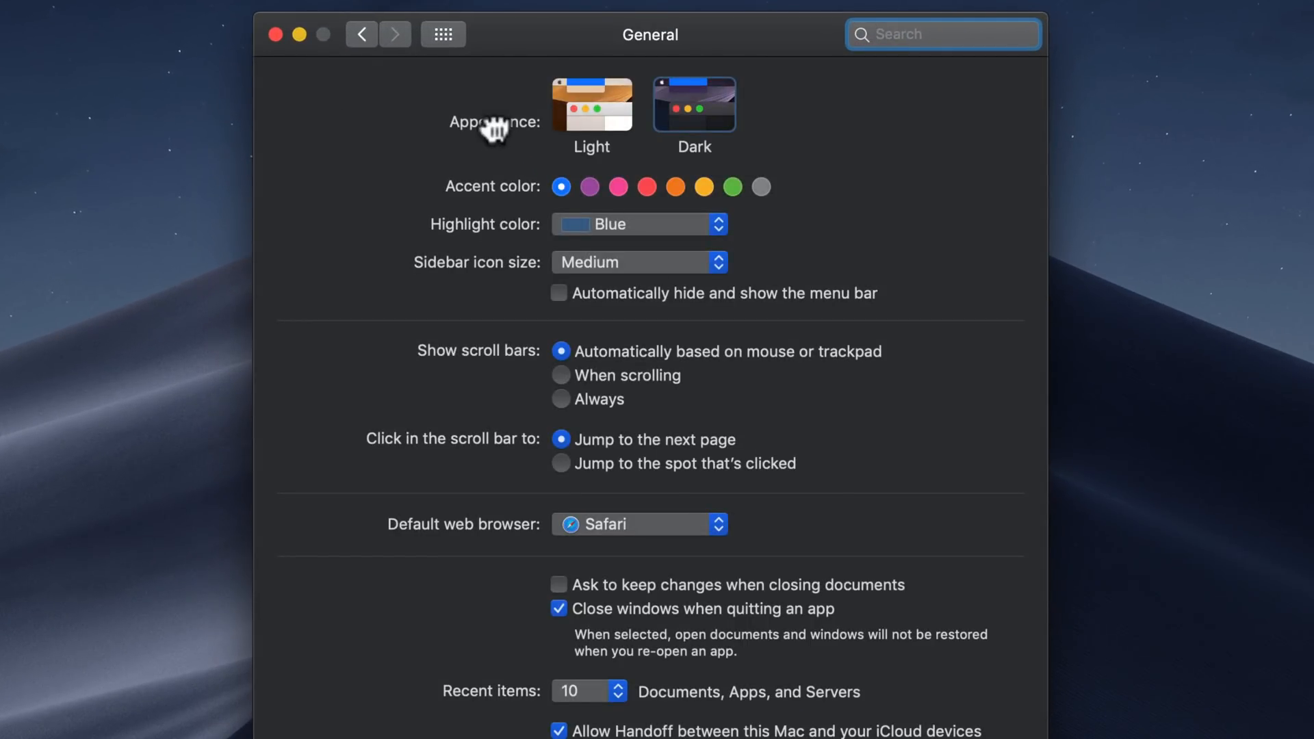
left_click(591, 104)
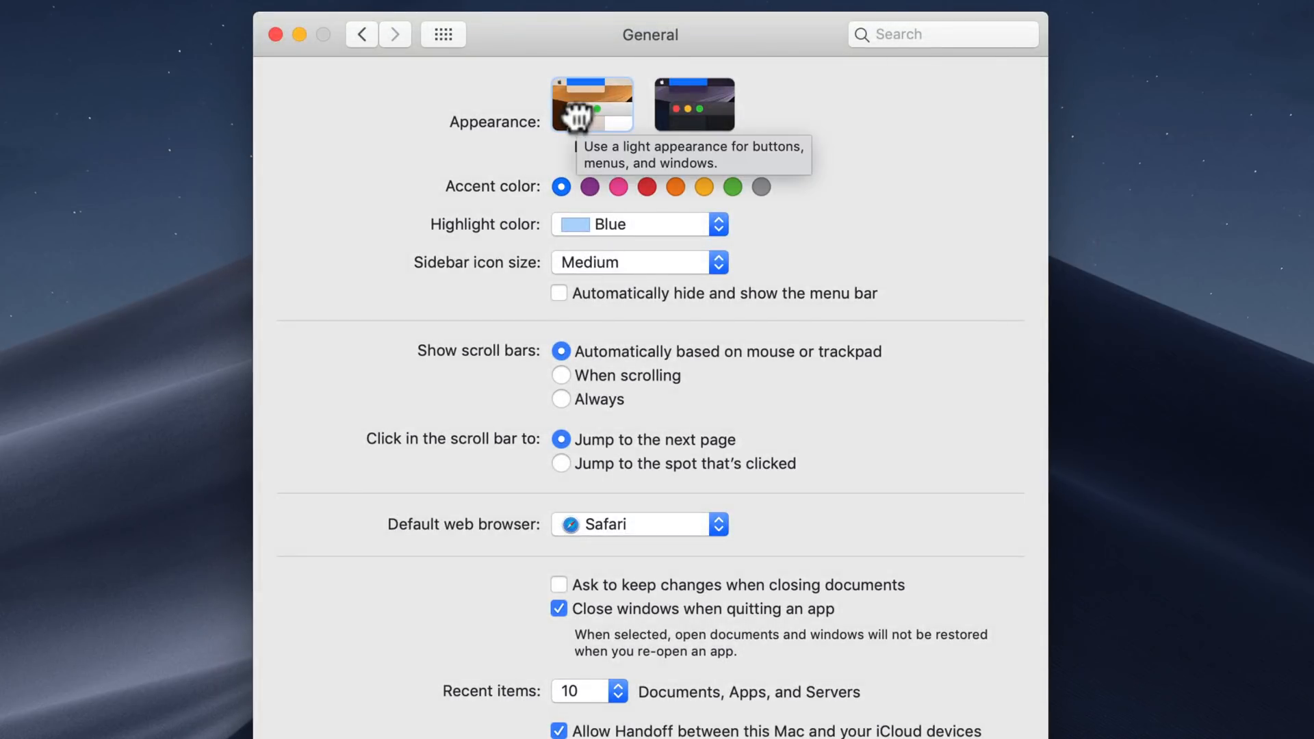
left_click(694, 104)
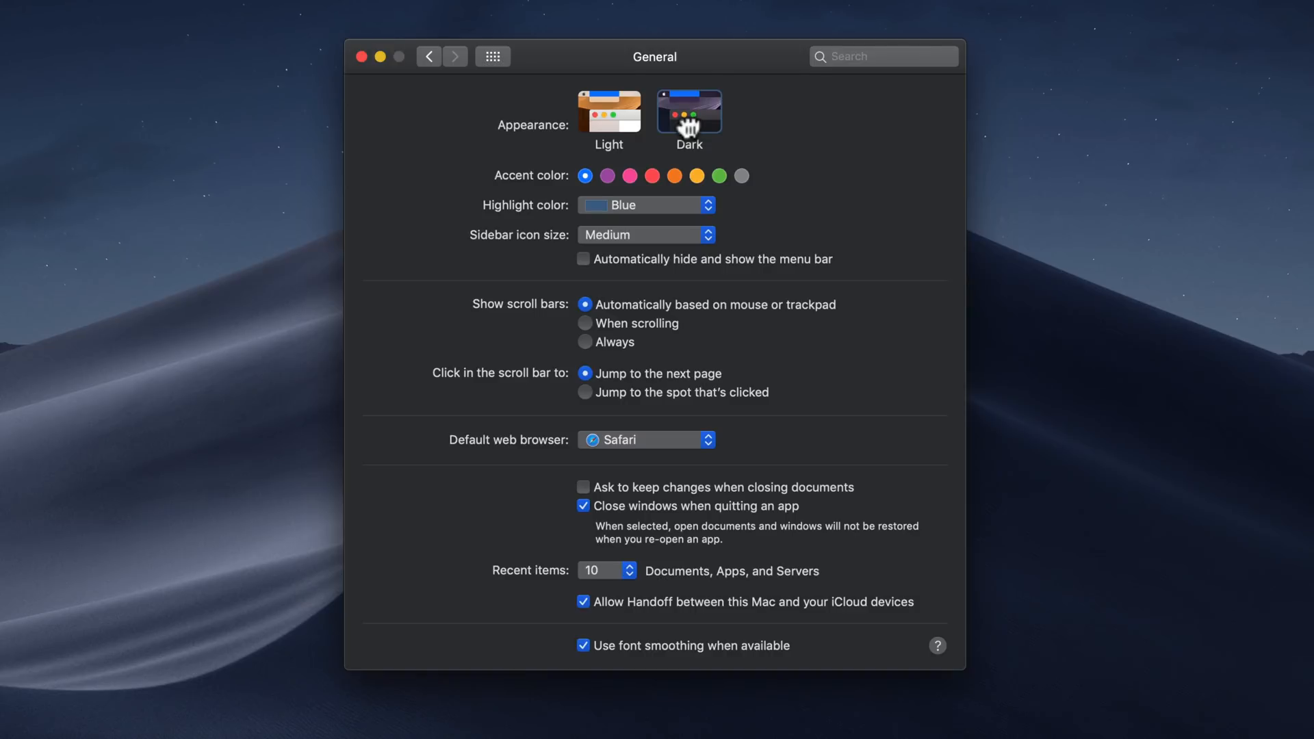
left_click(609, 110)
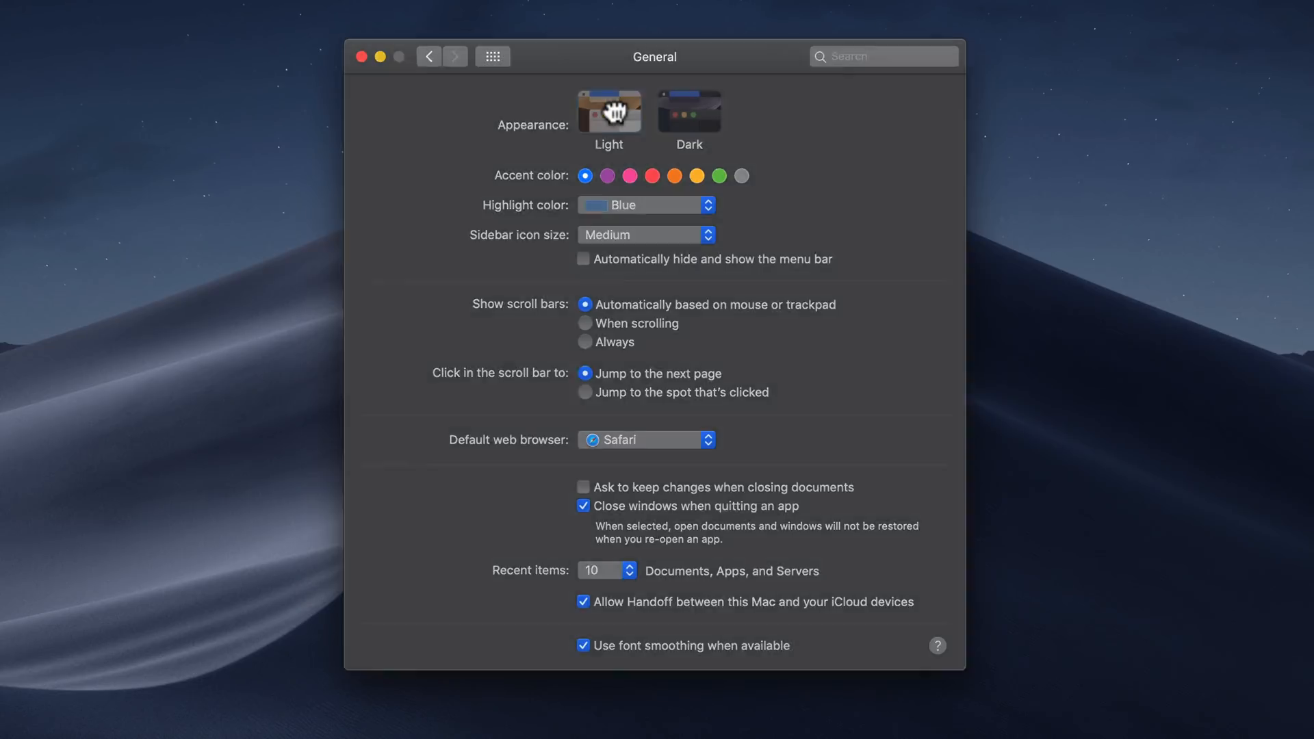
Step: Keep Light appearance and try purple, pink and another accent colour
left_click(608, 110)
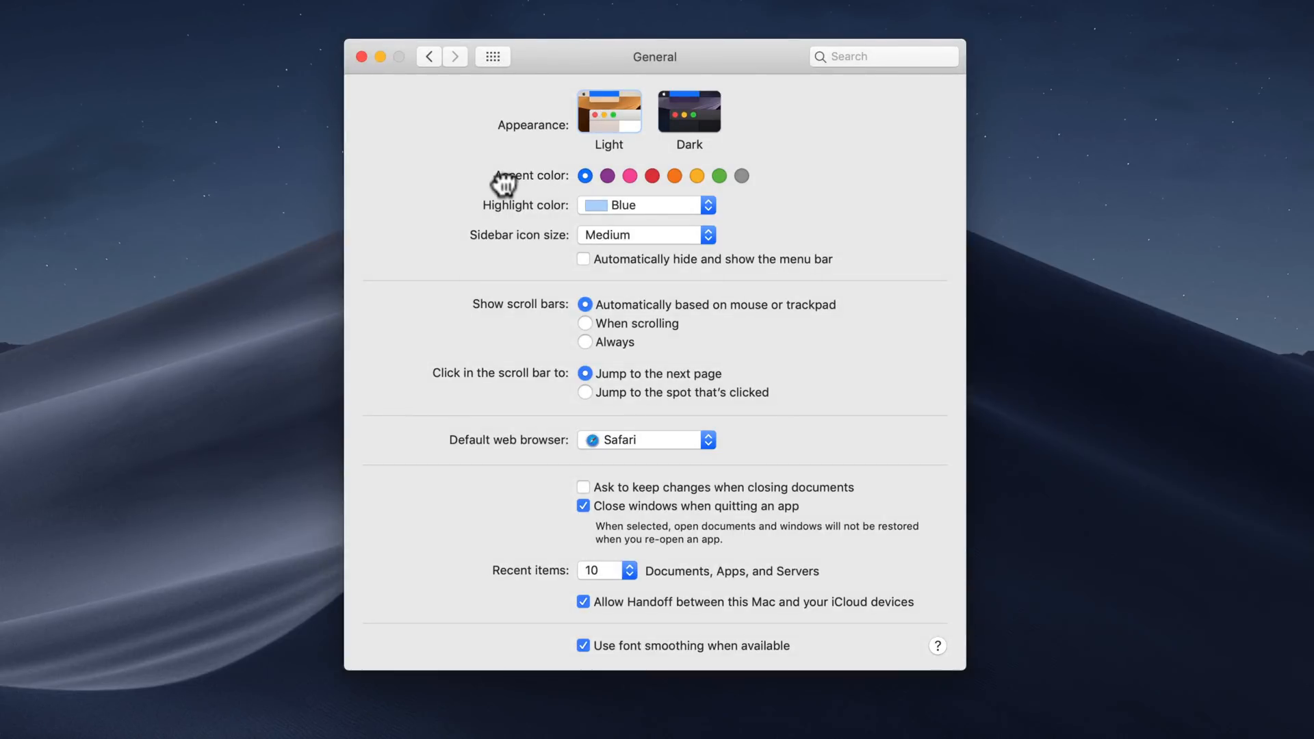
mouse_move(711, 206)
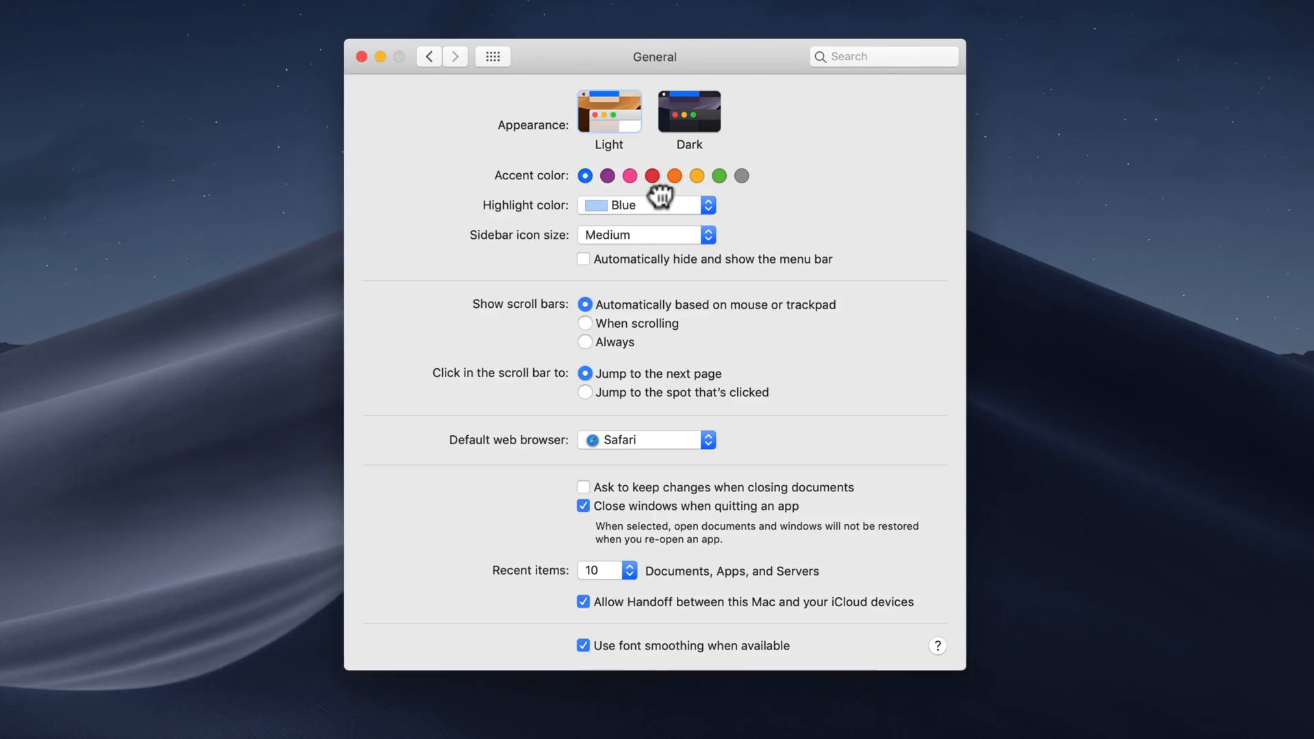
left_click(607, 176)
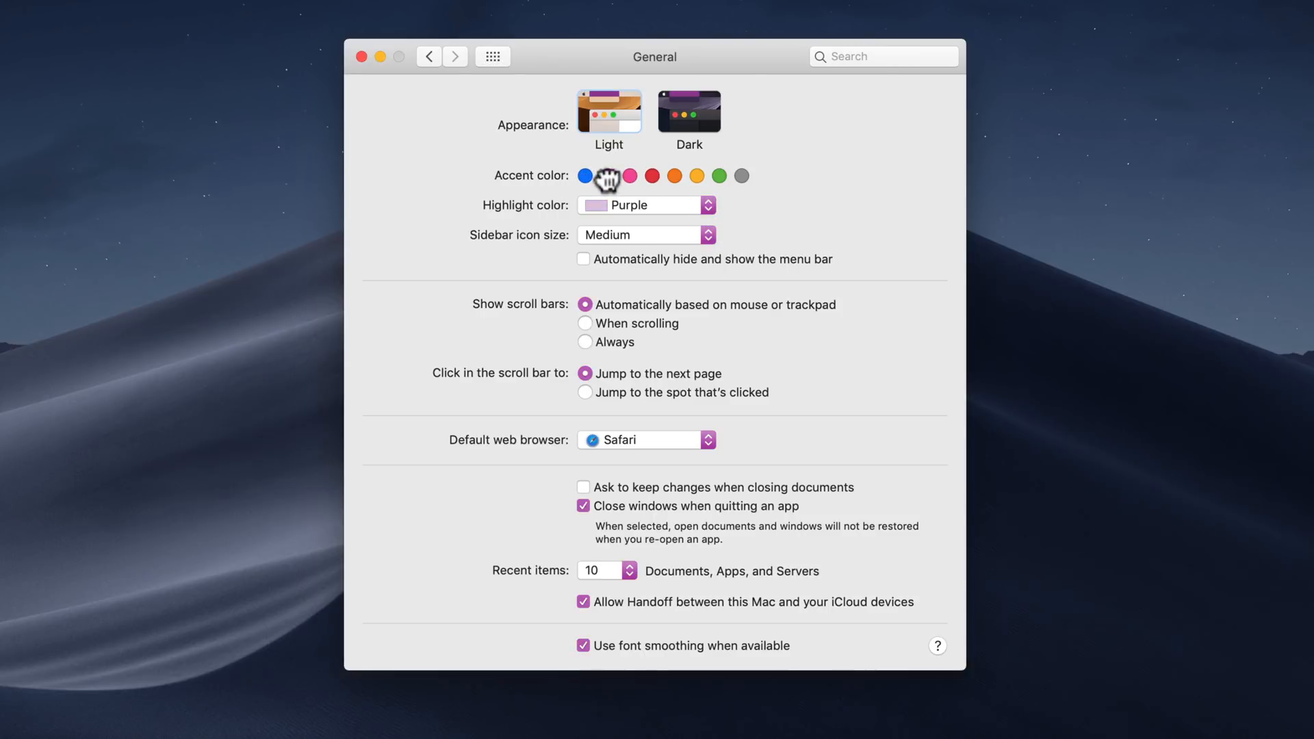
left_click(607, 176)
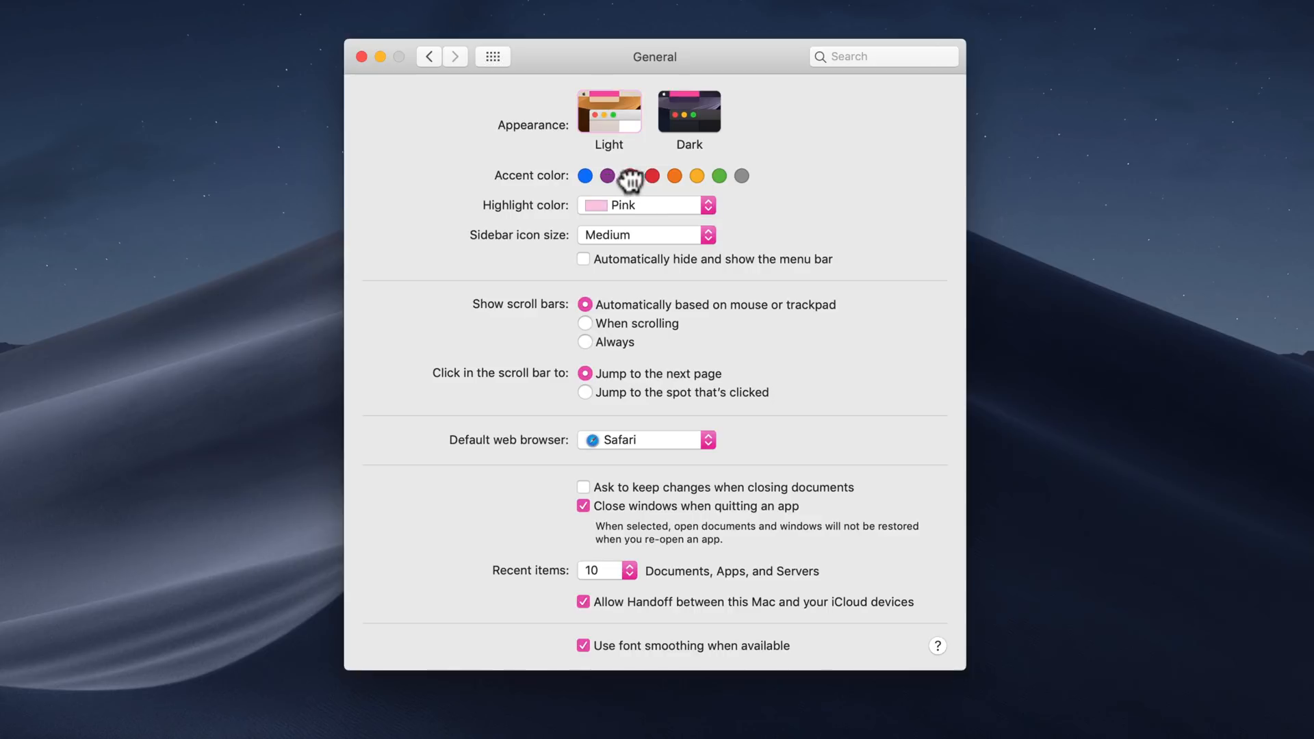
left_click(718, 176)
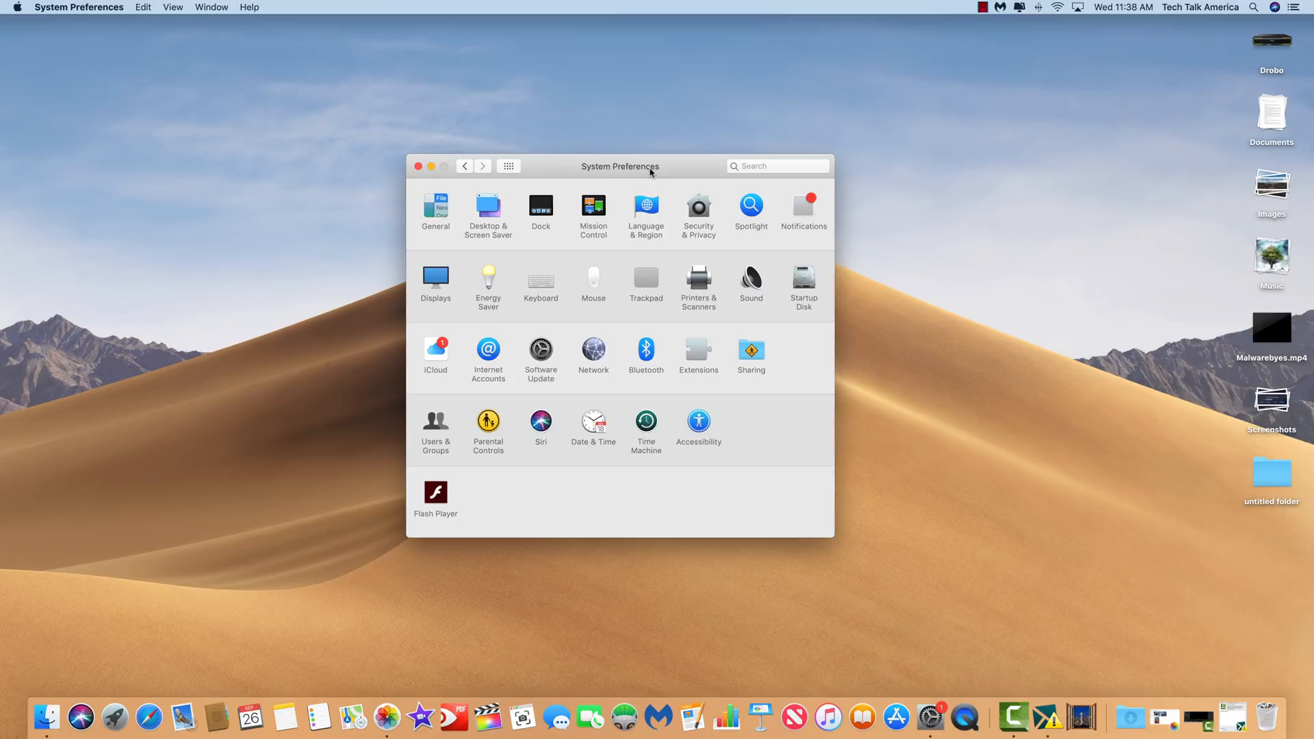
mouse_move(486, 216)
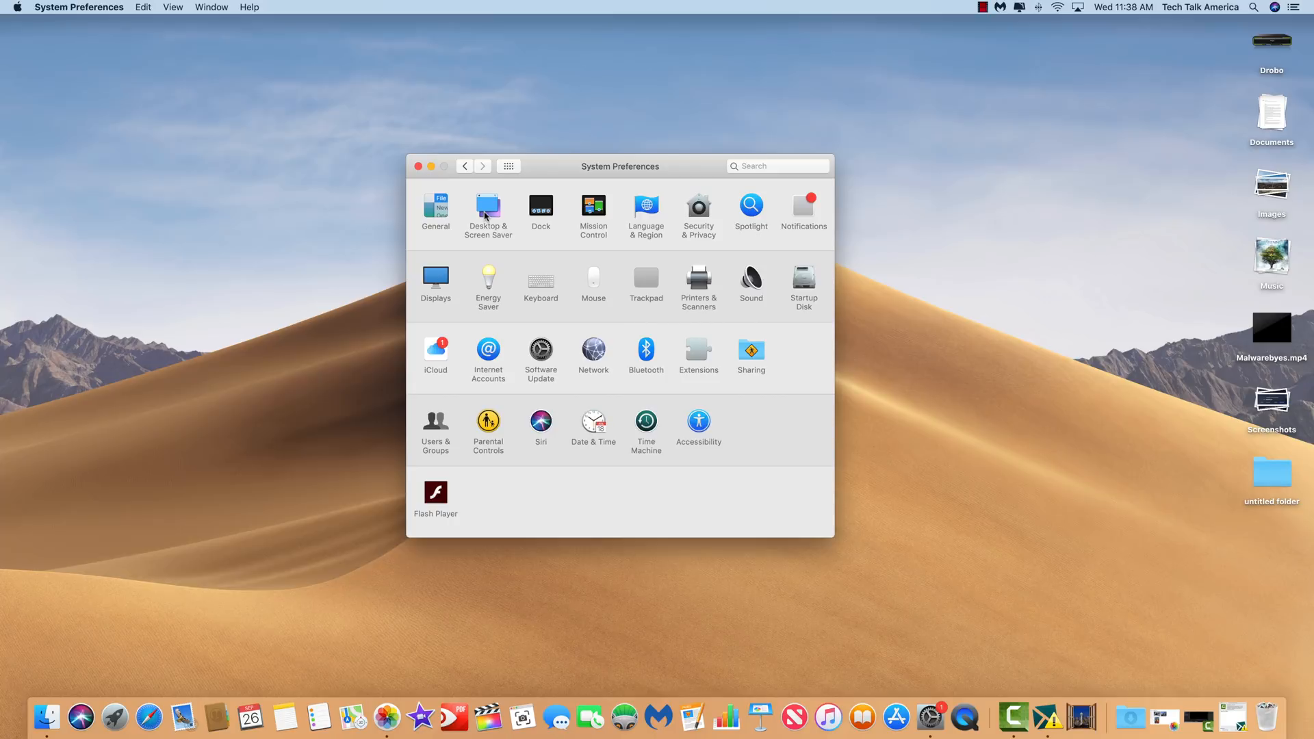
Step: In Desktop & Screen Saver, try Solar Gradients, then set Mojave Night as the desktop picture
left_click(489, 208)
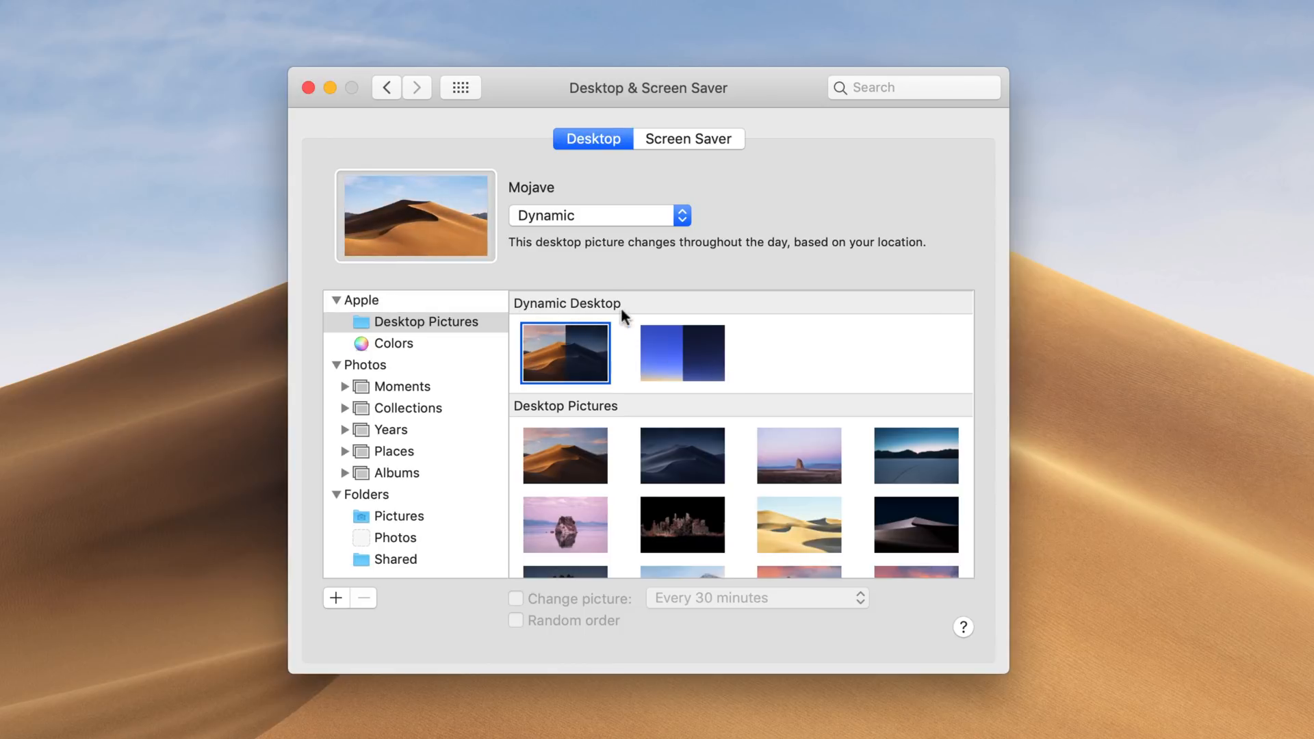
left_click_drag(648, 87, 1249, 447)
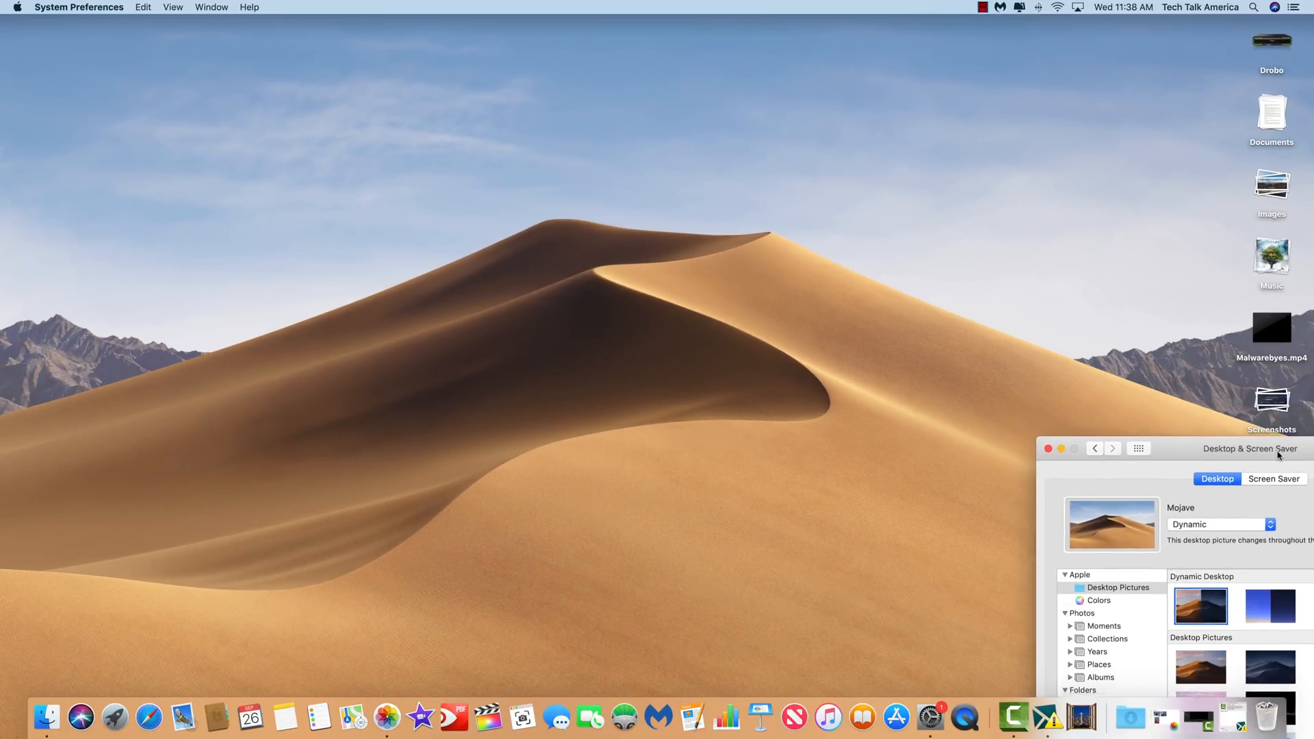
left_click(675, 336)
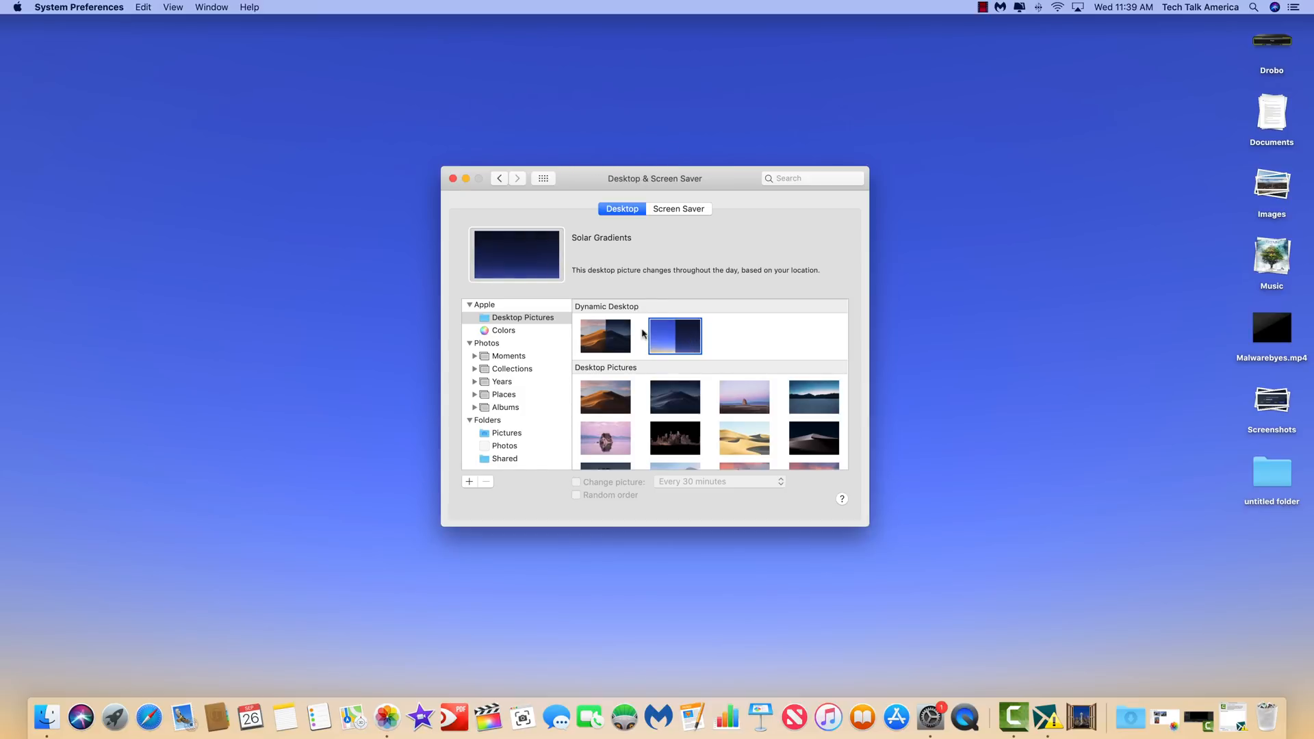
left_click(604, 335)
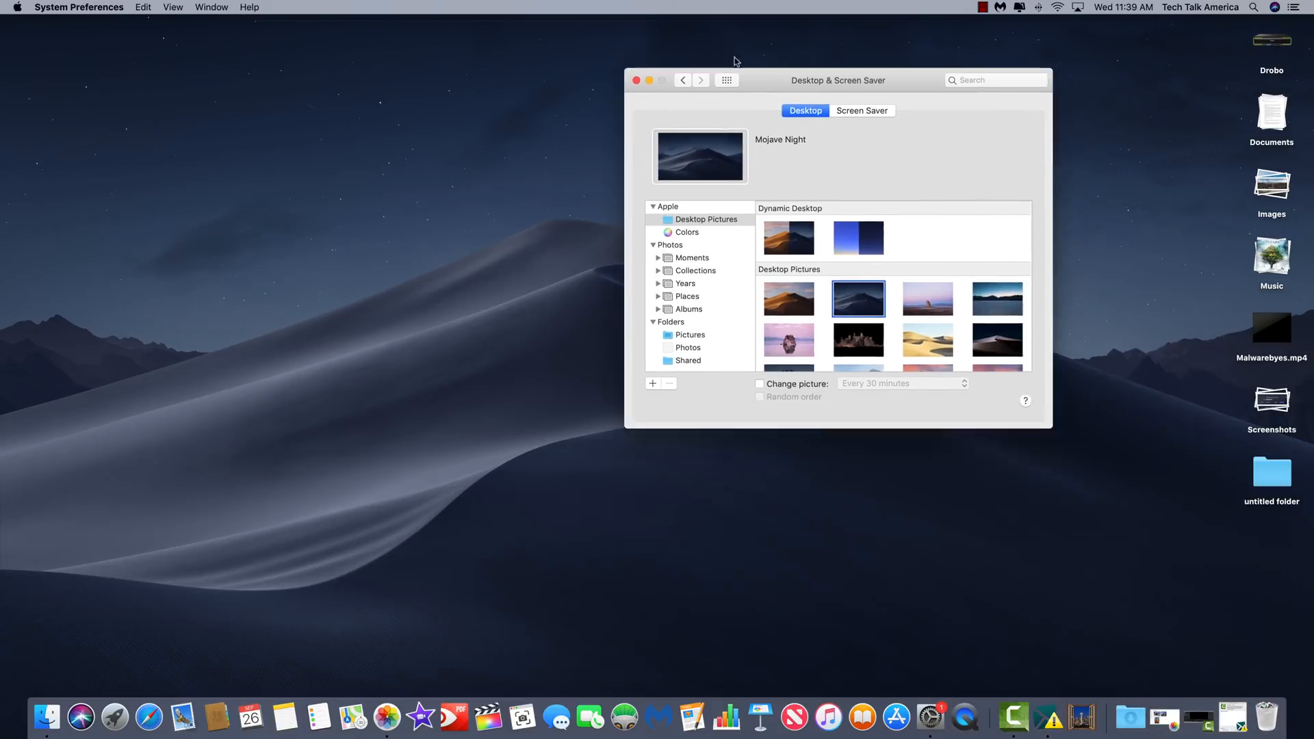
left_click_drag(837, 79, 669, 213)
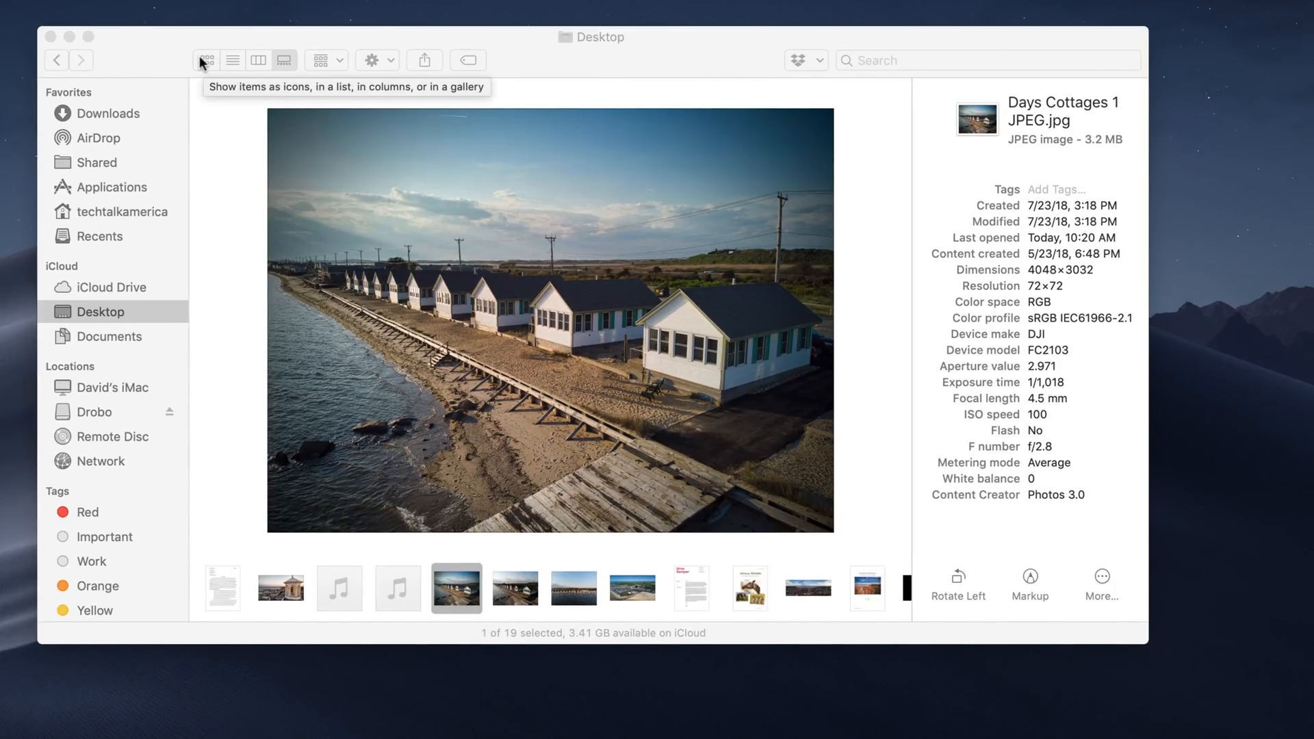
Step: Cycle the Desktop folder through icon and column views, ending in gallery view
left_click(232, 59)
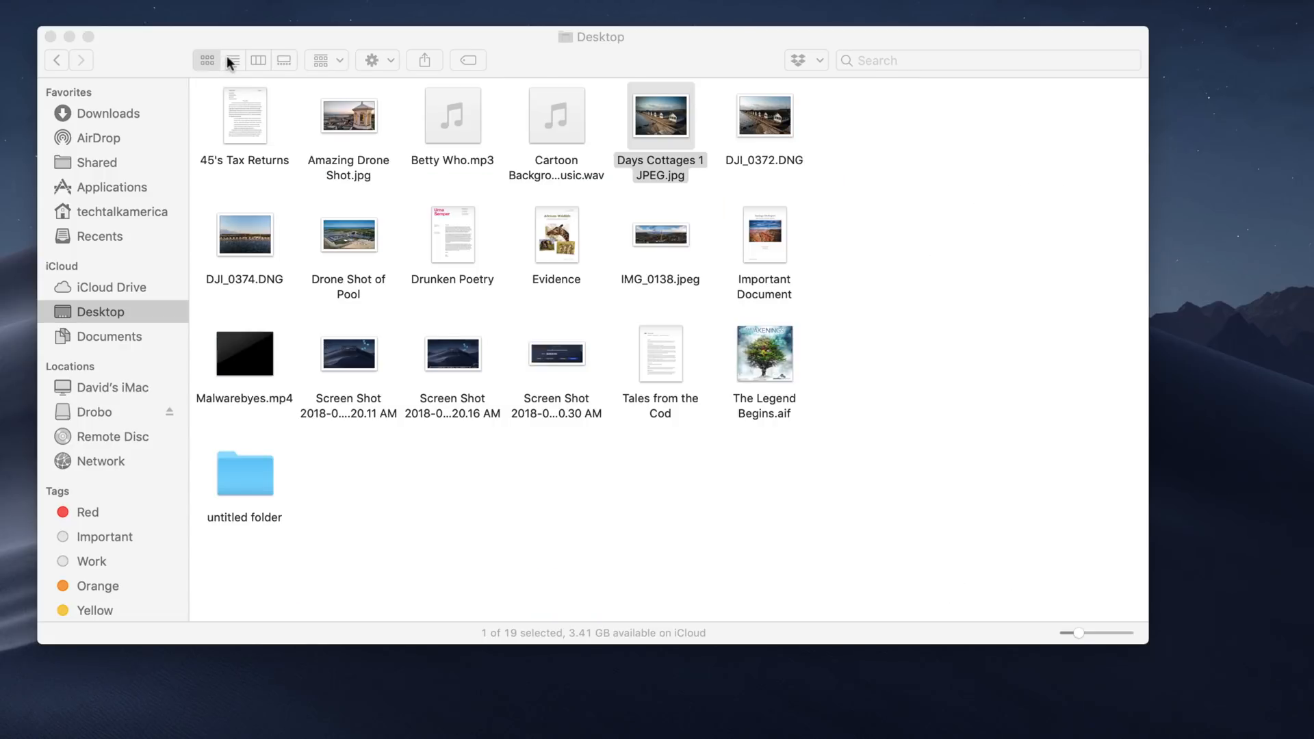
left_click(233, 59)
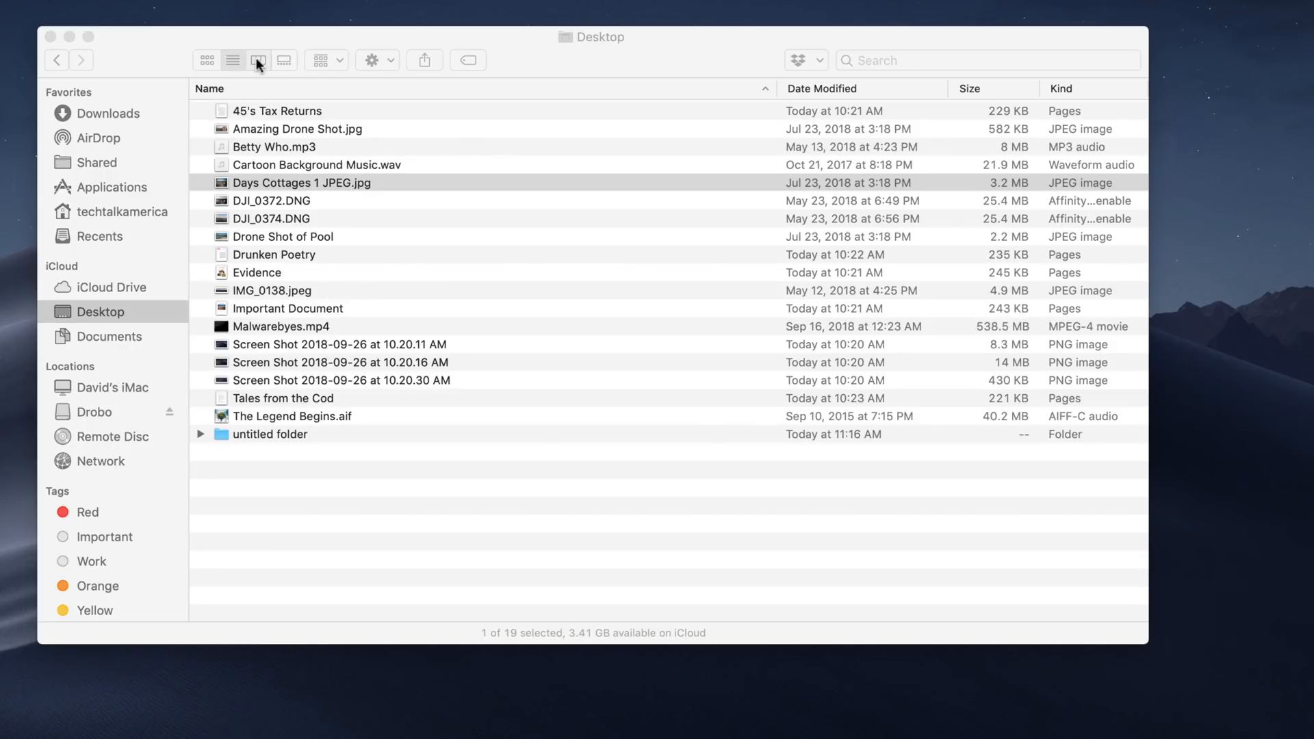
left_click(258, 60)
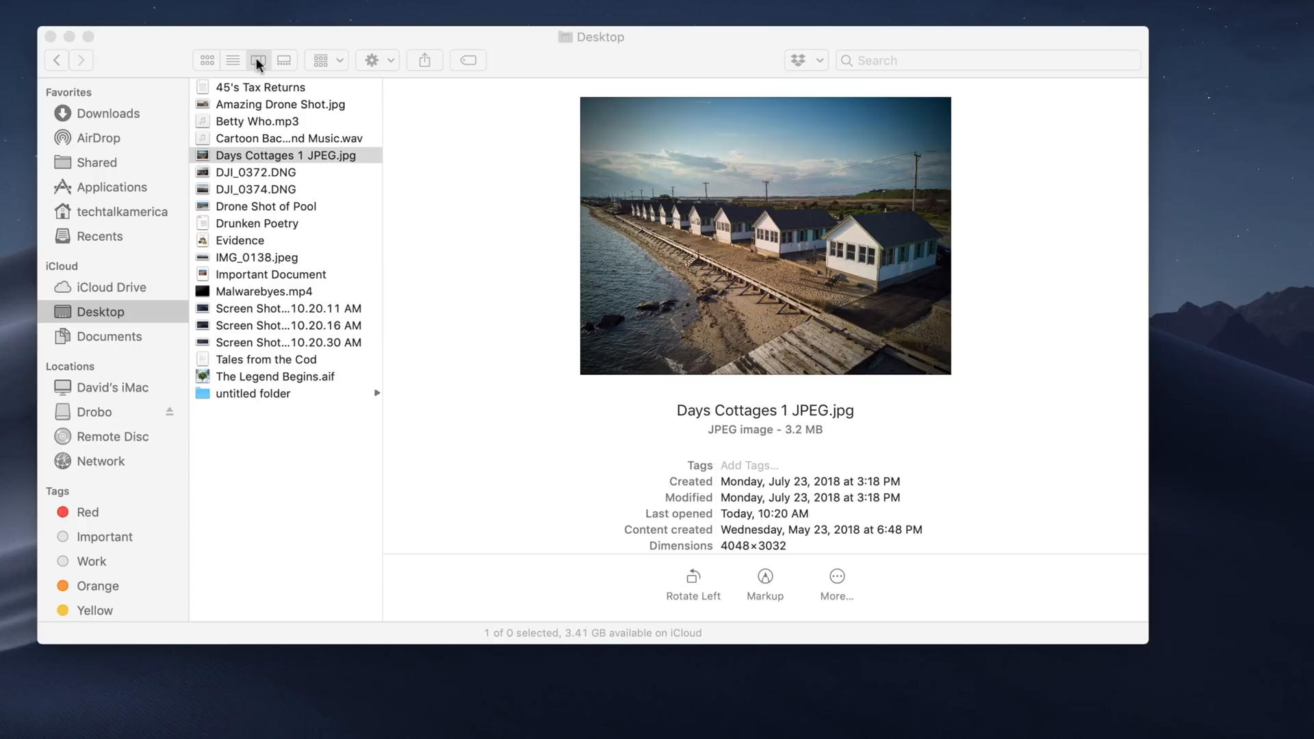
left_click(284, 60)
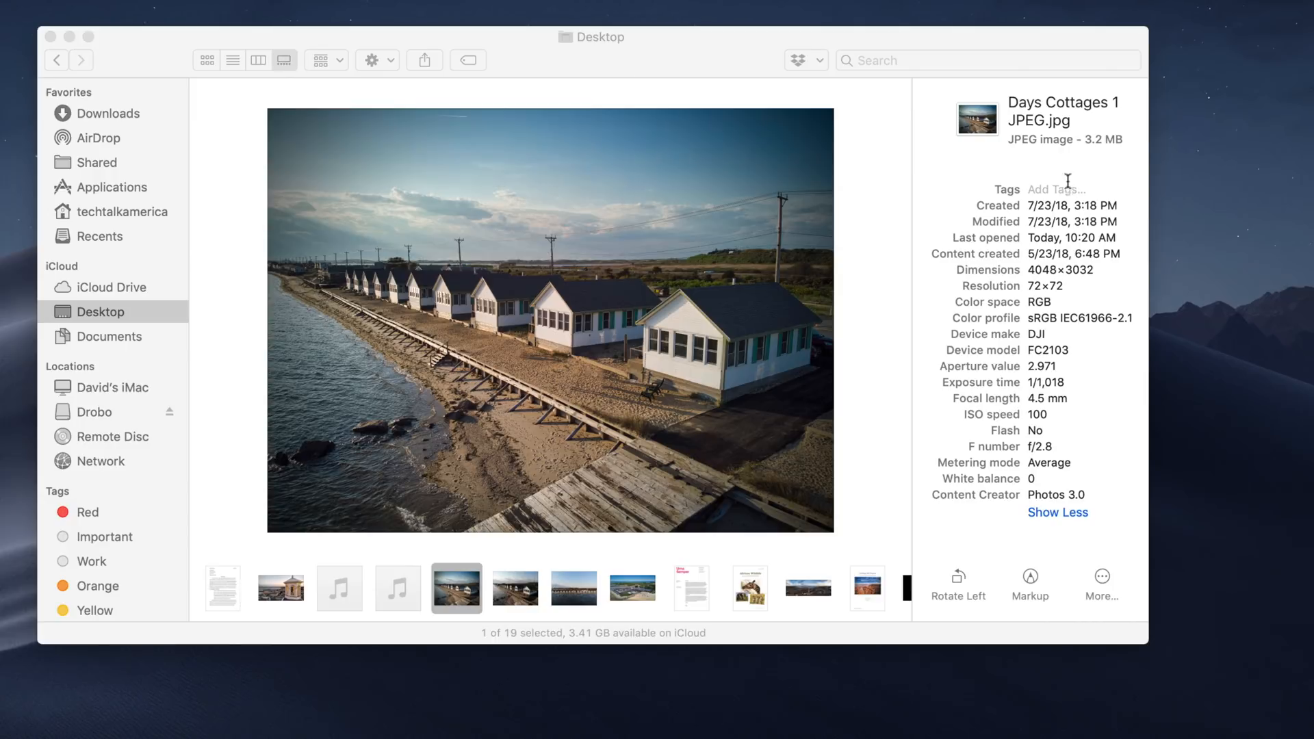
mouse_move(1054, 444)
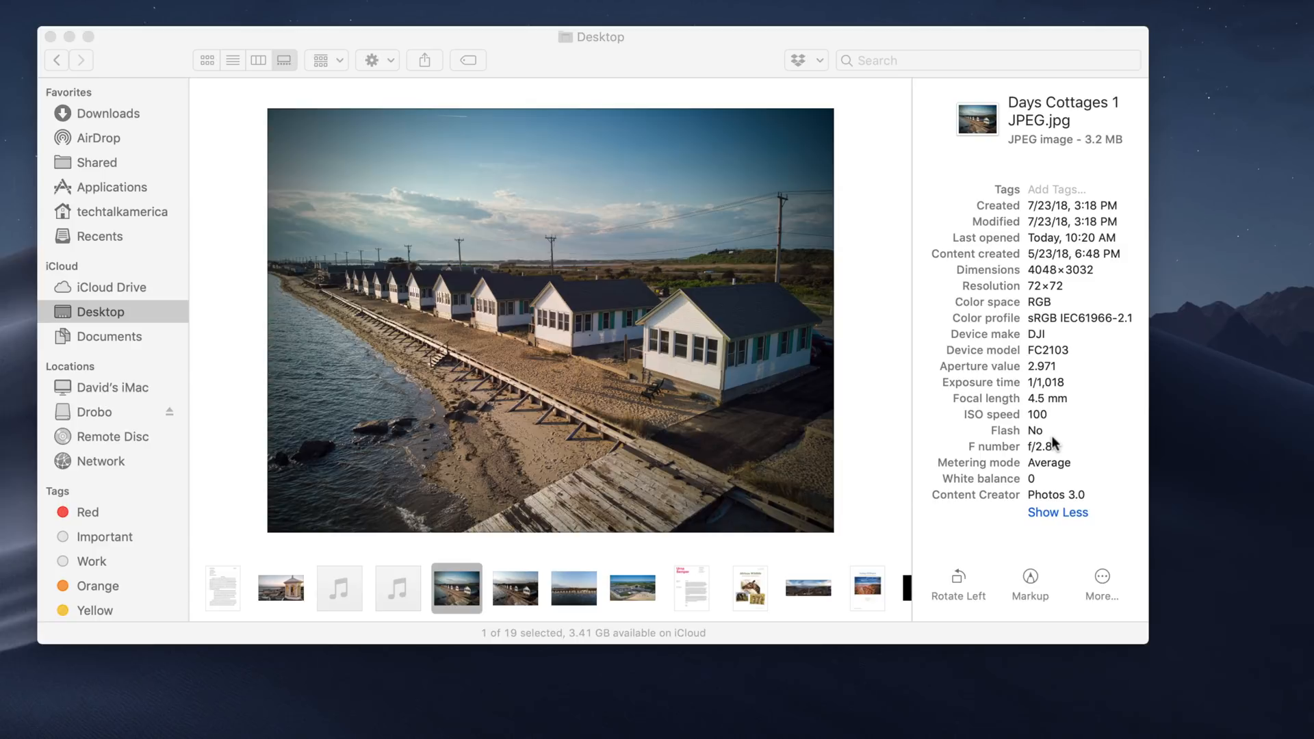
mouse_move(996, 552)
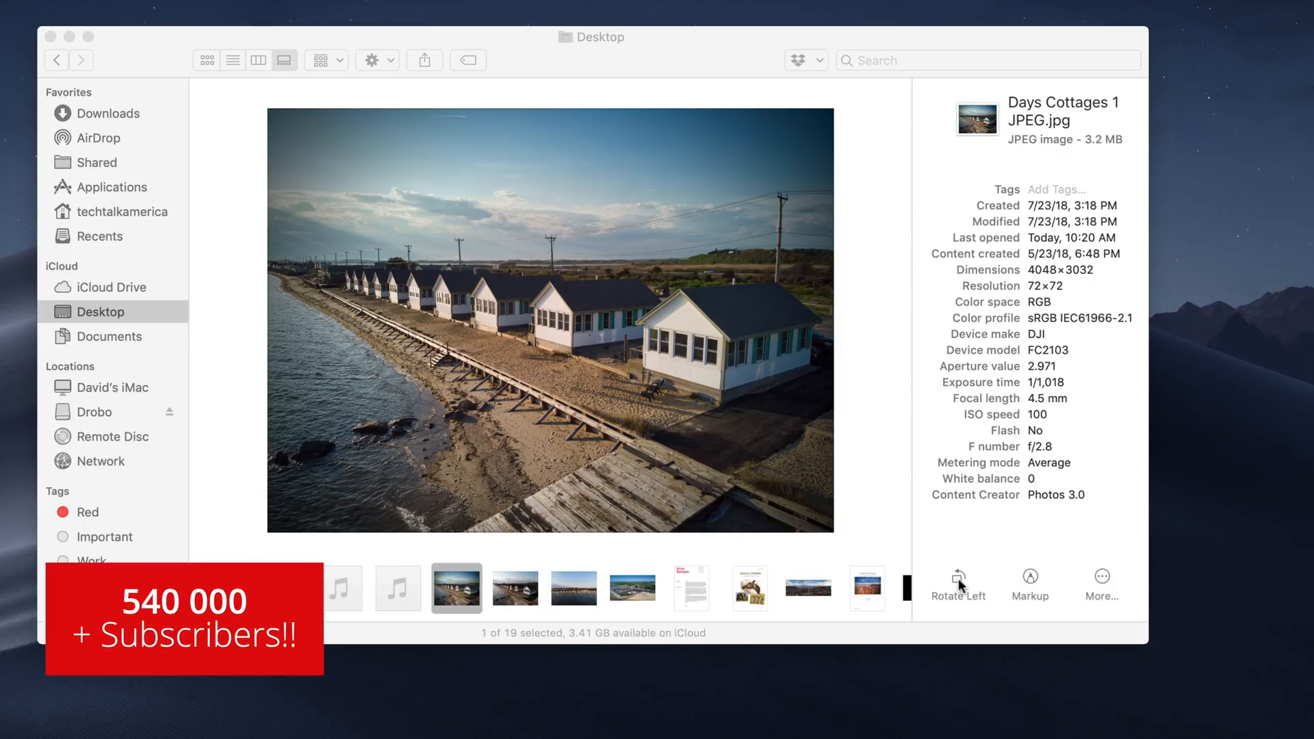
mouse_move(1023, 583)
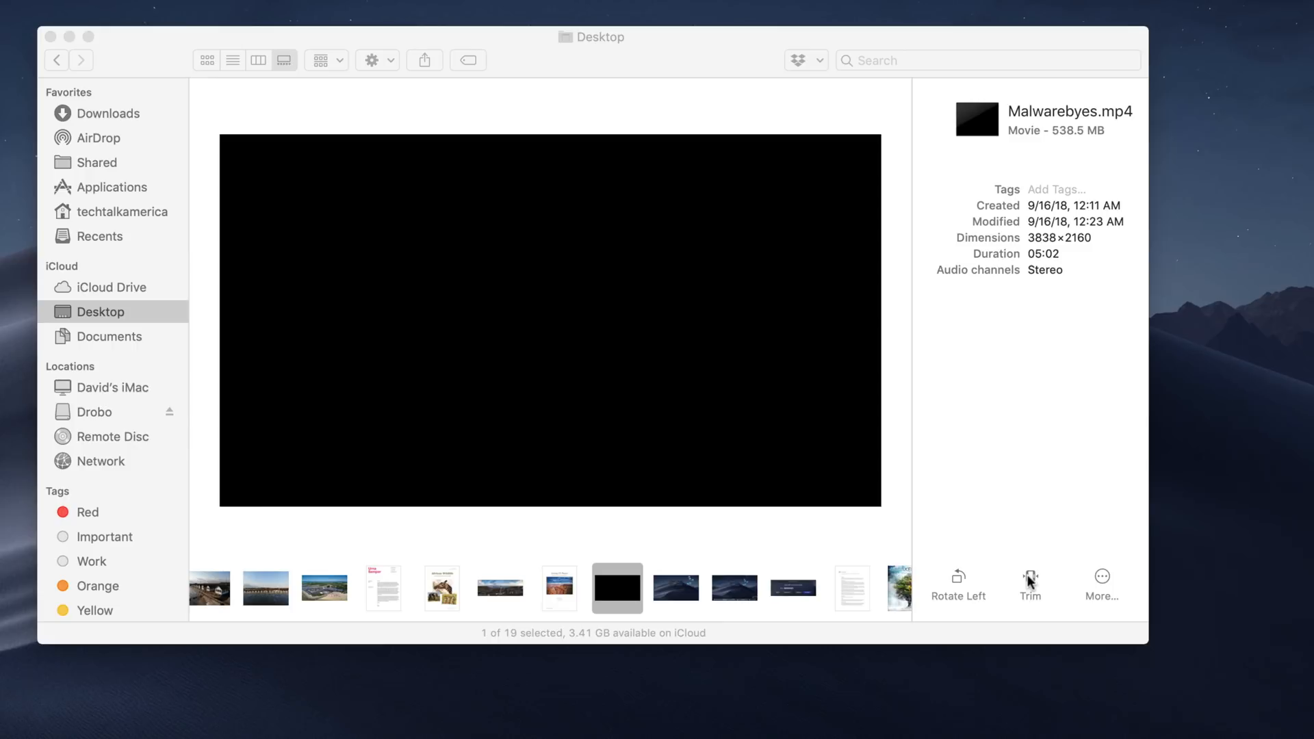
mouse_move(1030, 578)
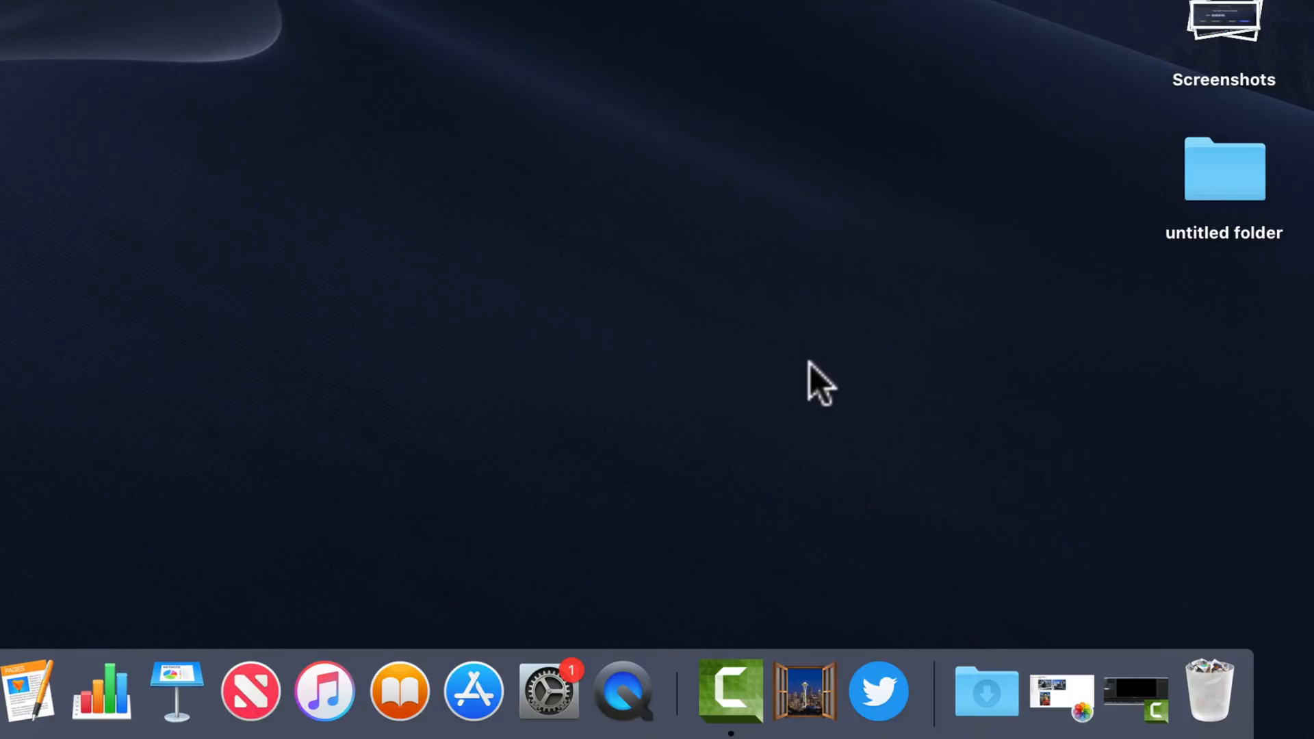
mouse_move(877, 691)
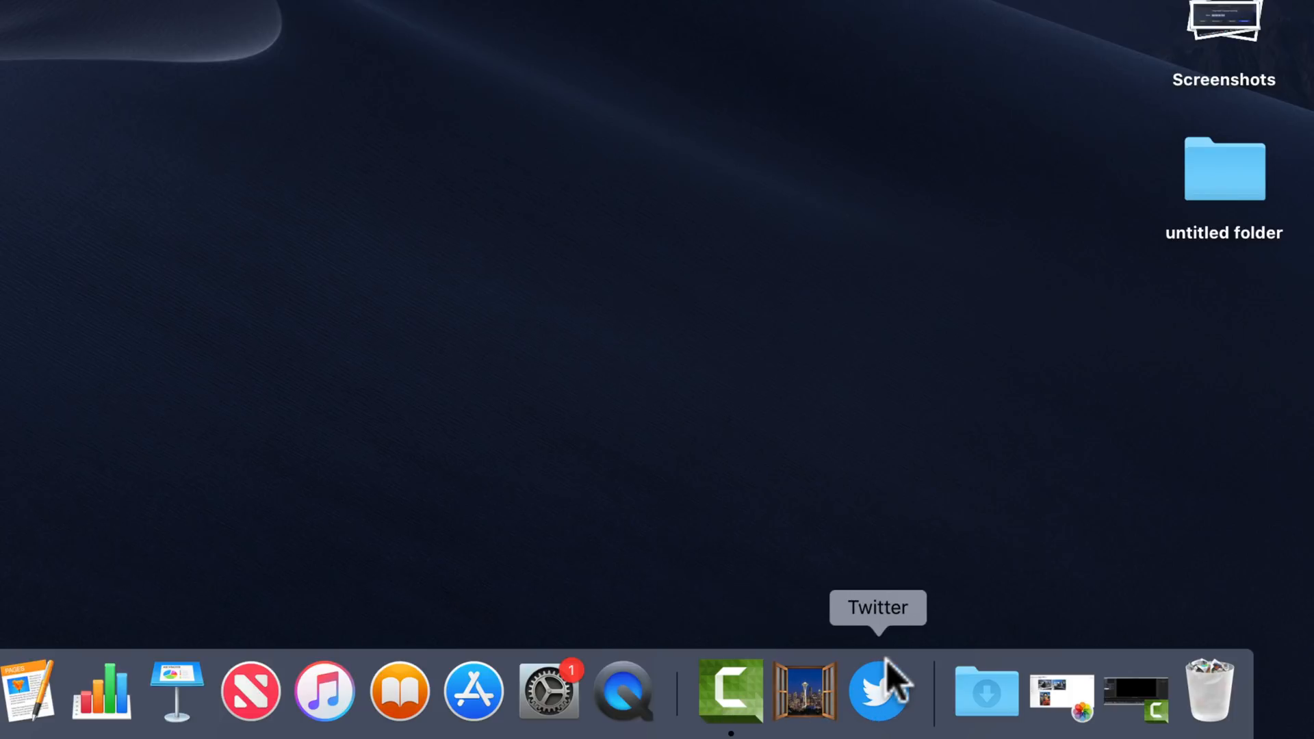
mouse_move(411, 161)
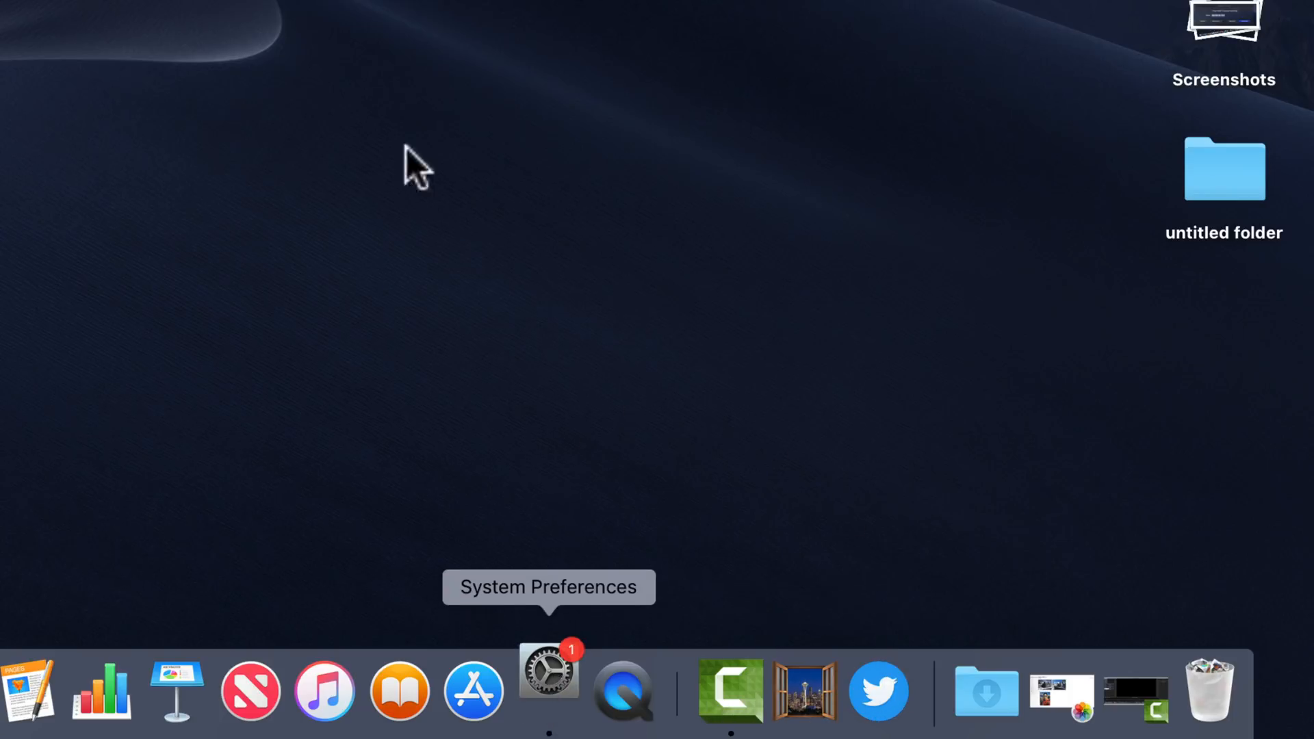
Step: Launch System Preferences from the Dock
left_click(549, 691)
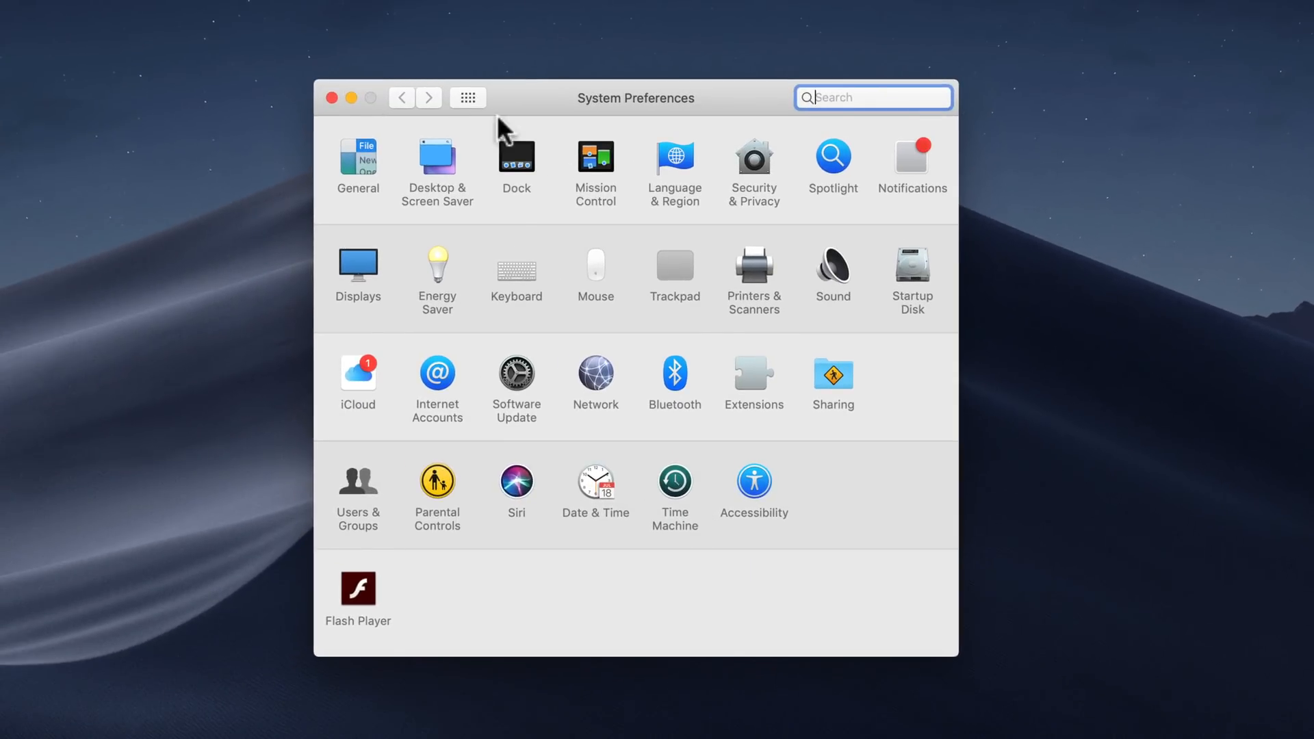
Step: Enable 'Show recent applications in Dock' in the Dock preferences pane
left_click(517, 157)
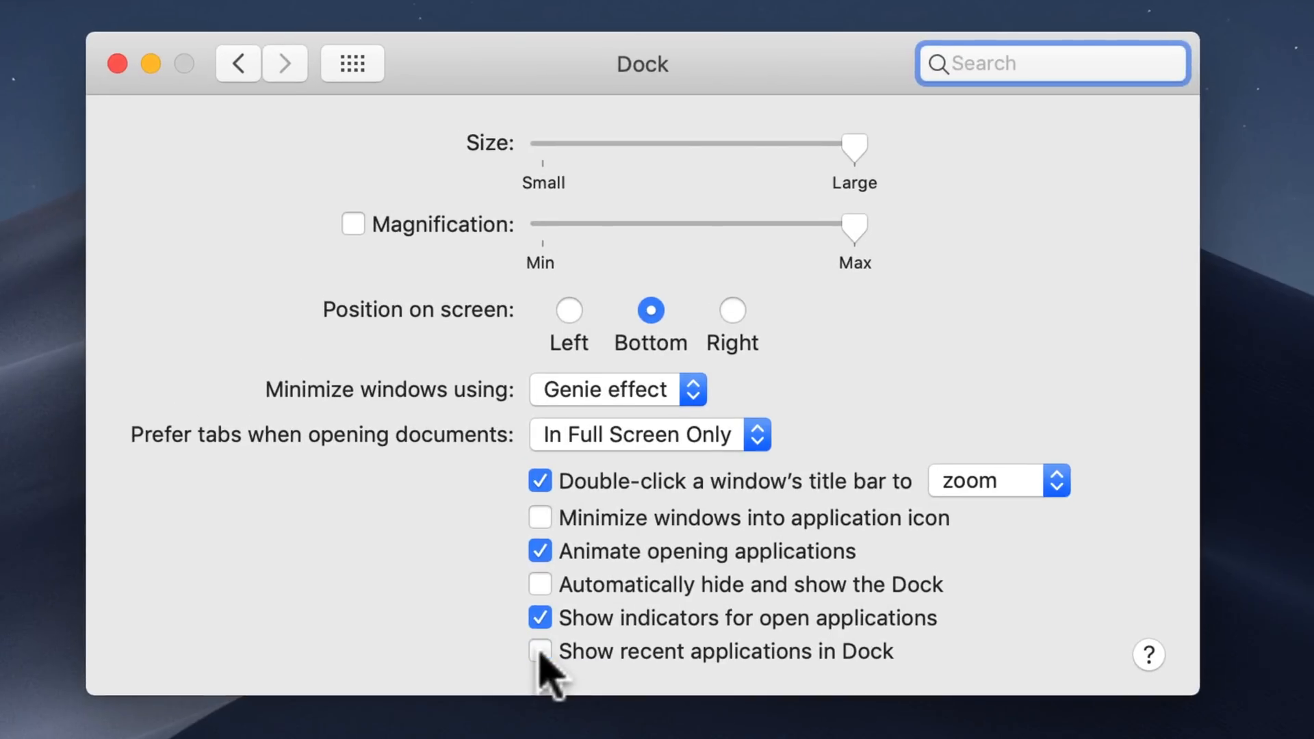
left_click(117, 64)
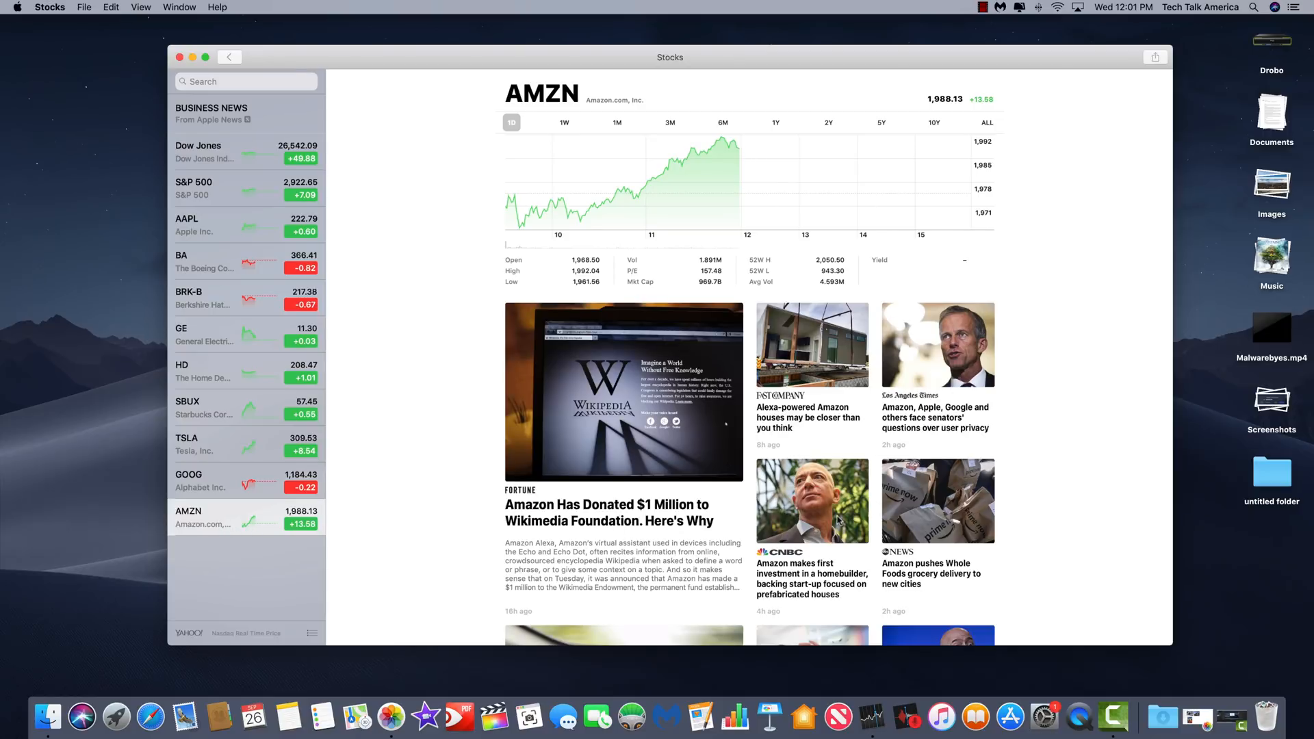
Step: Scroll through the AMZN news stories below the Stocks price chart
scroll("down", 3)
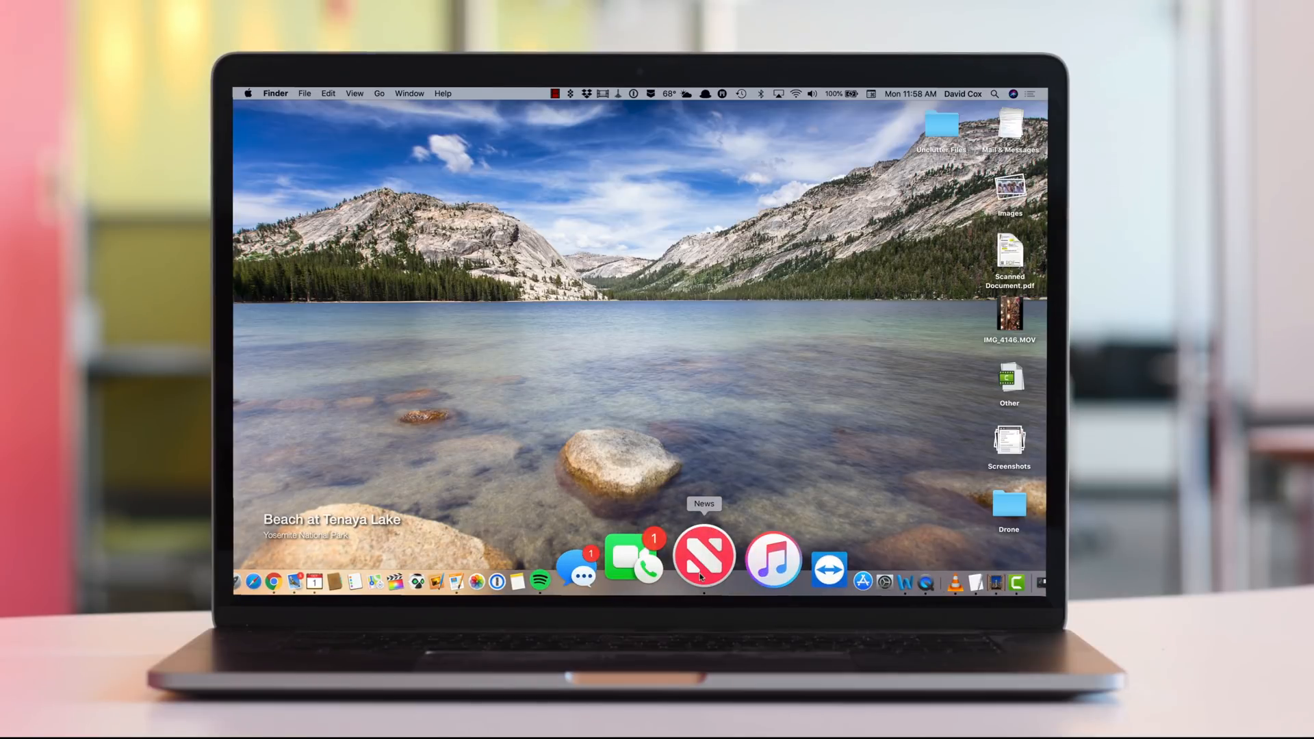
Step: Open News from the Dock and scroll through Top Stories
left_click(703, 555)
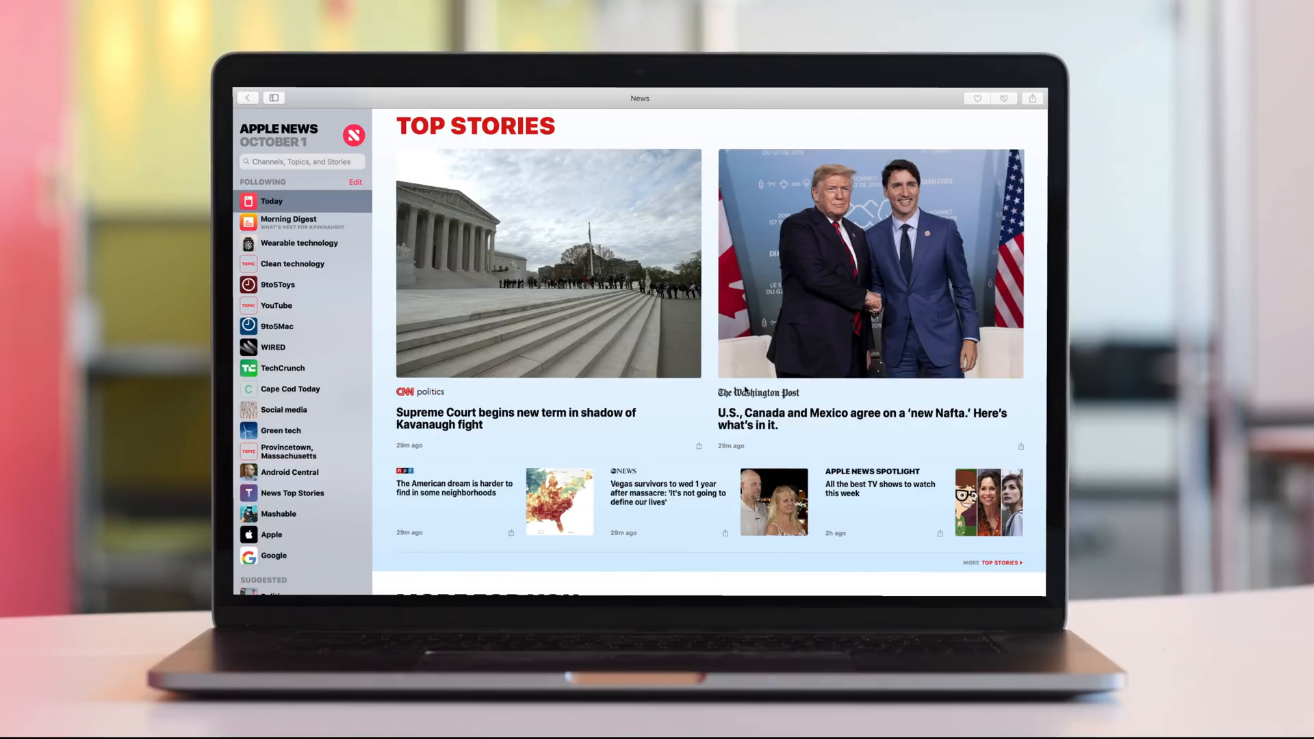
scroll("down", 3)
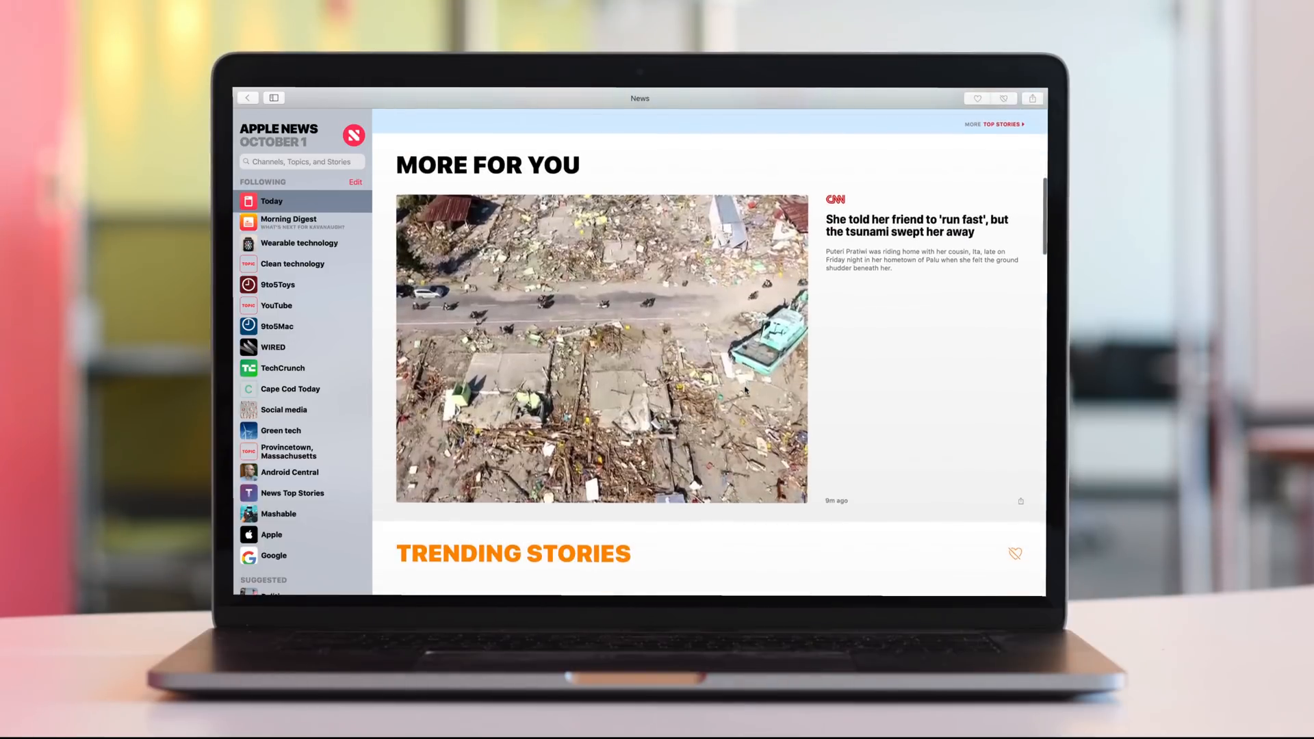
scroll("down", 3)
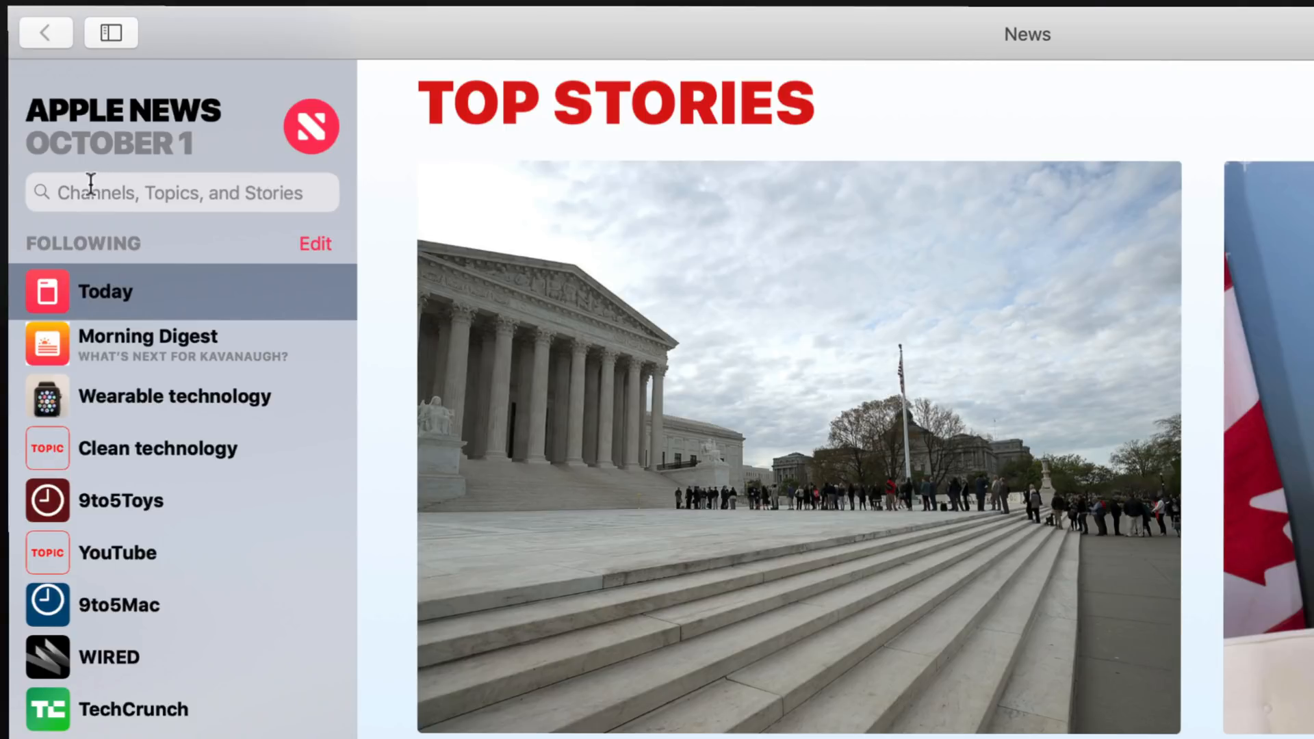
Step: Search for 'health cooking' and scroll the matching channels and topics
left_click(181, 191)
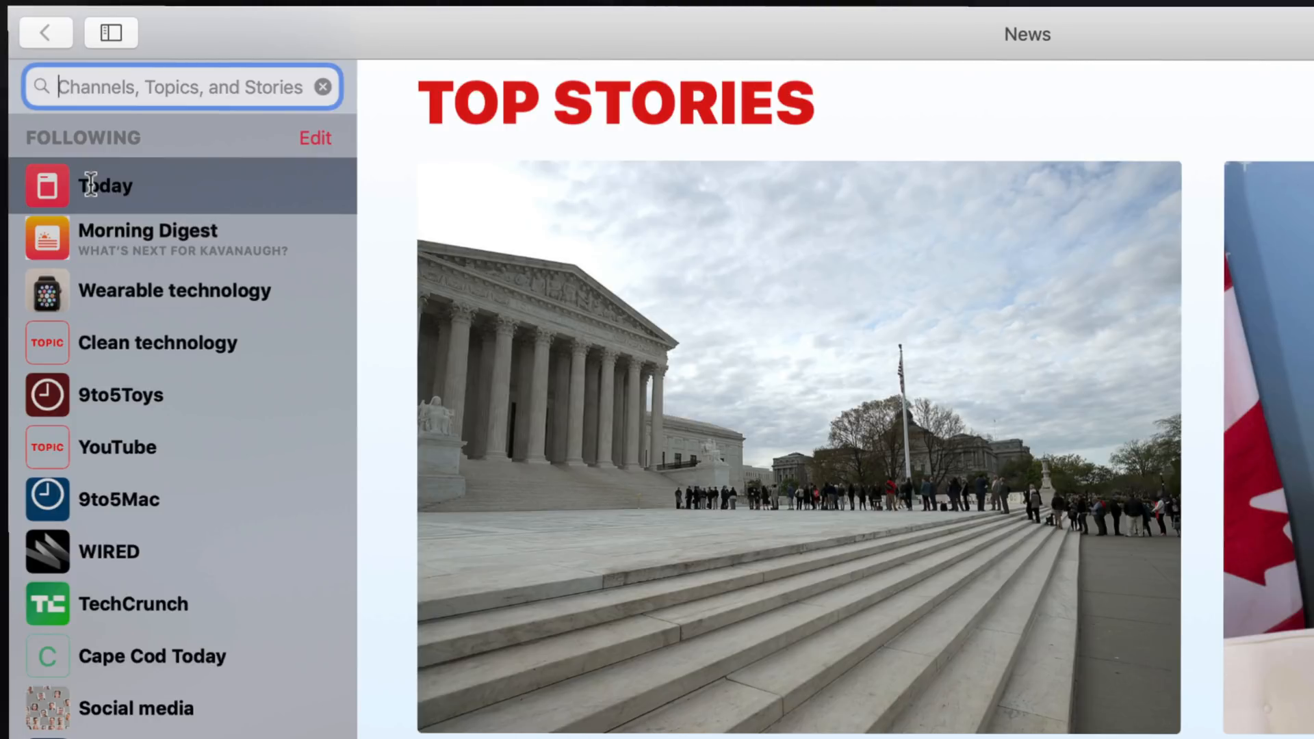
type("health cooking")
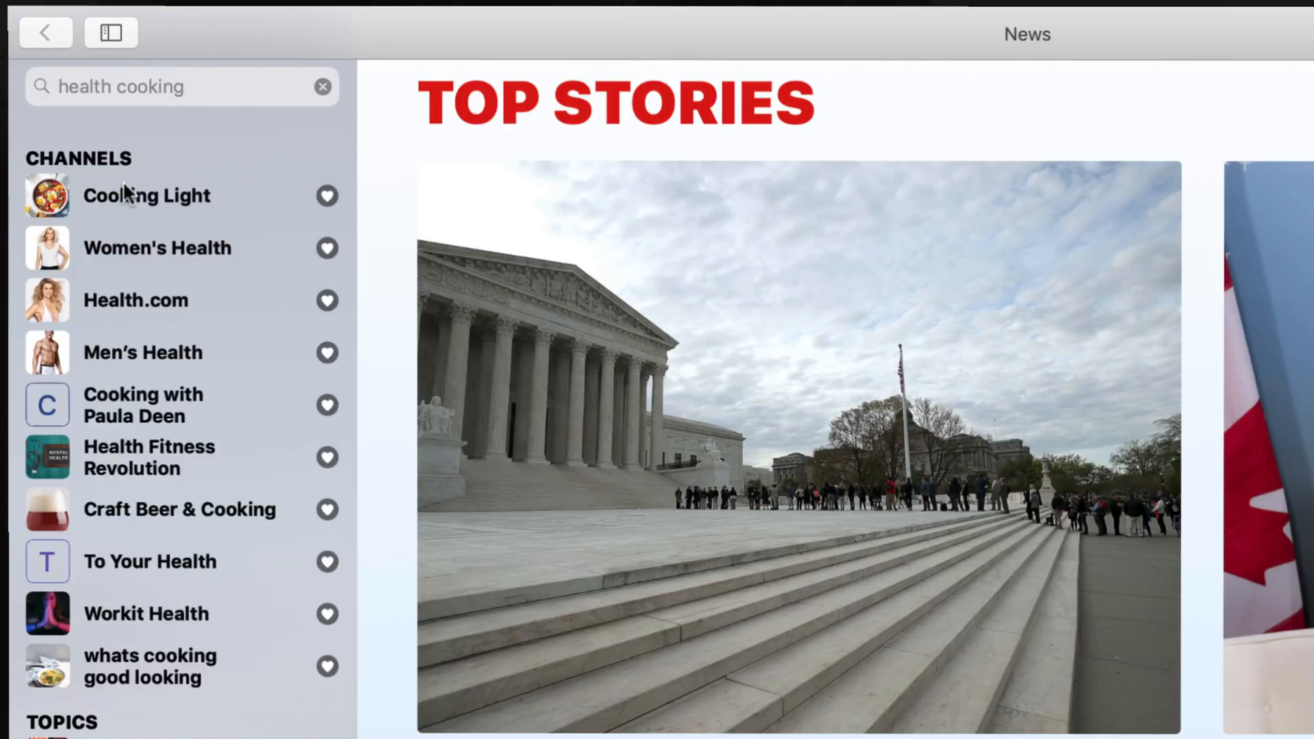
scroll("down", 3)
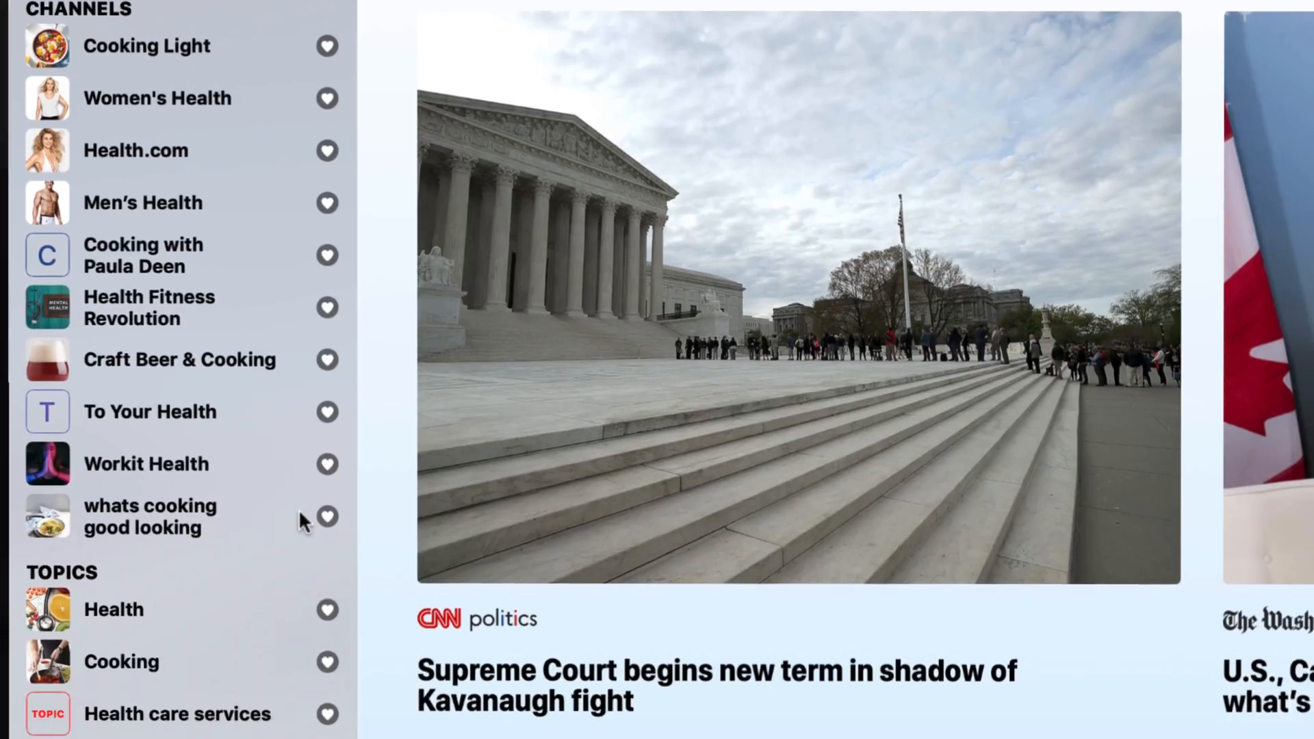
scroll("down", 3)
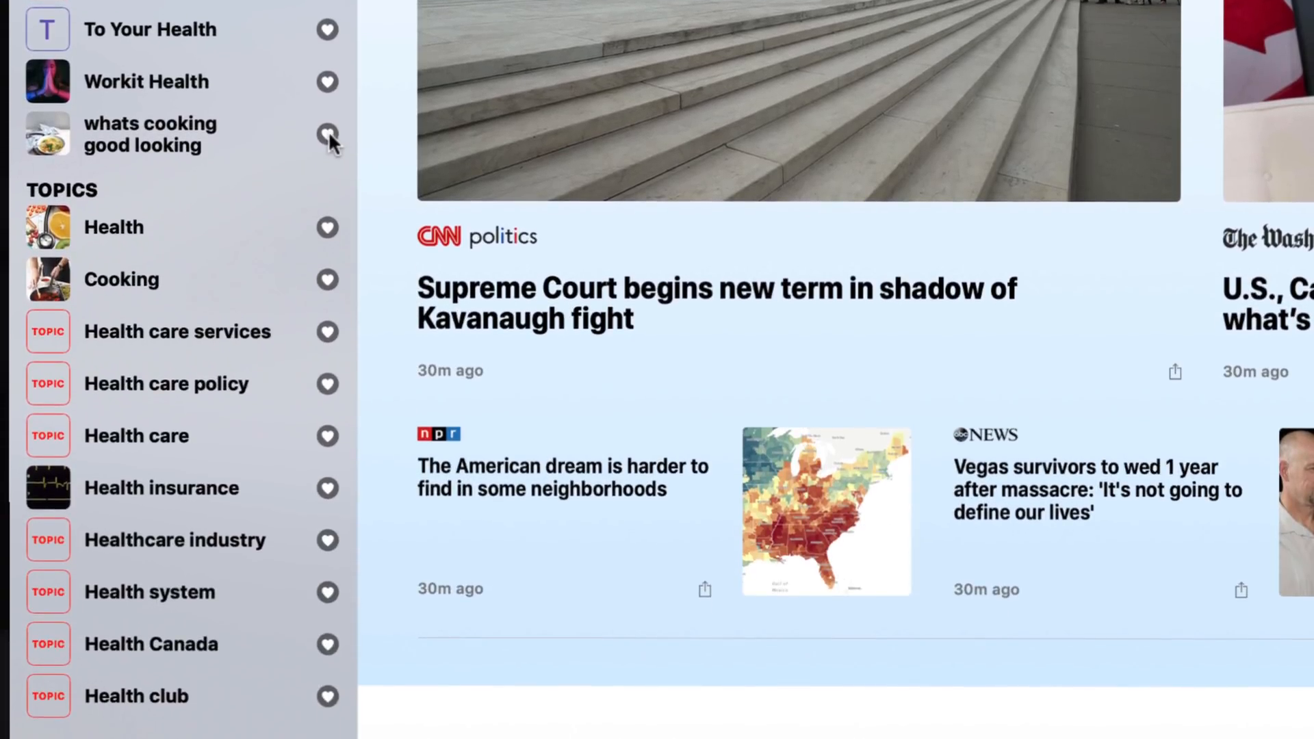
mouse_move(126, 214)
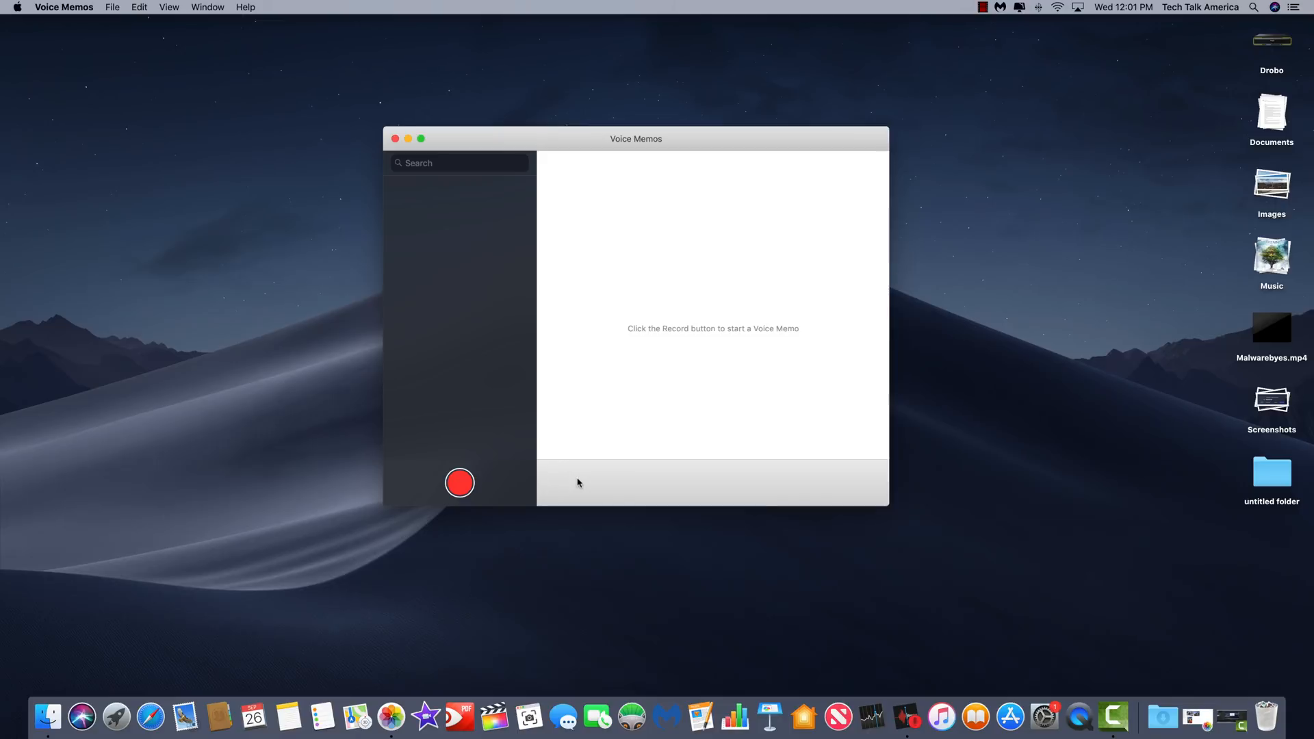
Step: Launch Voice Memos to see its empty window with the Record button
left_click(459, 482)
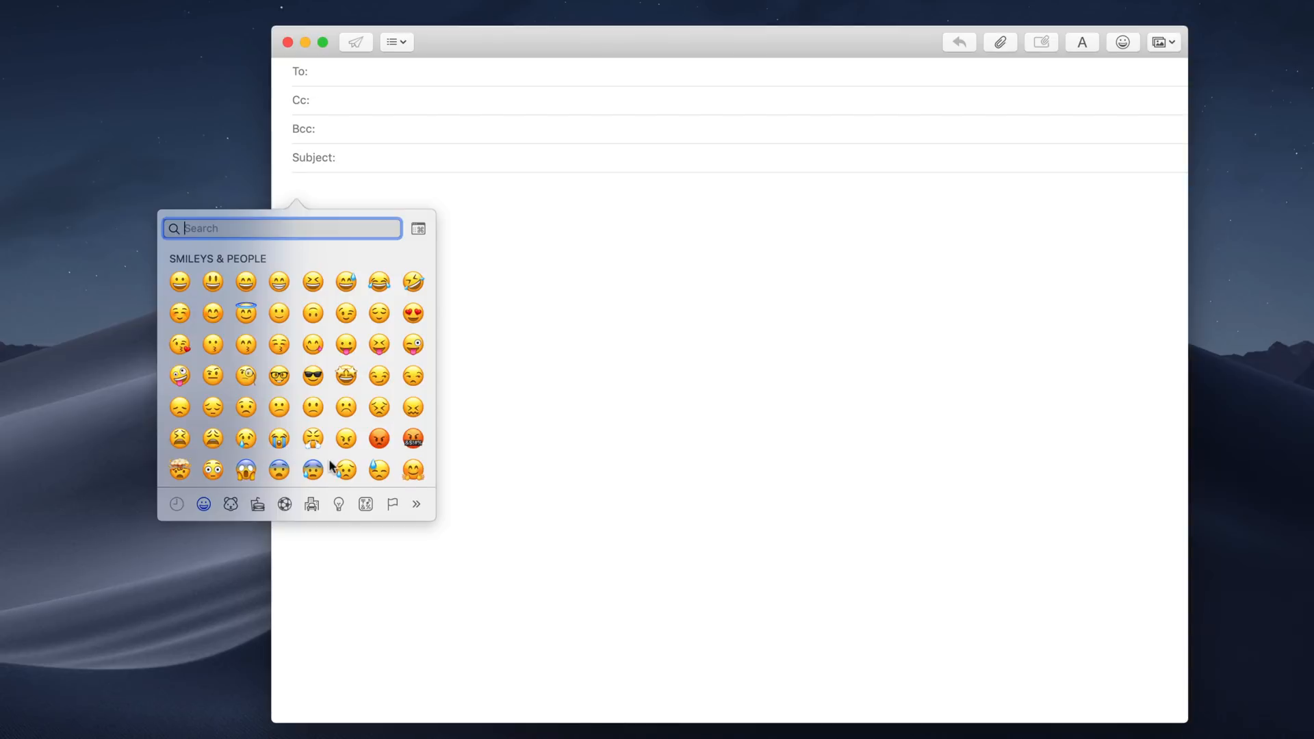
Step: Scroll the Smileys & People palette and insert an emoji into the message
scroll("down", 3)
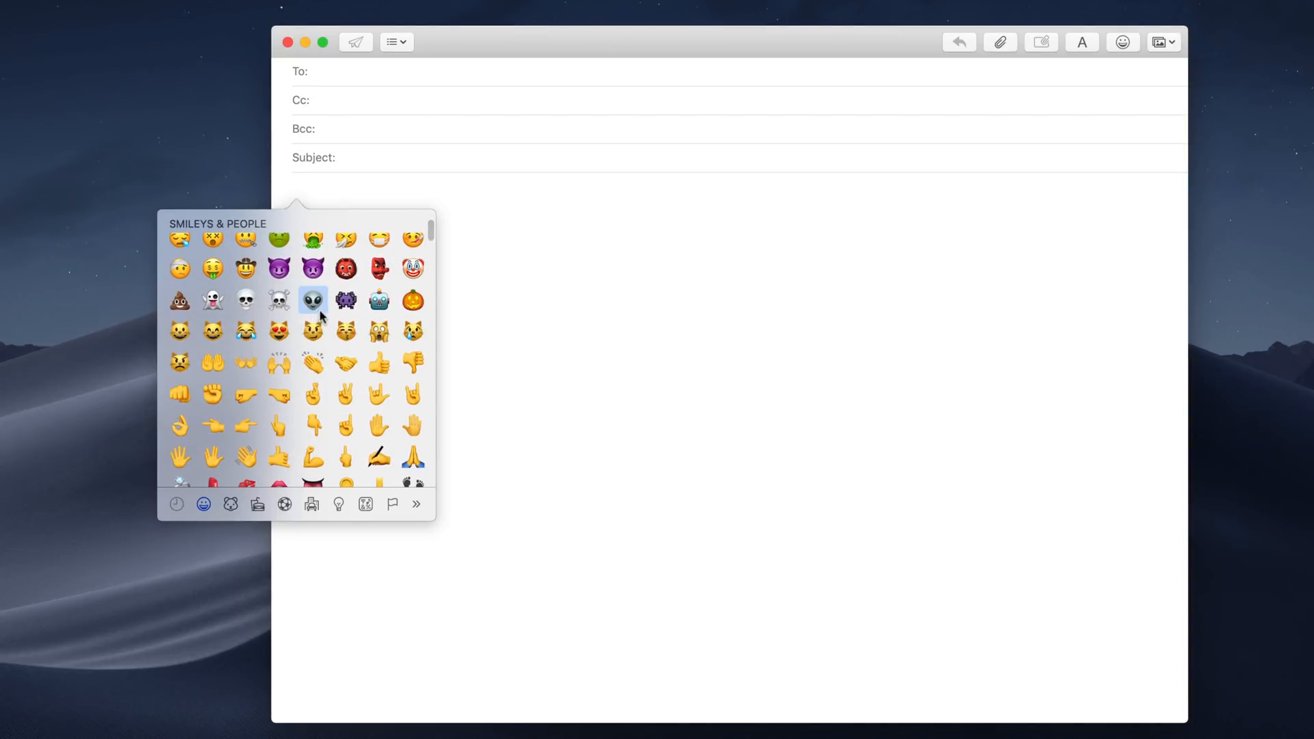
left_click(312, 299)
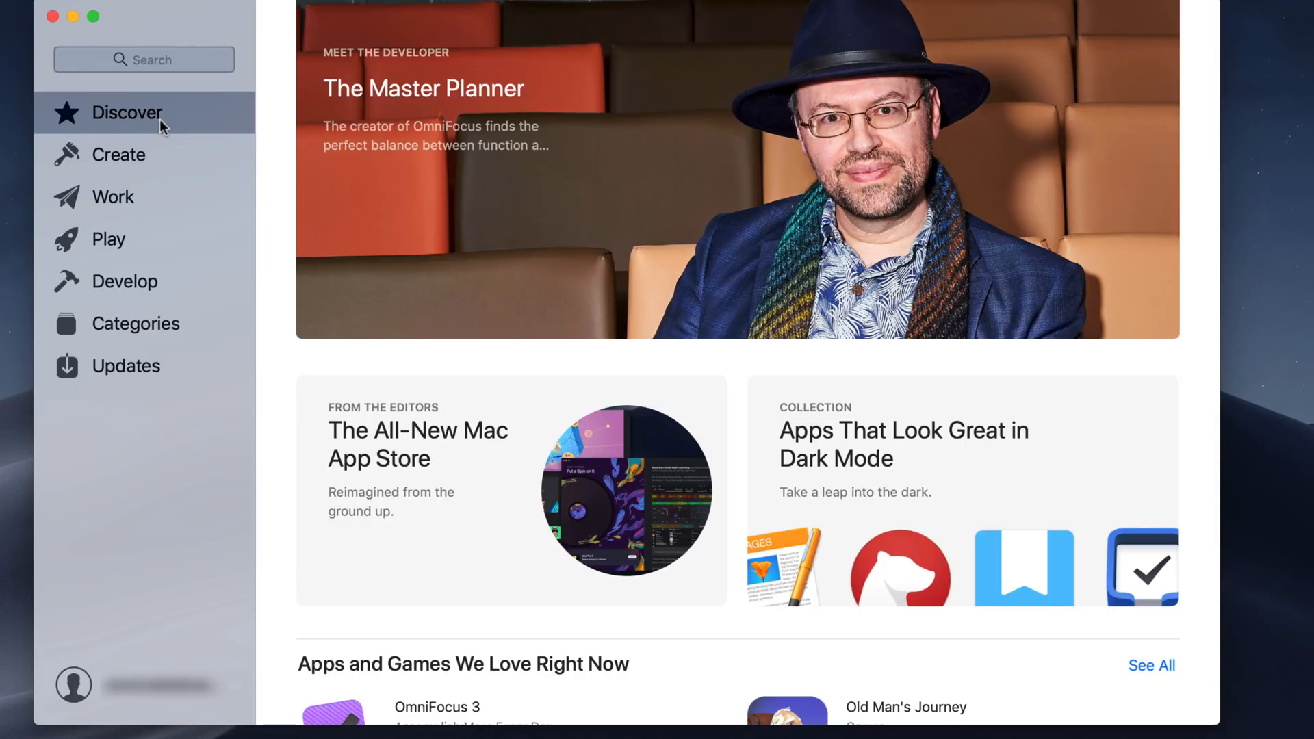
Step: Browse the Create app collections, then open Updates to confirm no updates
left_click(119, 154)
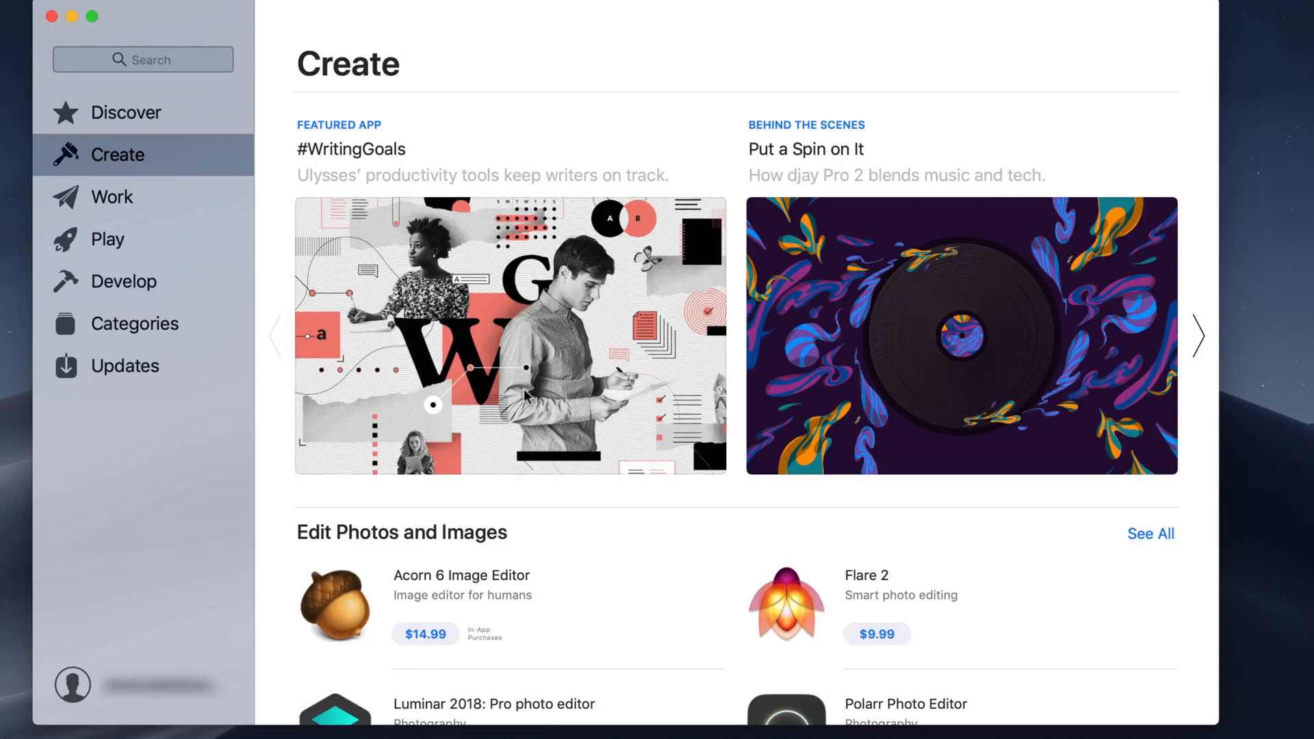
scroll("down", 3)
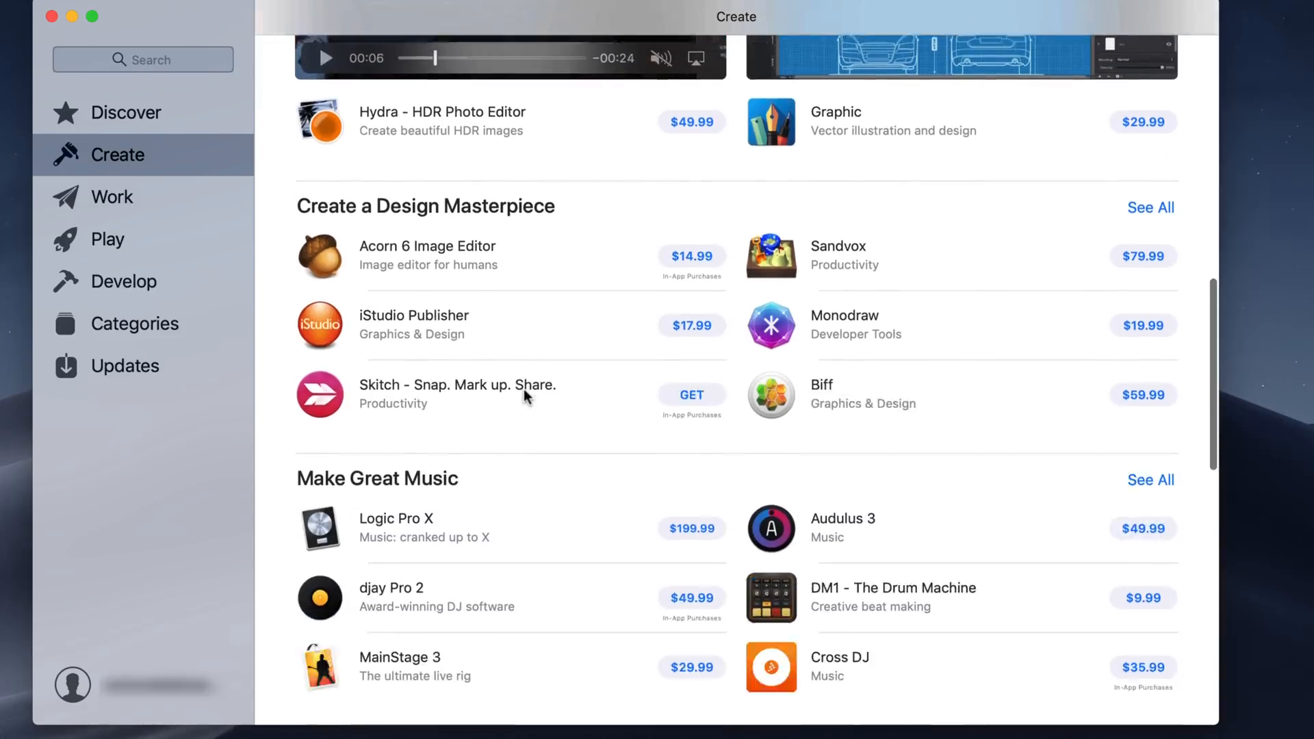
scroll("down", 3)
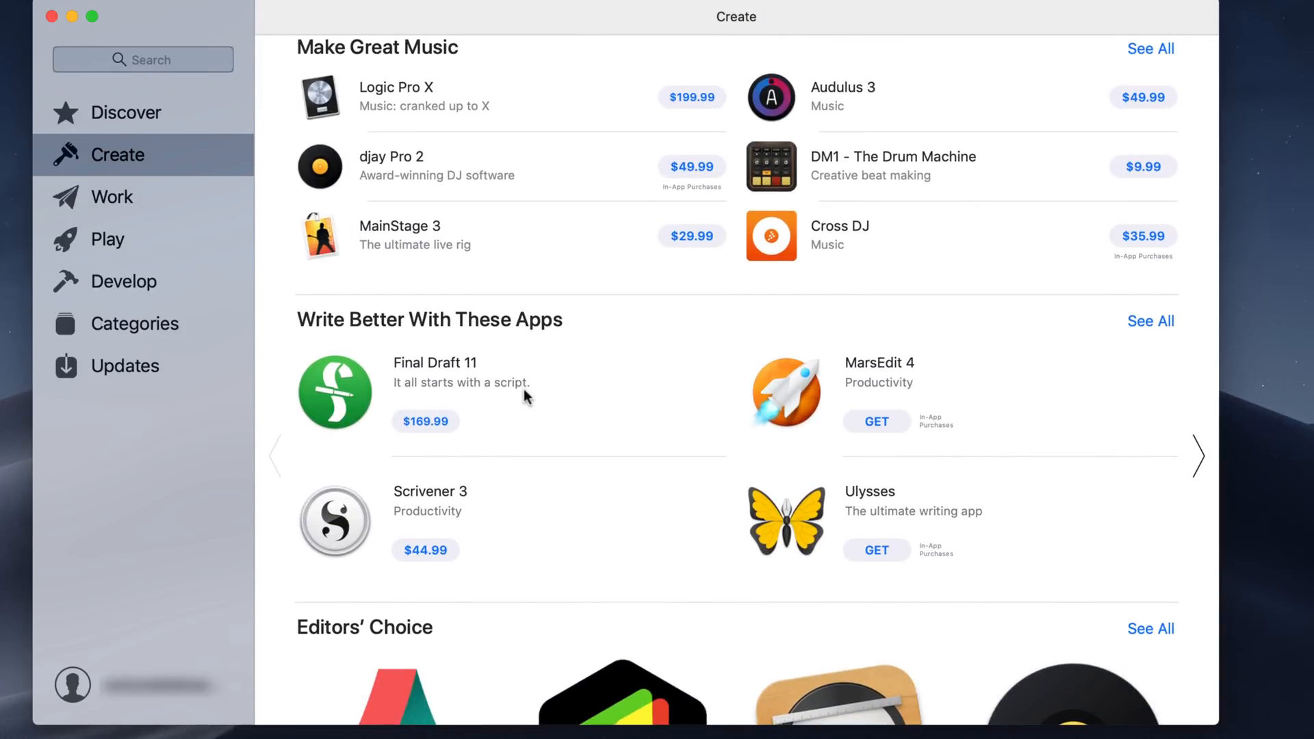
scroll("up", 3)
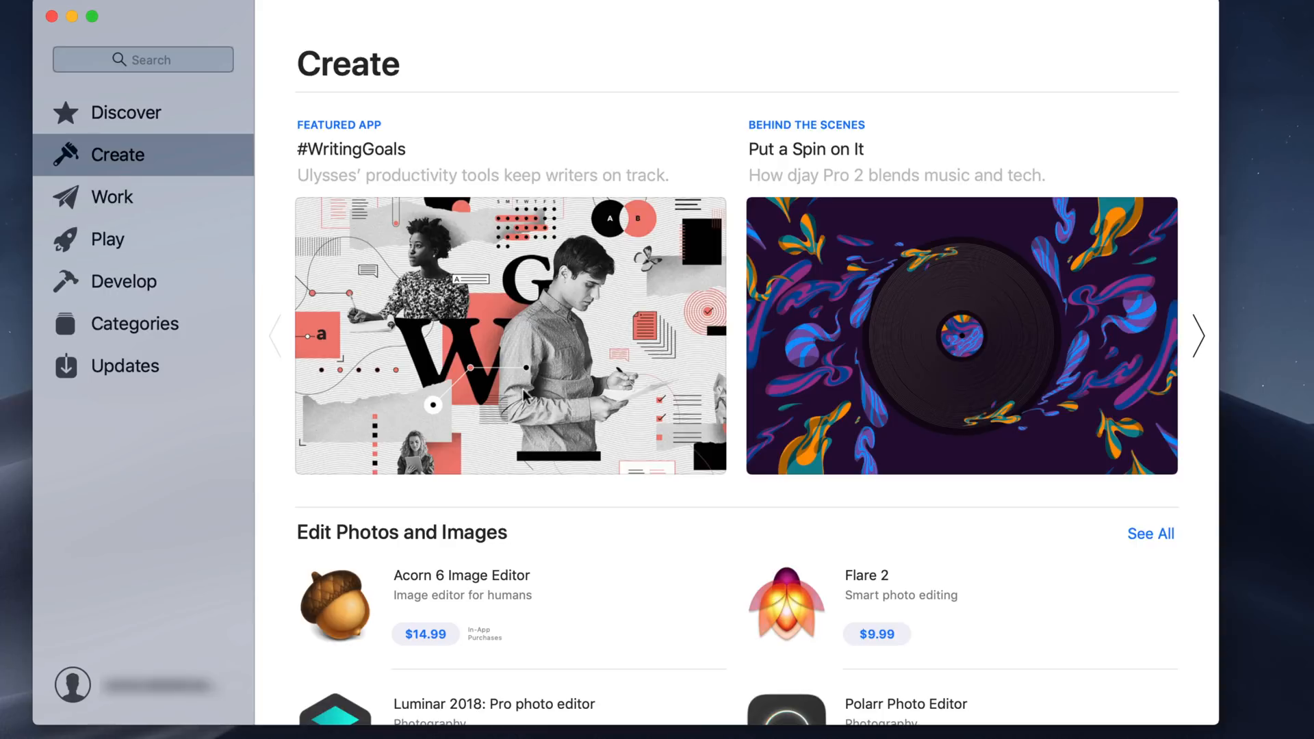
mouse_move(216, 197)
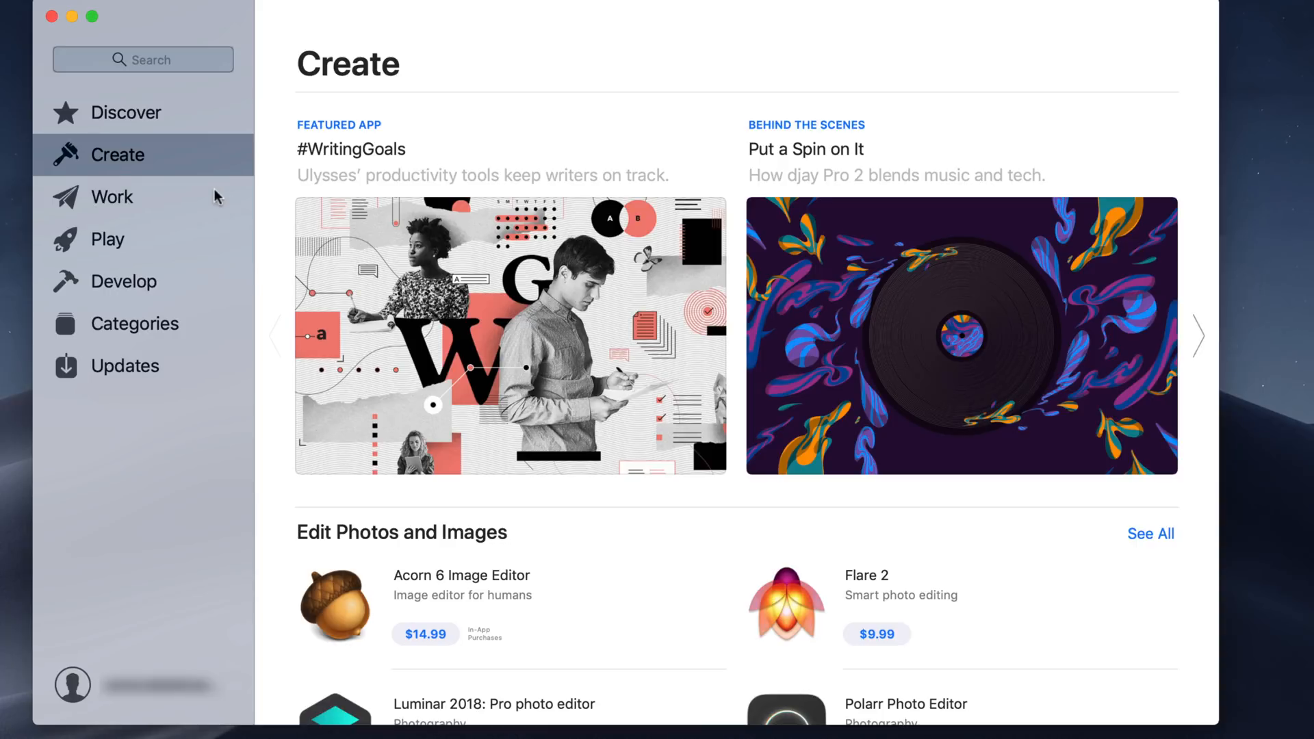
left_click(125, 366)
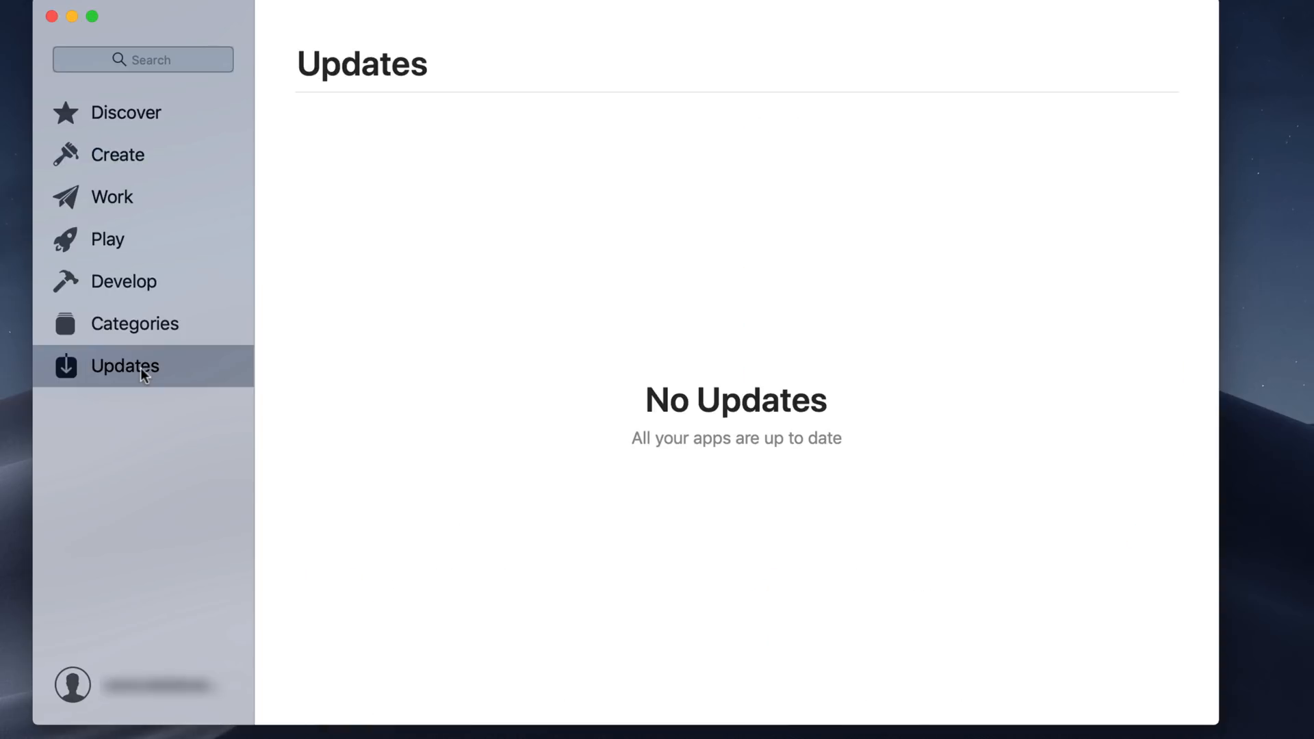